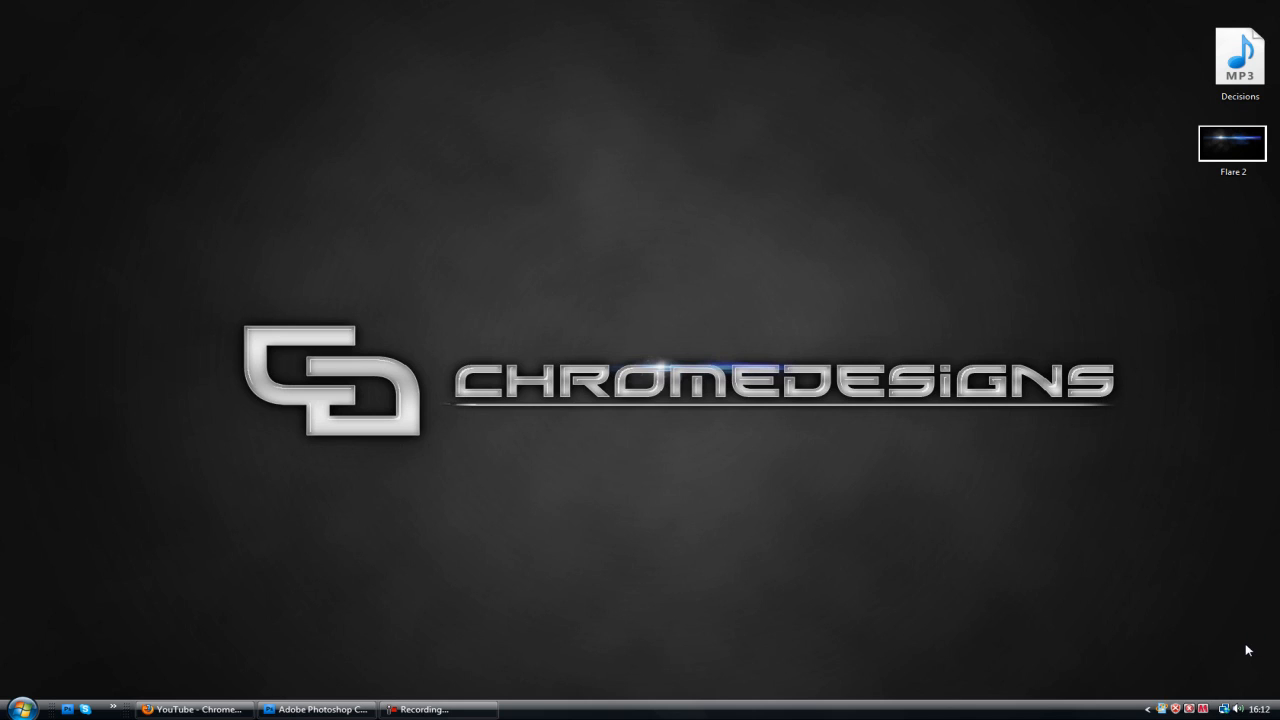
pyautogui.moveTo(770, 308)
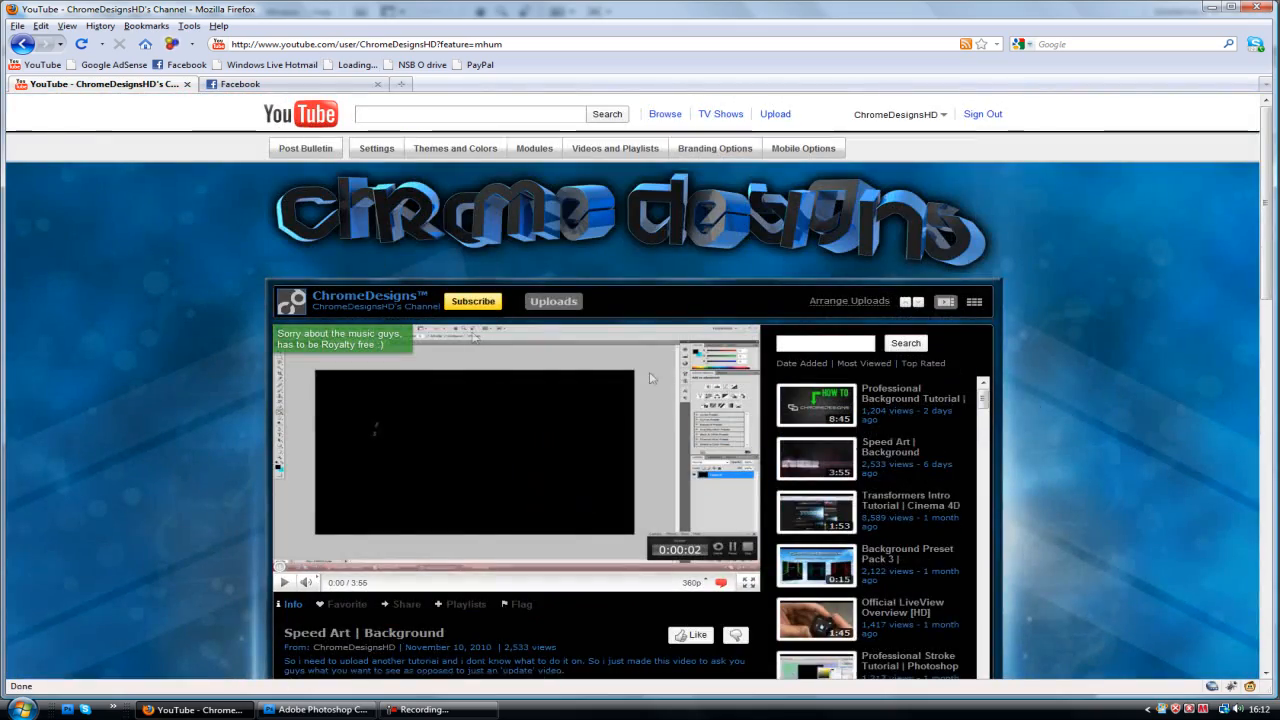
# Scroll down through the YouTube channel's uploads and back up to the banner
pyautogui.scroll(-3)
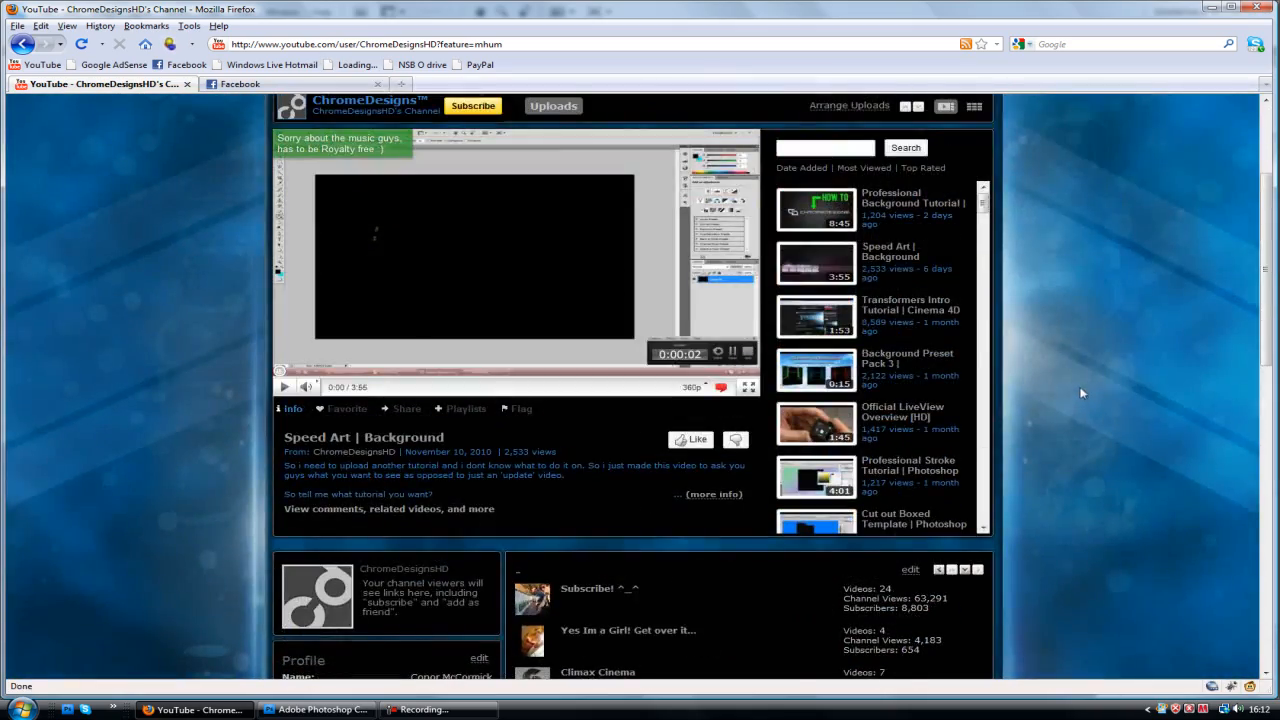
pyautogui.scroll(3)
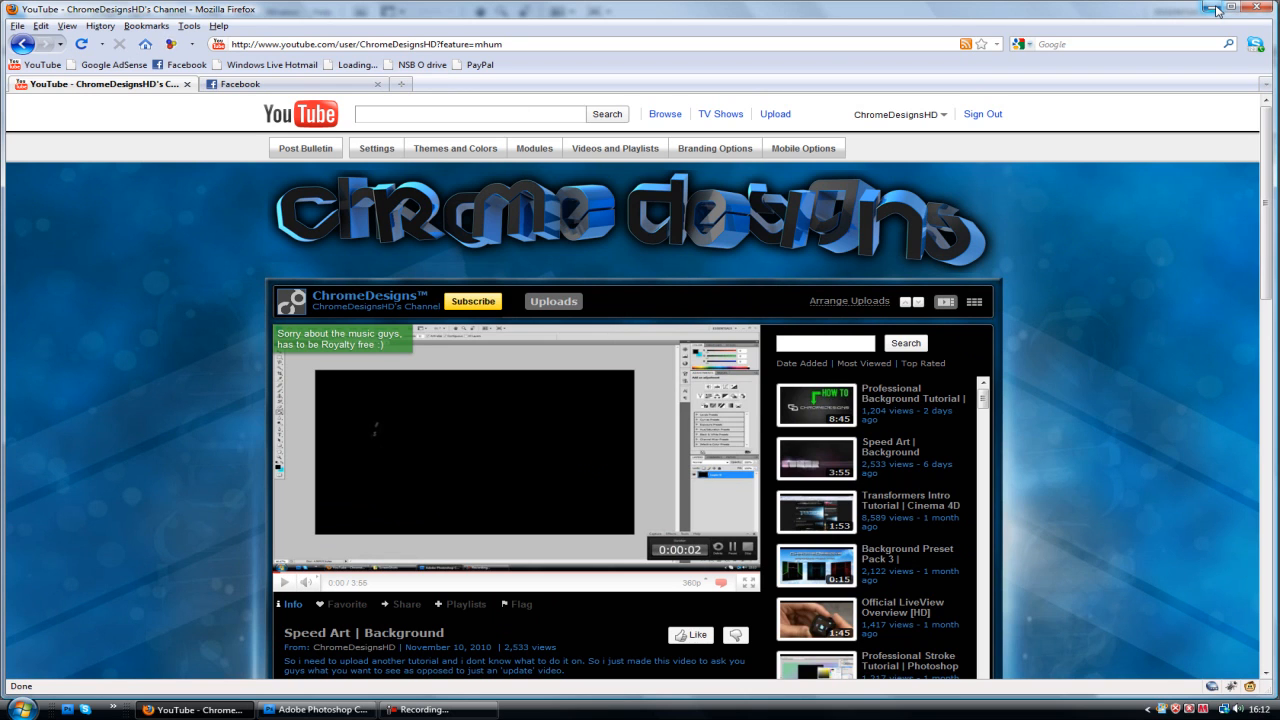
pyautogui.moveTo(1216, 8)
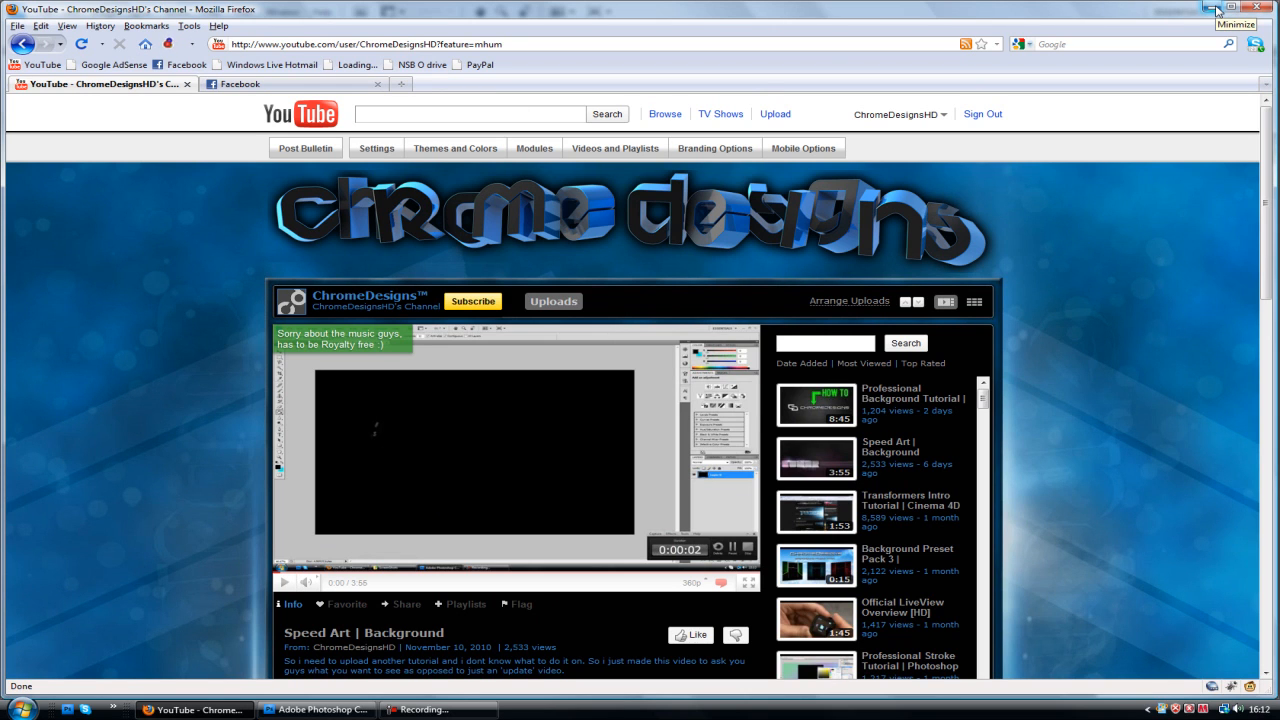
# Minimize Firefox and Photoshop to reveal the desktop and select the Flare 2 image file
pyautogui.click(316, 708)
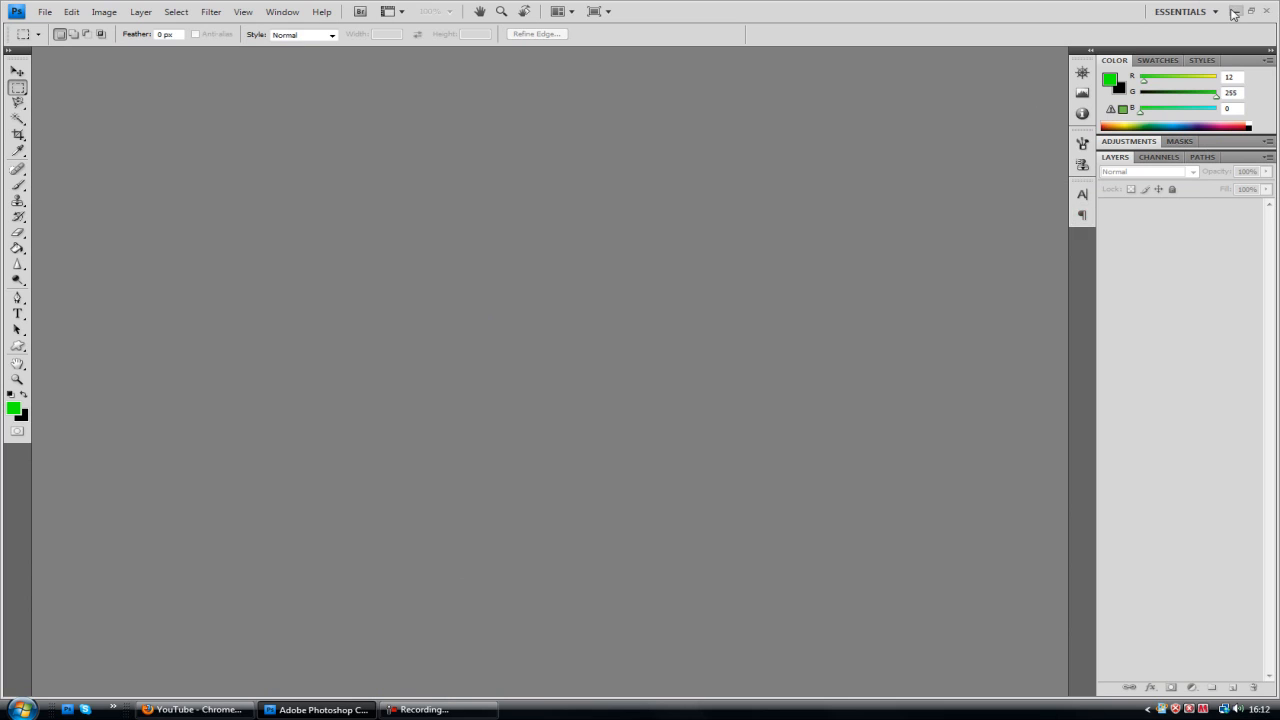
pyautogui.click(1232, 12)
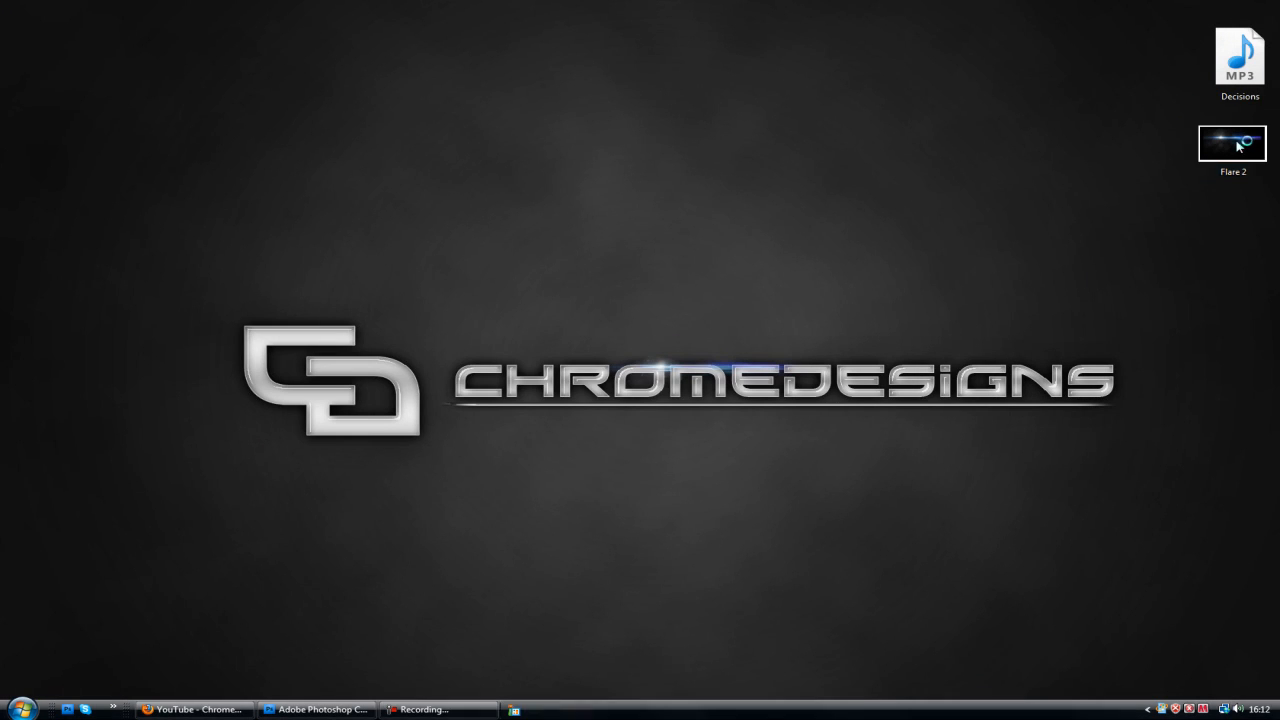
pyautogui.doubleClick(1232, 144)
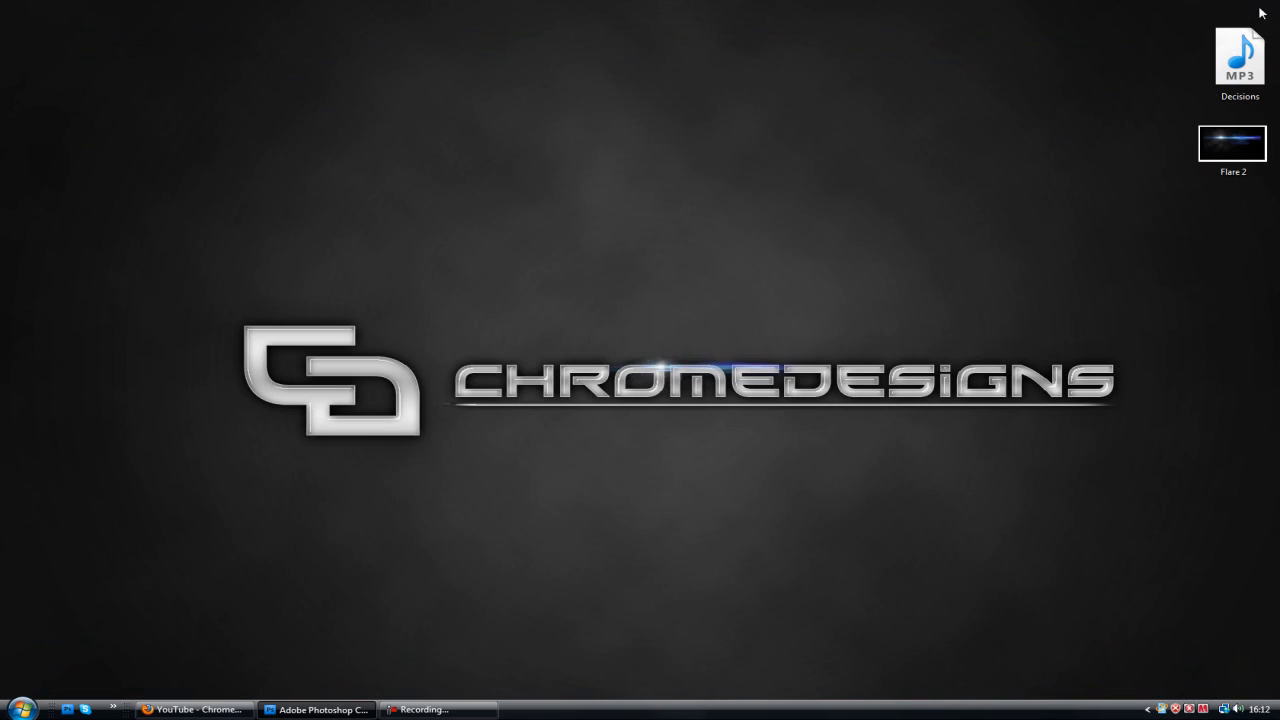
pyautogui.click(18, 708)
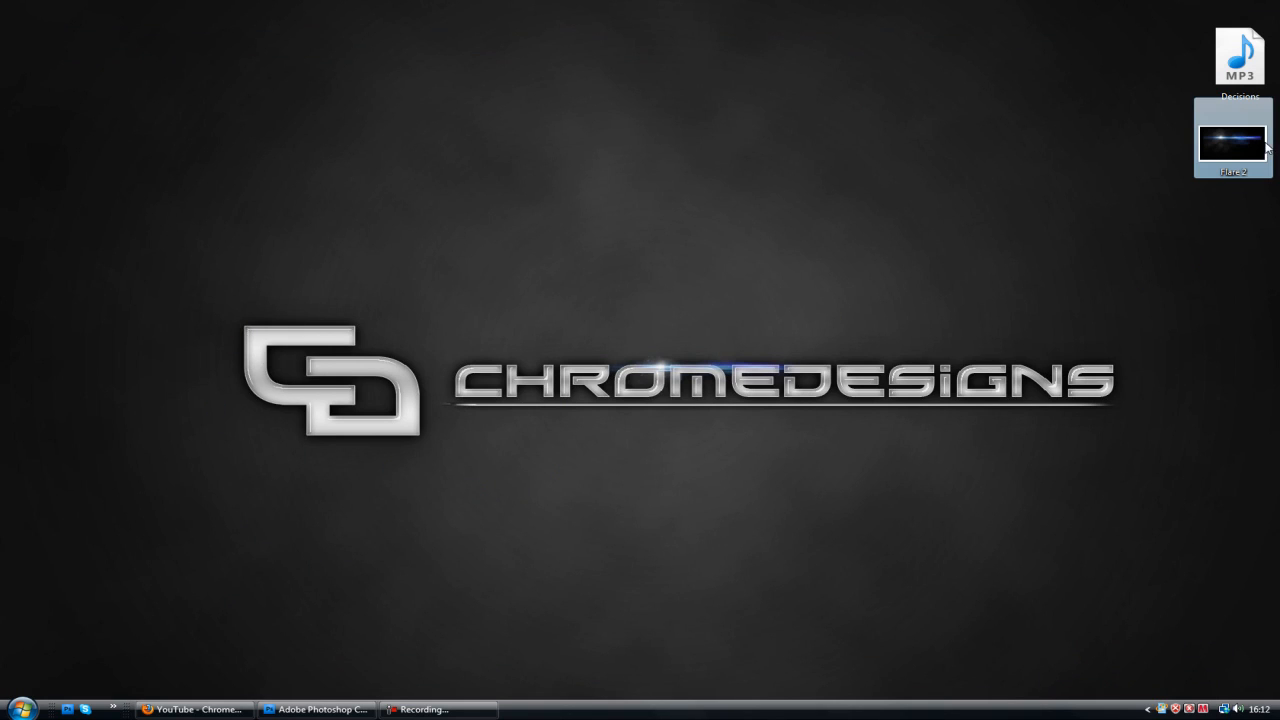
# Drag the Flare 2 icon toward the centre and back near the right edge, then restore Photoshop
pyautogui.moveTo(1232, 144); pyautogui.dragTo(842, 128)
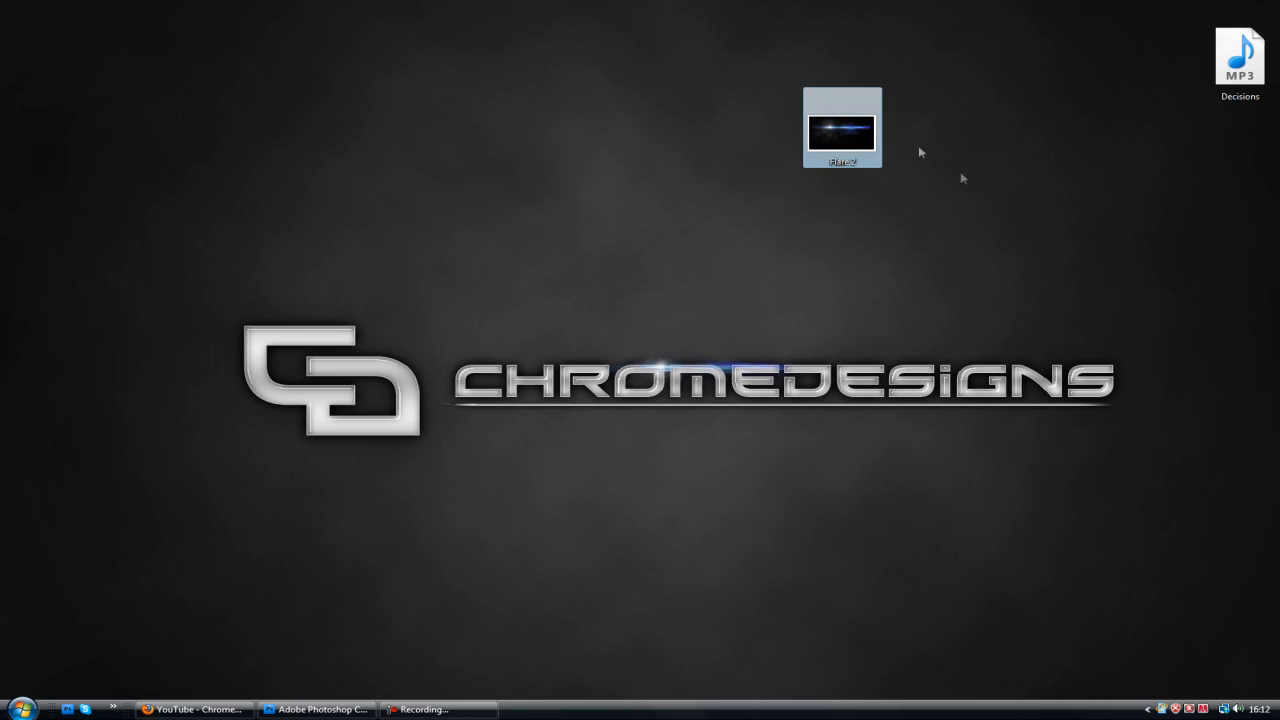
pyautogui.moveTo(842, 128); pyautogui.dragTo(1174, 156)
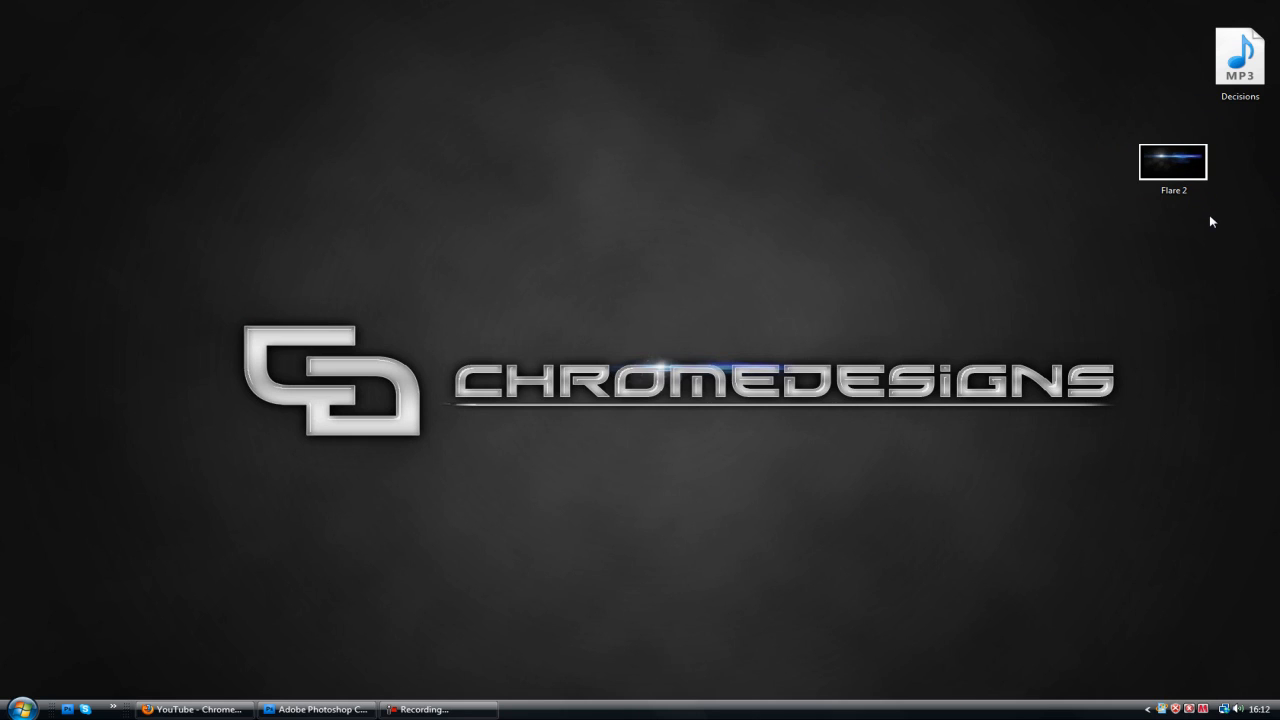
pyautogui.click(318, 708)
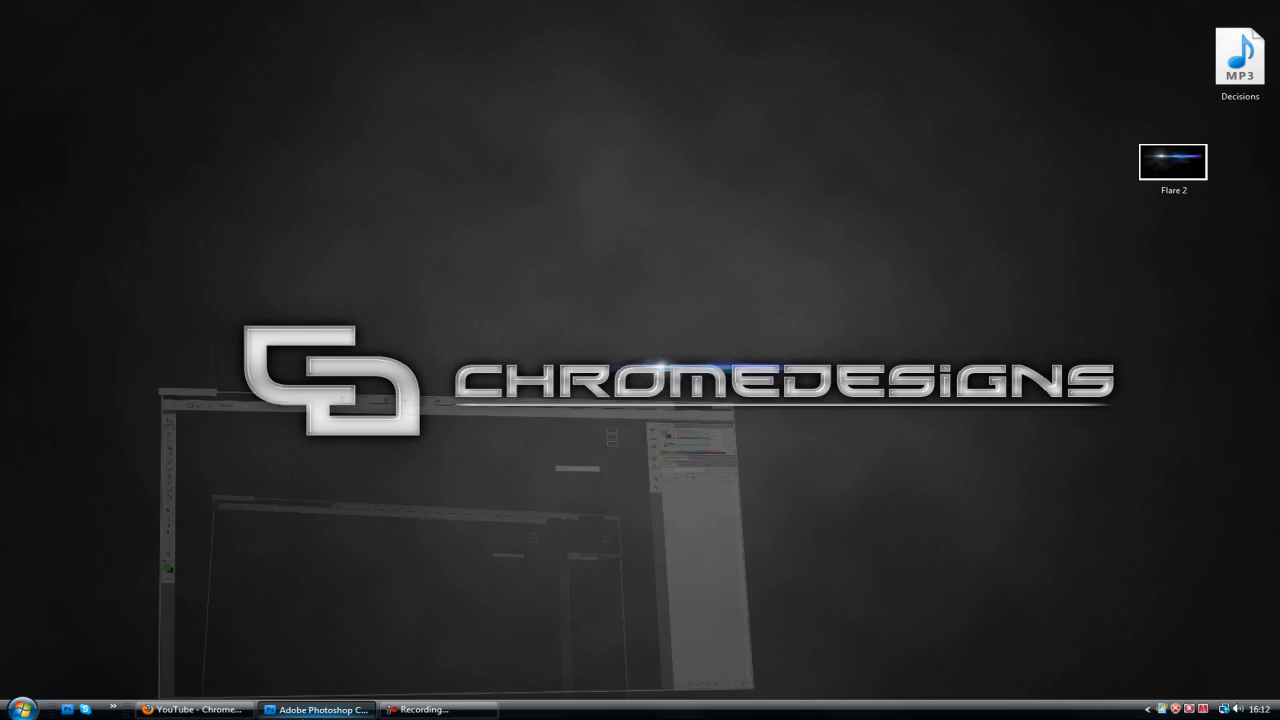
# Create a new 1280 by 720 pixel document
pyautogui.click(44, 12)
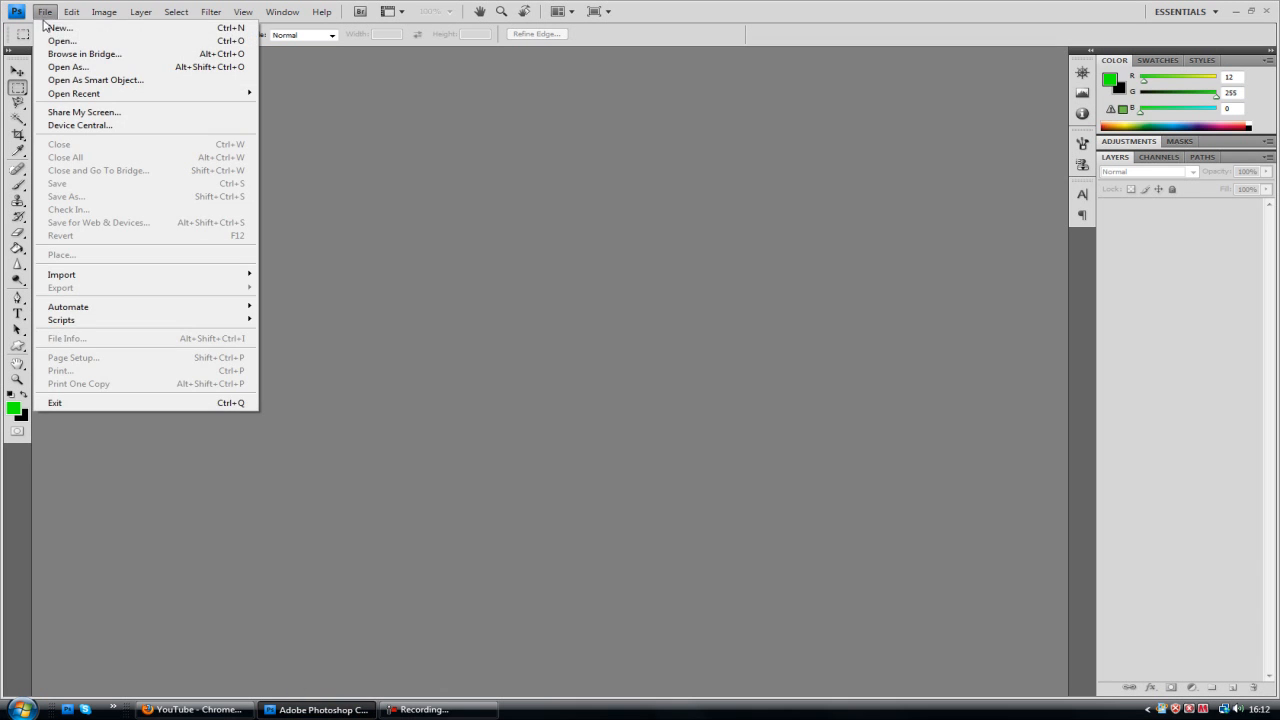
pyautogui.click(58, 28)
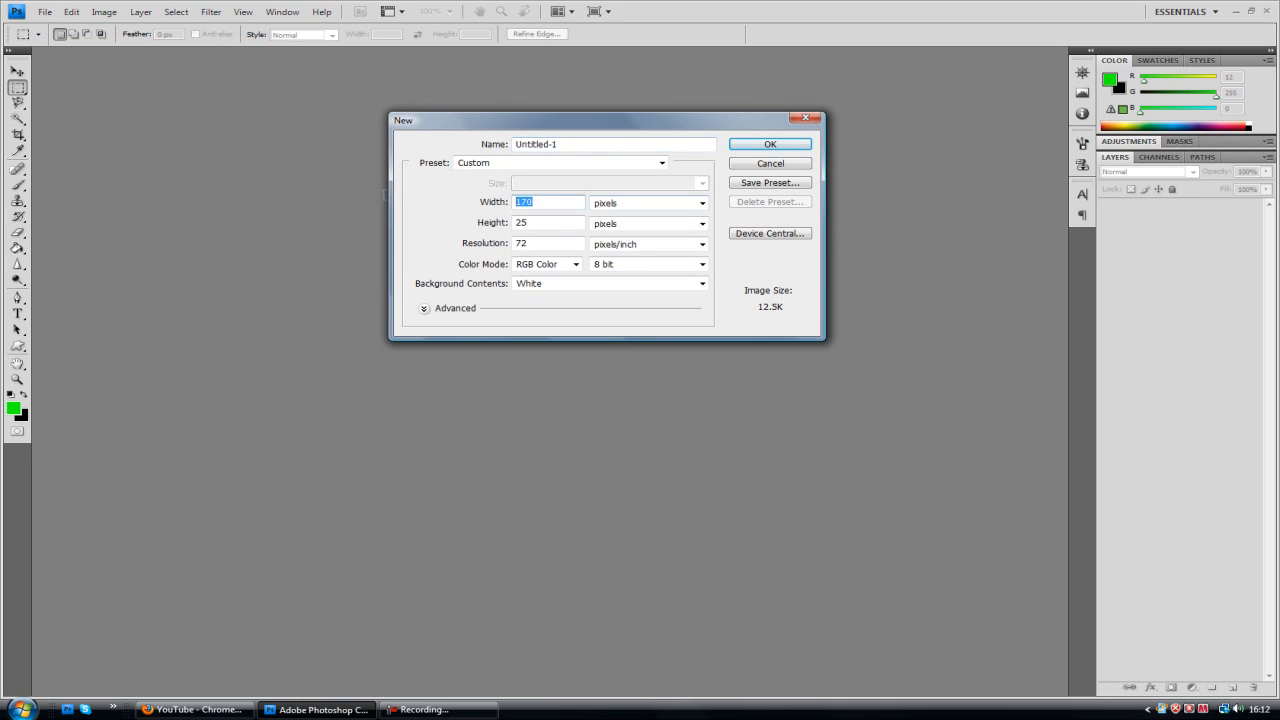
pyautogui.write('1280')
pyautogui.click(548, 224)
pyautogui.write('72')
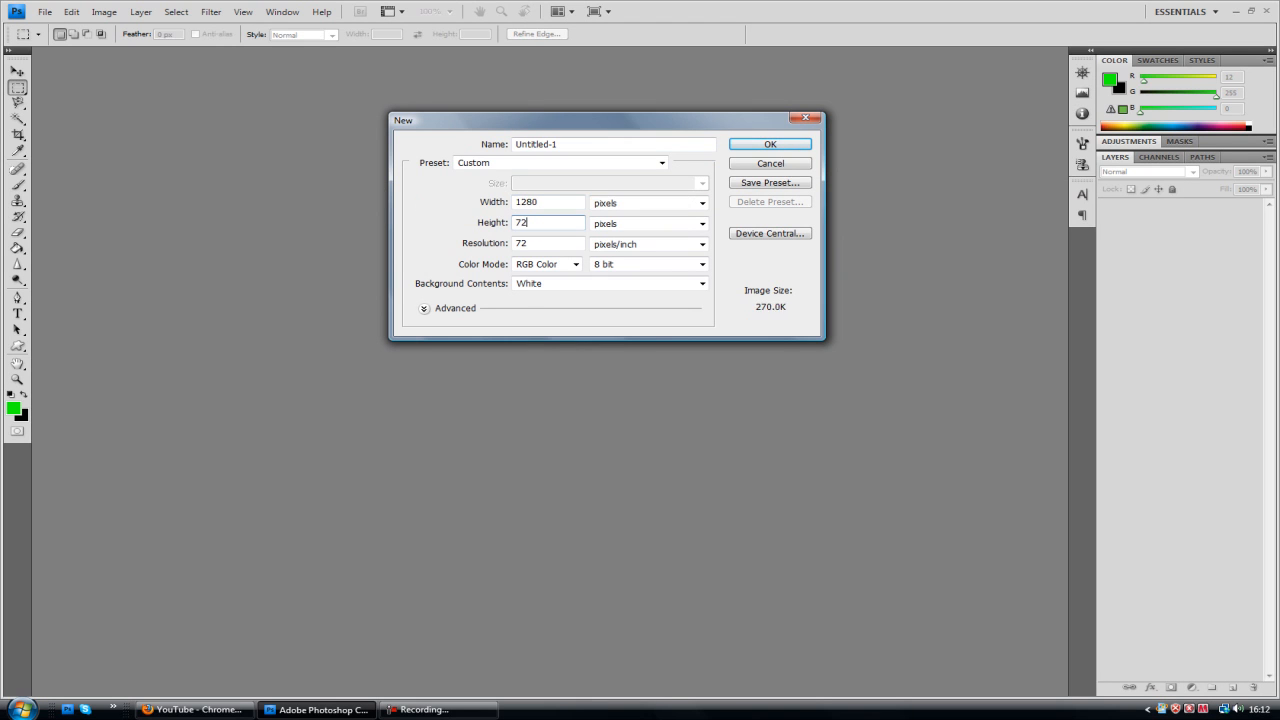
pyautogui.click(768, 144)
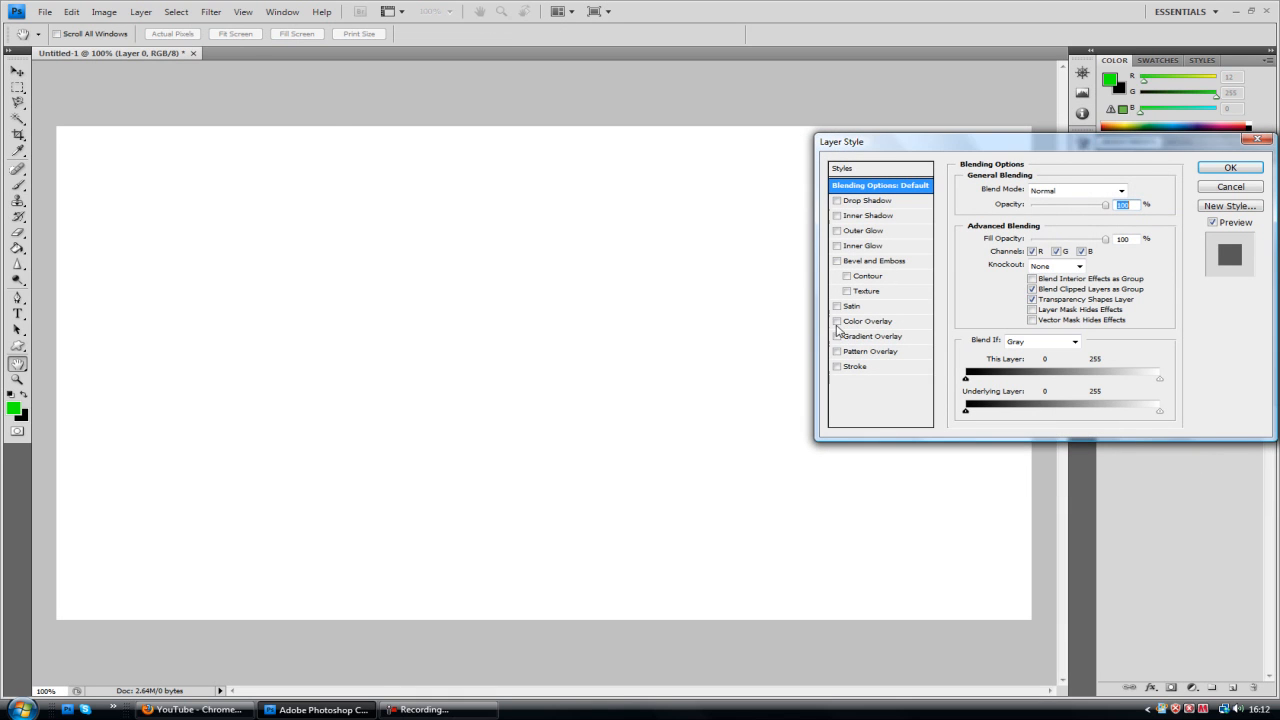
# Apply a solid black Color Overlay layer style to the base layer
pyautogui.click(836, 320)
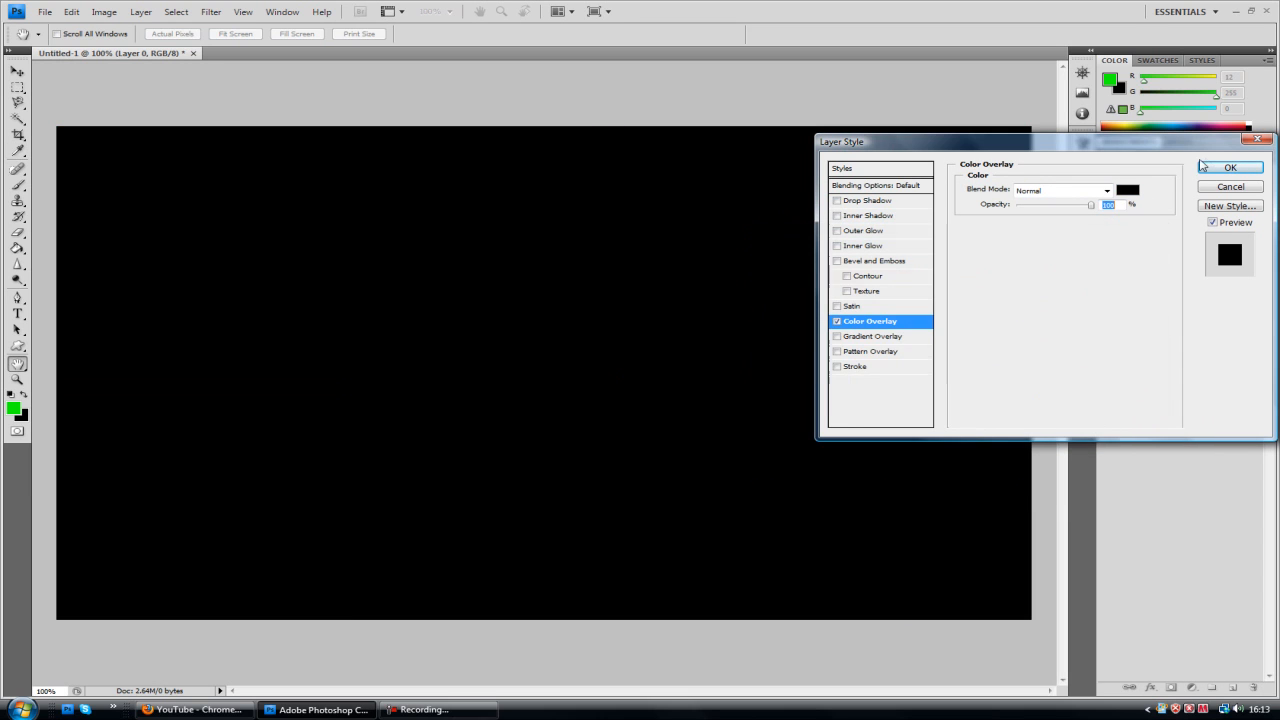
pyautogui.click(1230, 168)
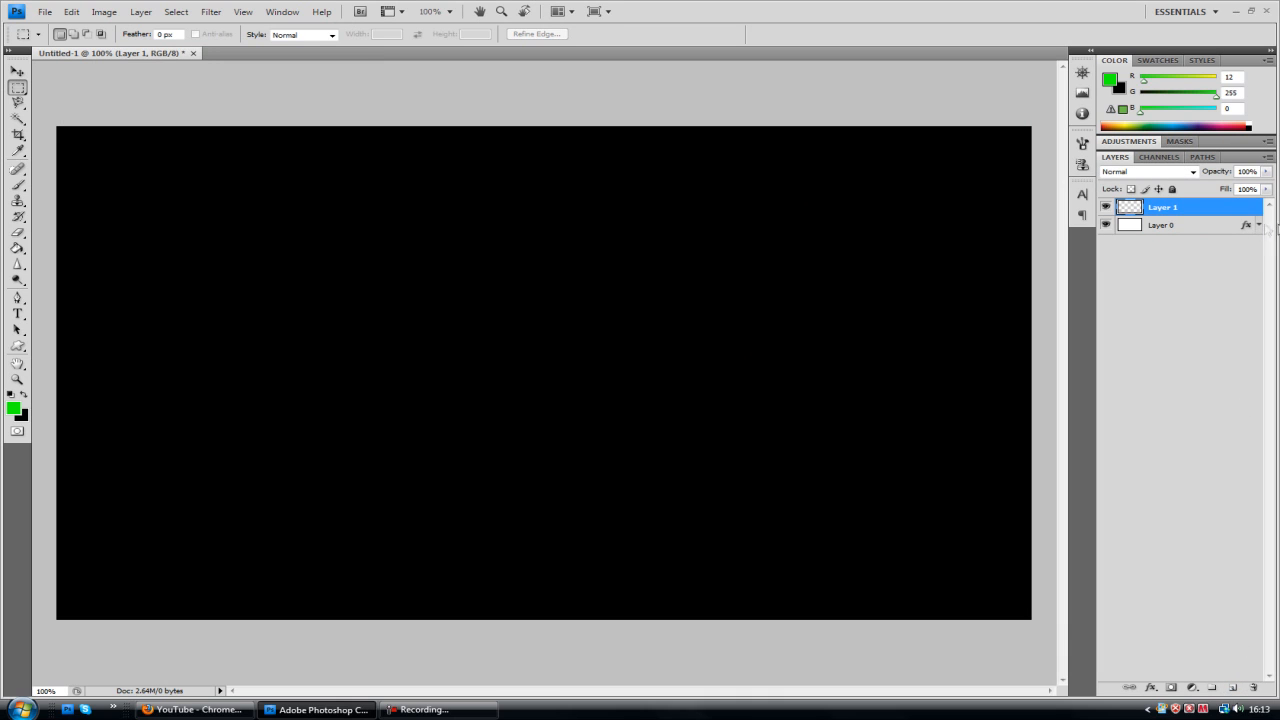
# Add large bright blue CONOR text across the middle of the black canvas
pyautogui.click(16, 312)
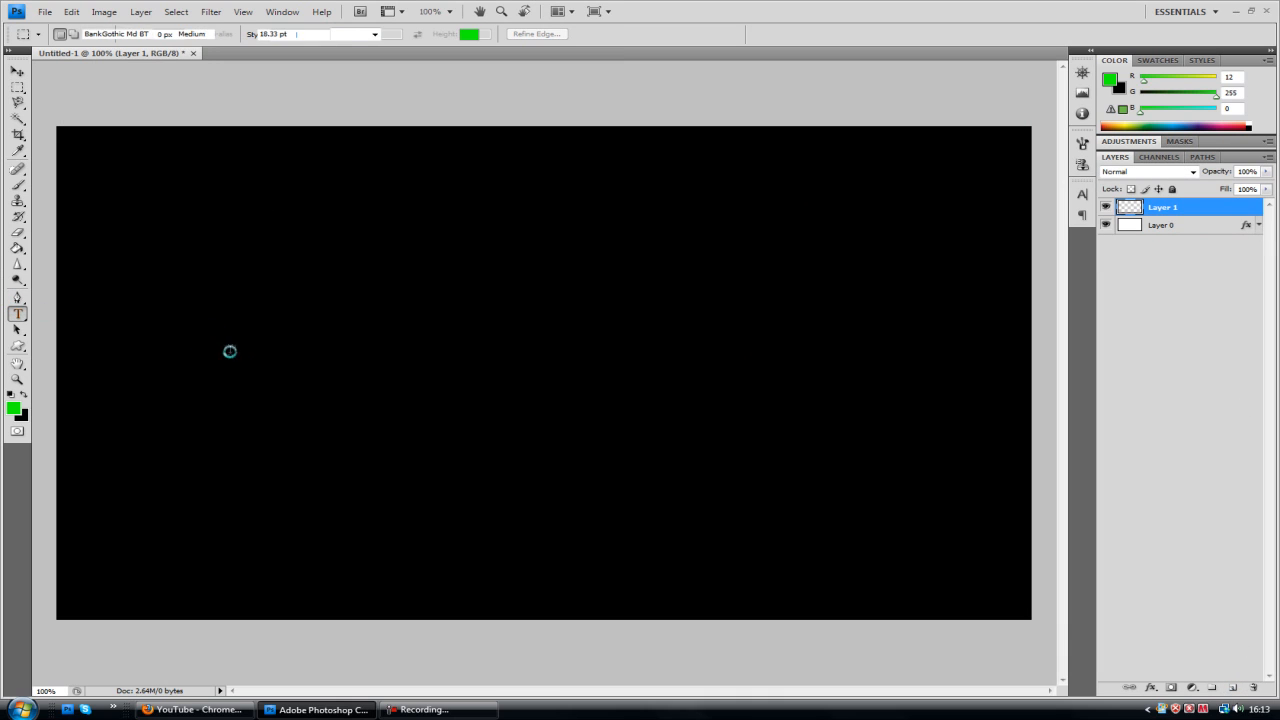
pyautogui.click(224, 352)
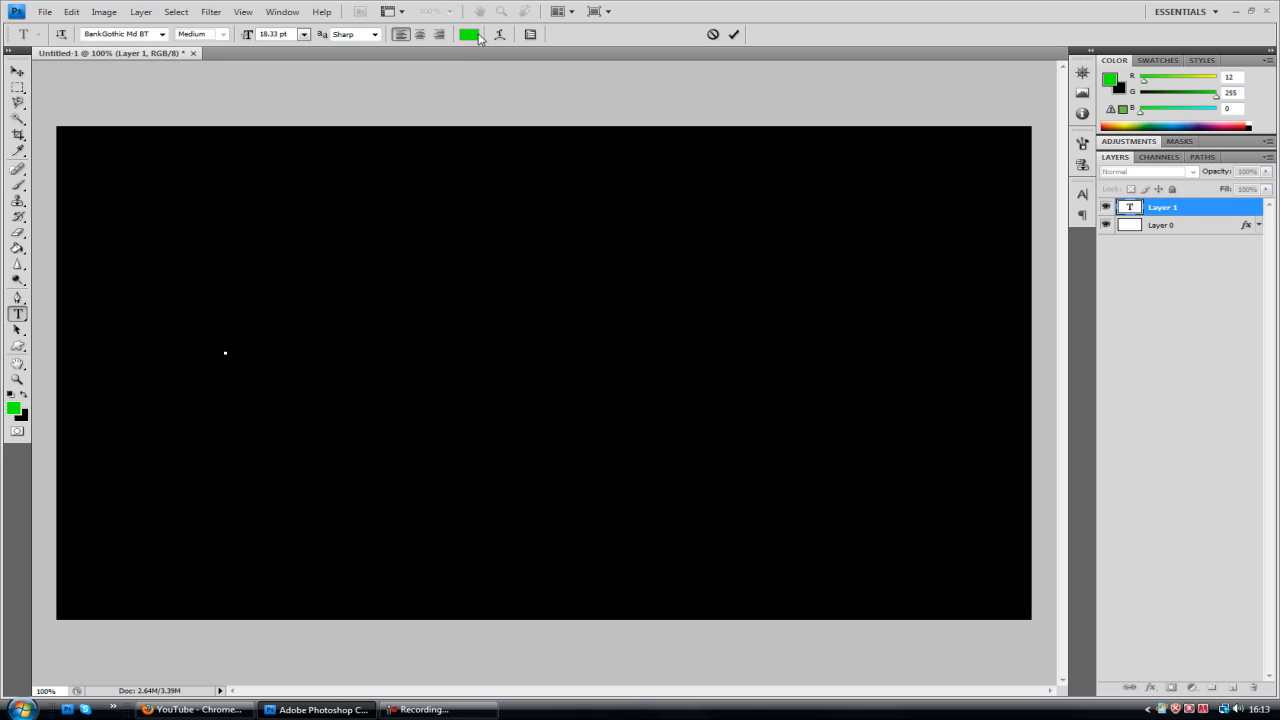
pyautogui.click(468, 34)
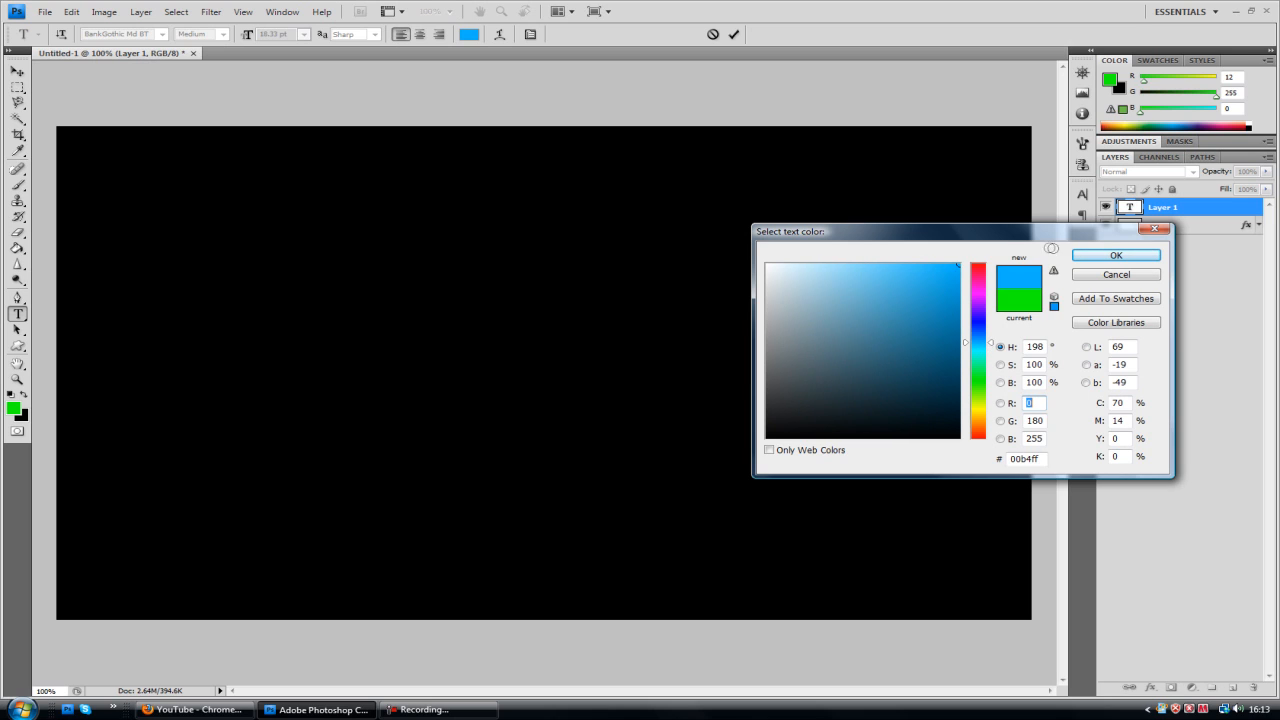
pyautogui.click(1116, 256)
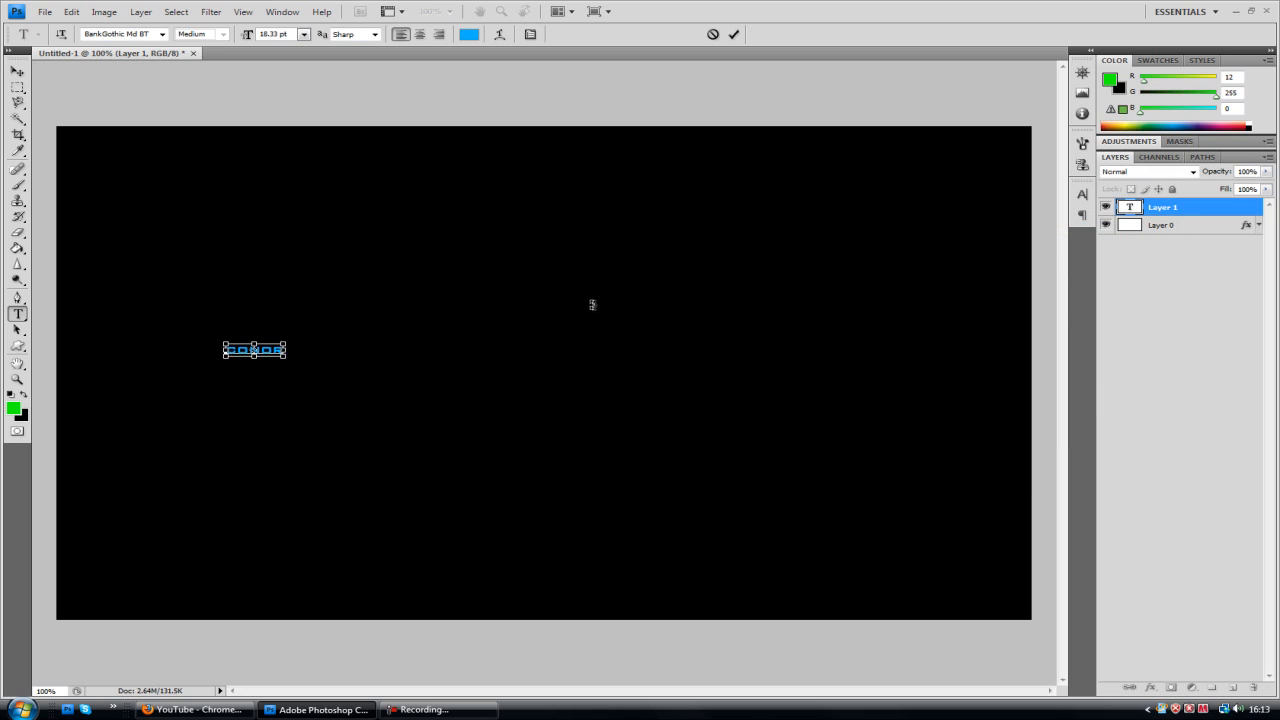
pyautogui.click(72, 12)
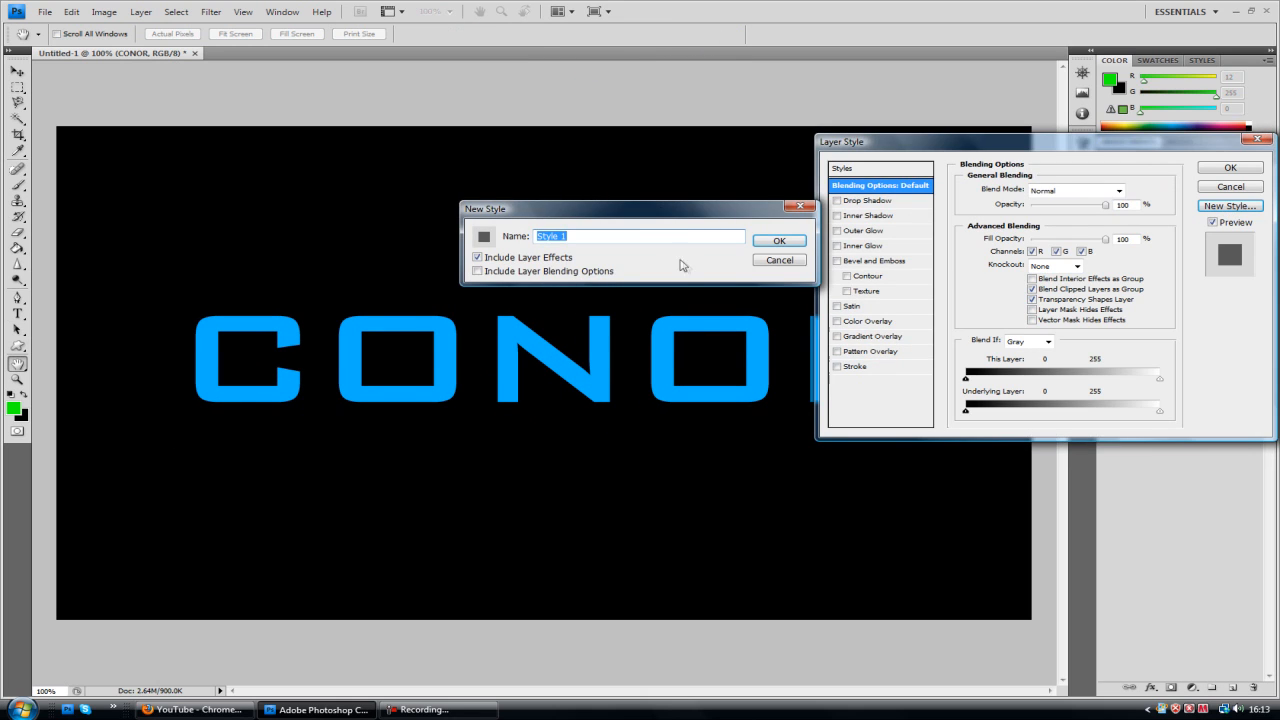
# Add a Gradient Overlay to the CONOR text and set one gradient stop's colour
pyautogui.click(780, 260)
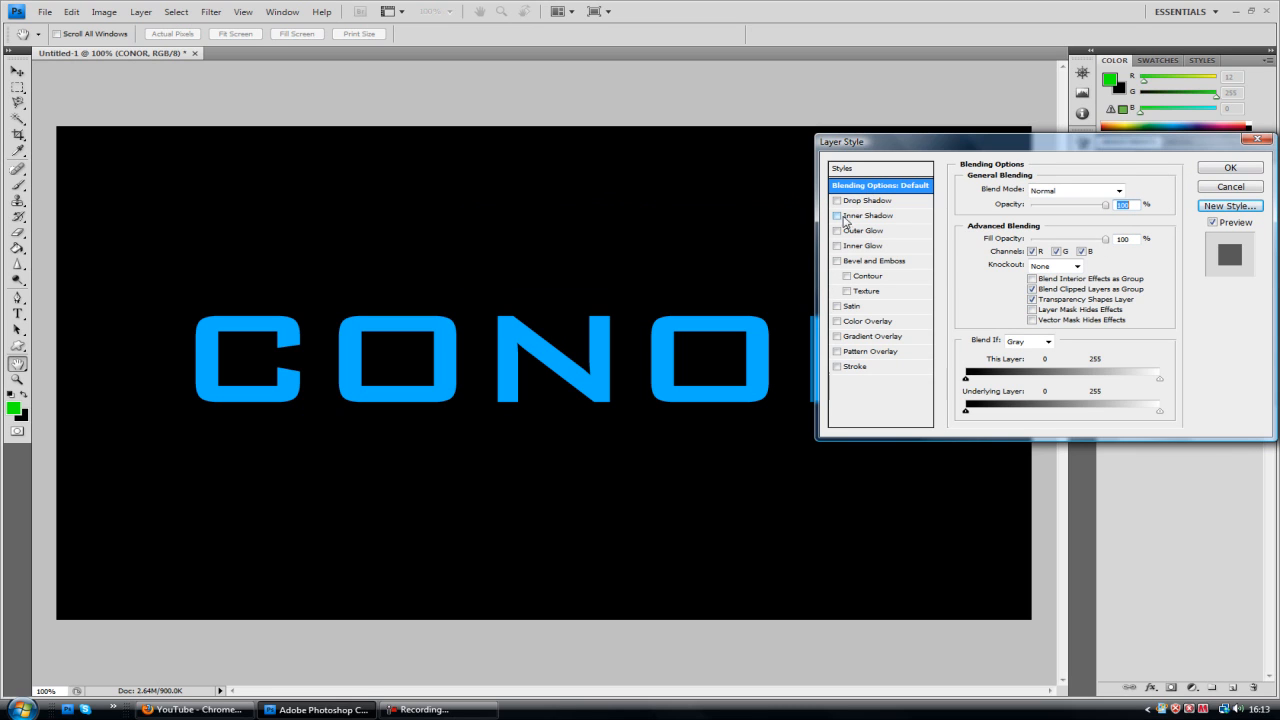
pyautogui.click(872, 336)
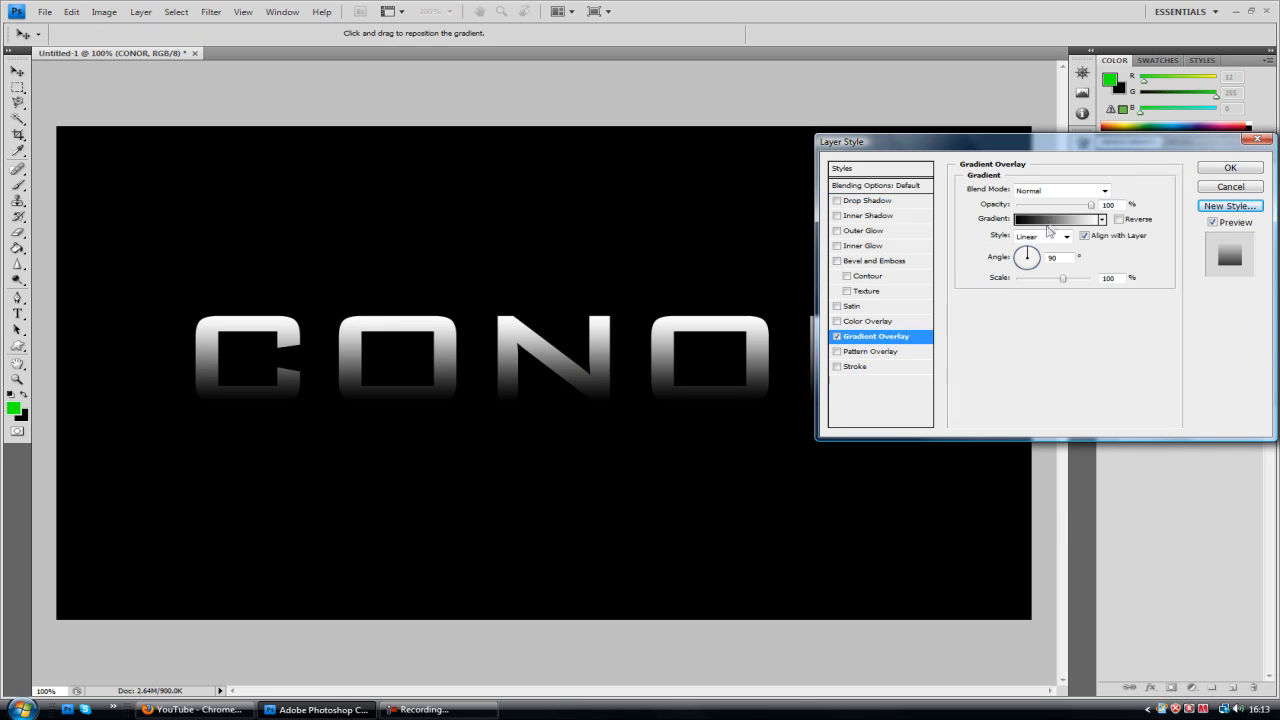
pyautogui.click(1056, 218)
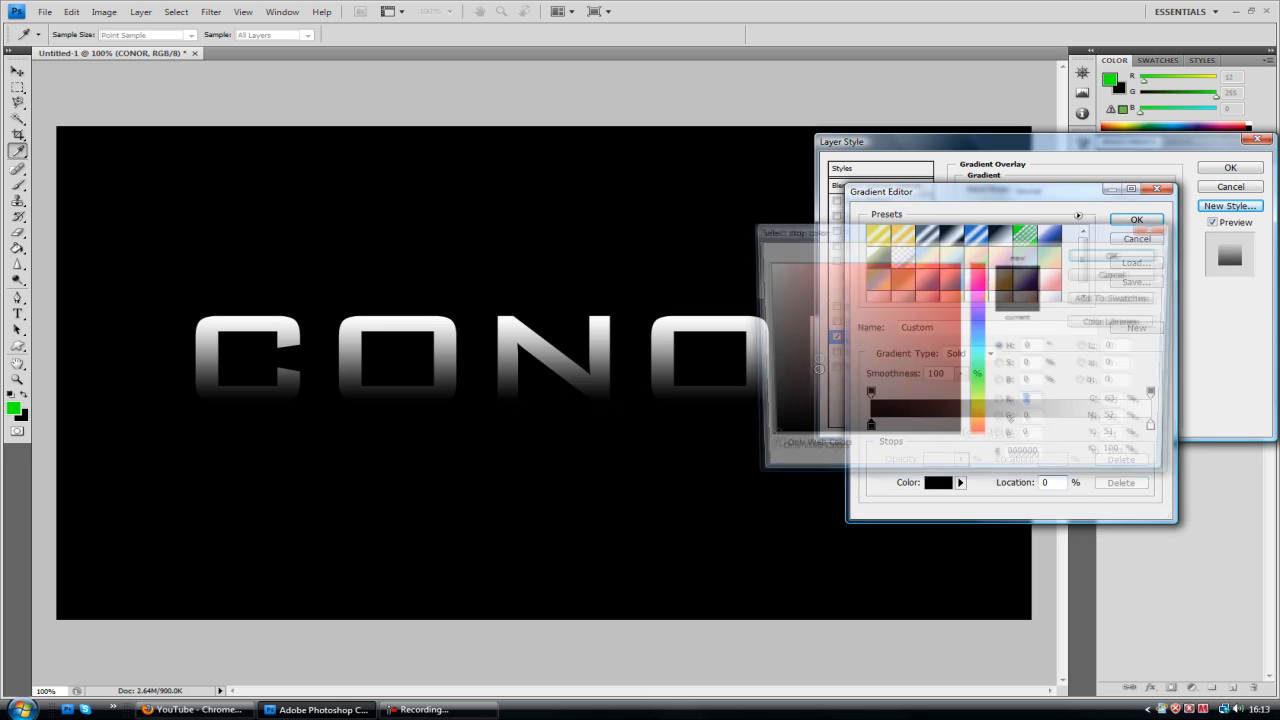
pyautogui.click(938, 482)
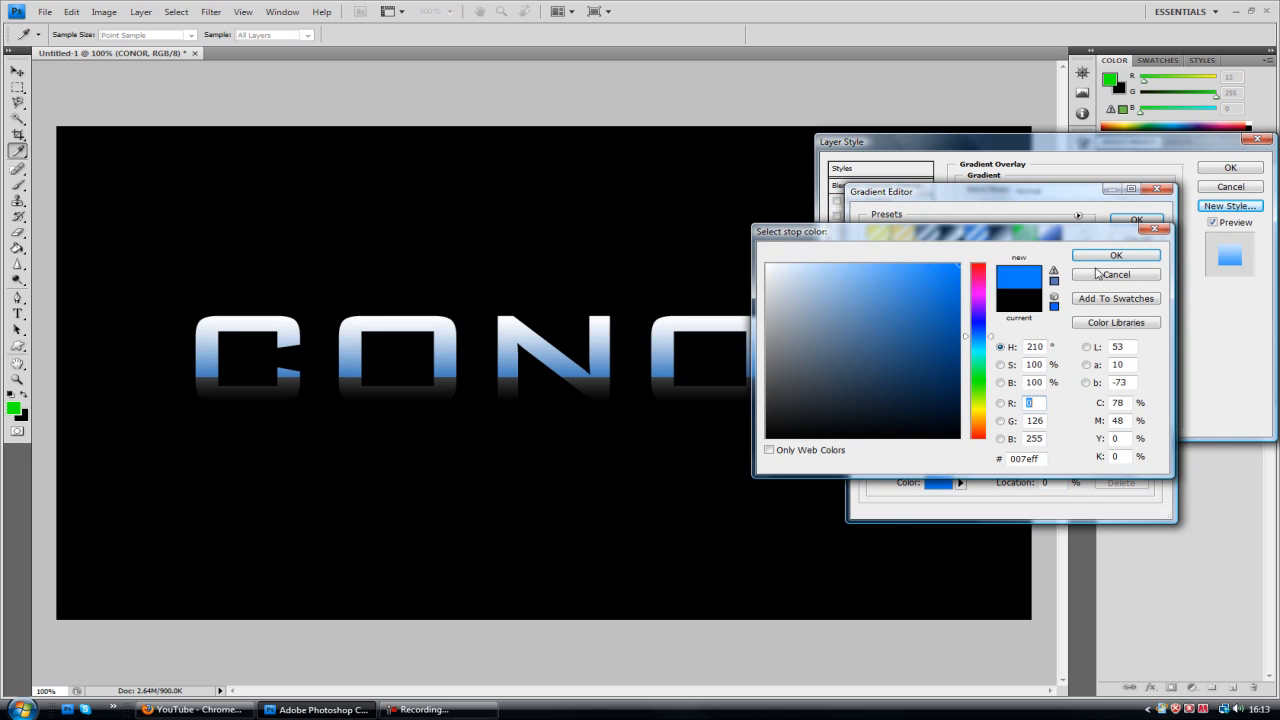
pyautogui.click(1116, 274)
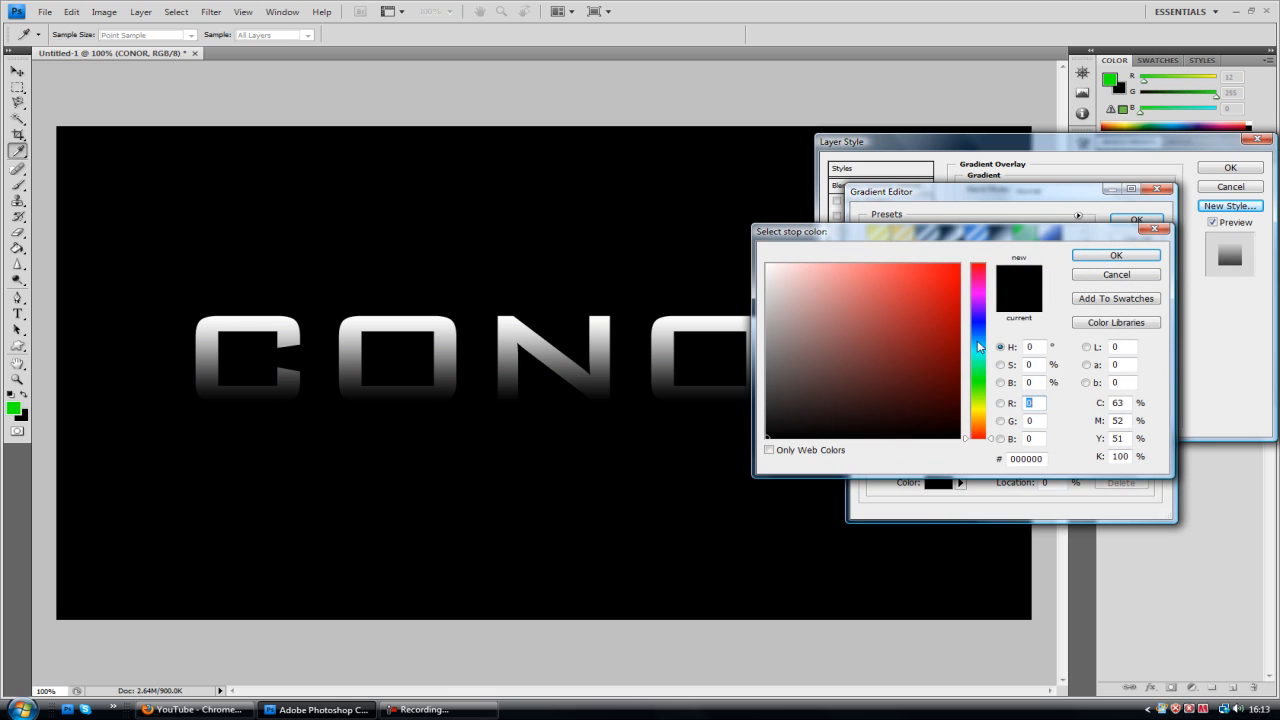
# Set the other gradient stop to a deeper saturated blue, giving a two-tone blue gradient
pyautogui.click(1116, 254)
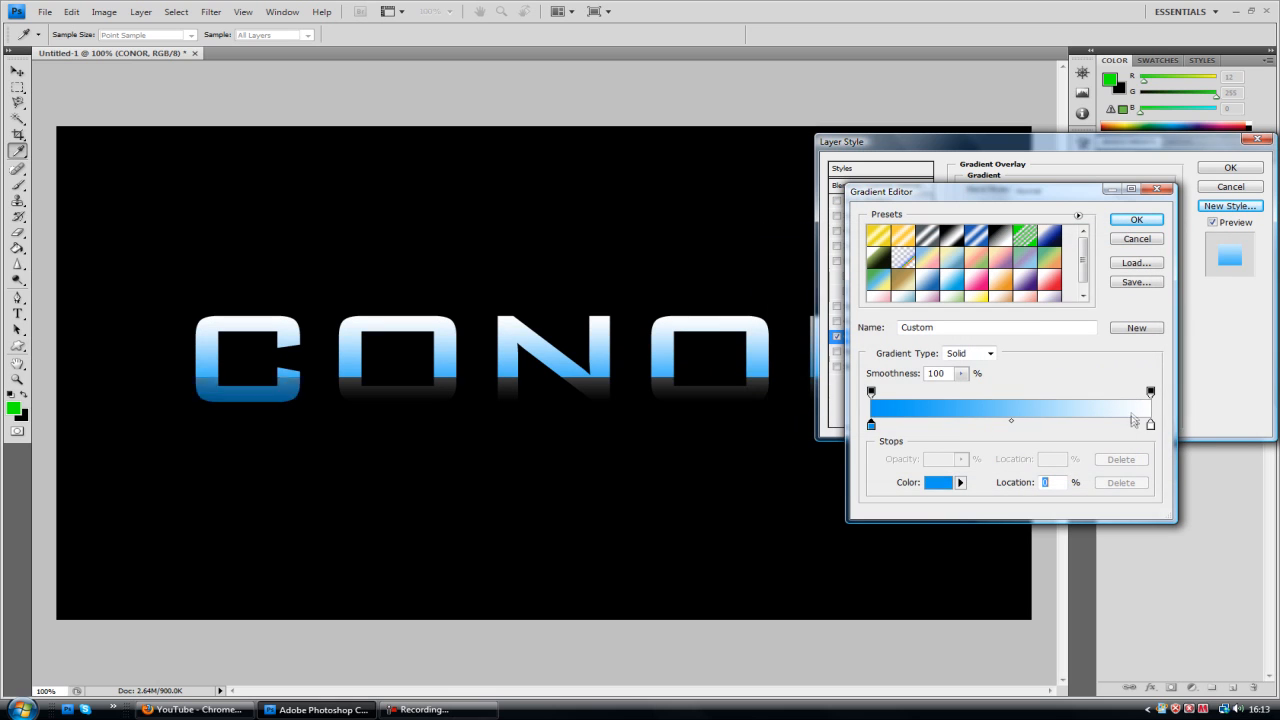
pyautogui.click(938, 482)
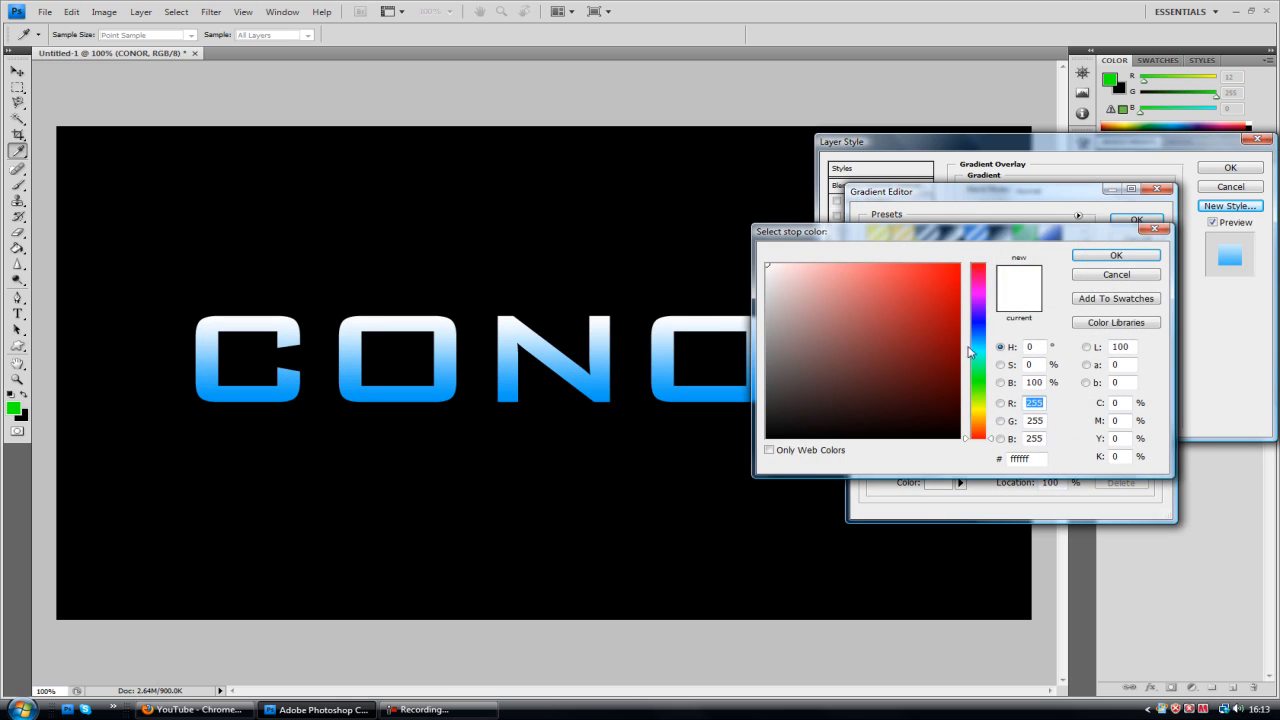
pyautogui.click(978, 262)
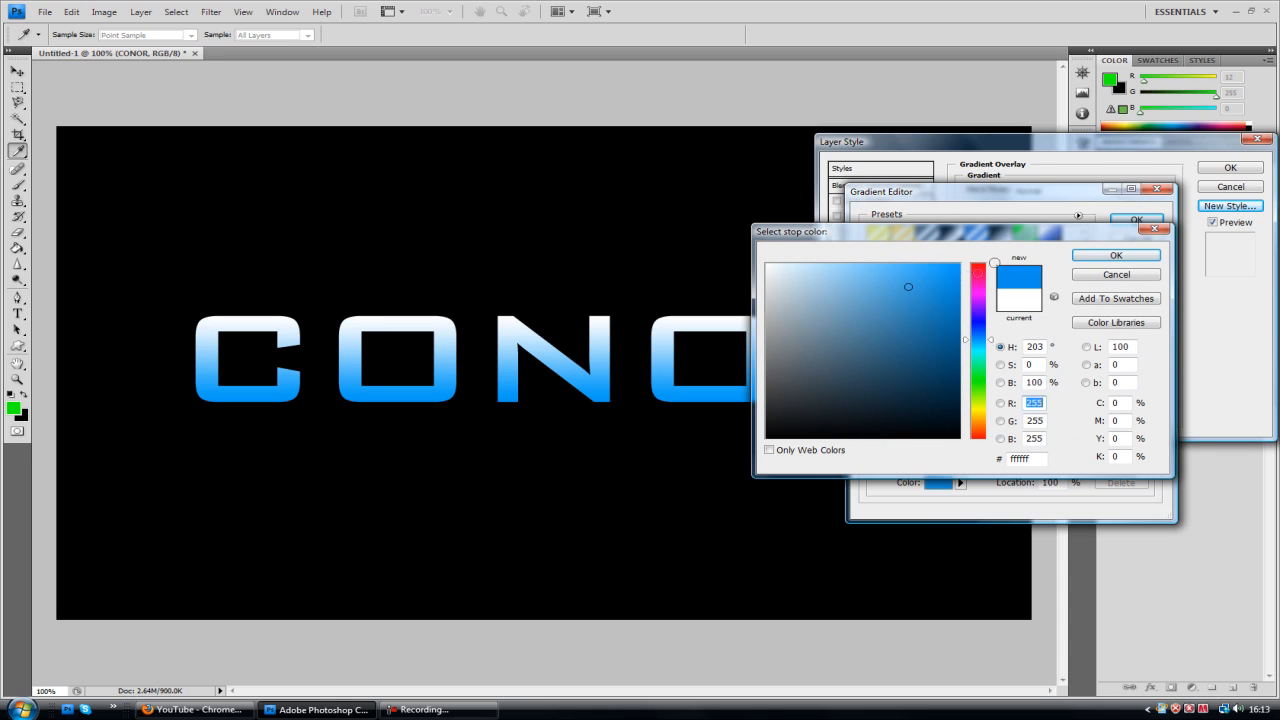
pyautogui.click(962, 330)
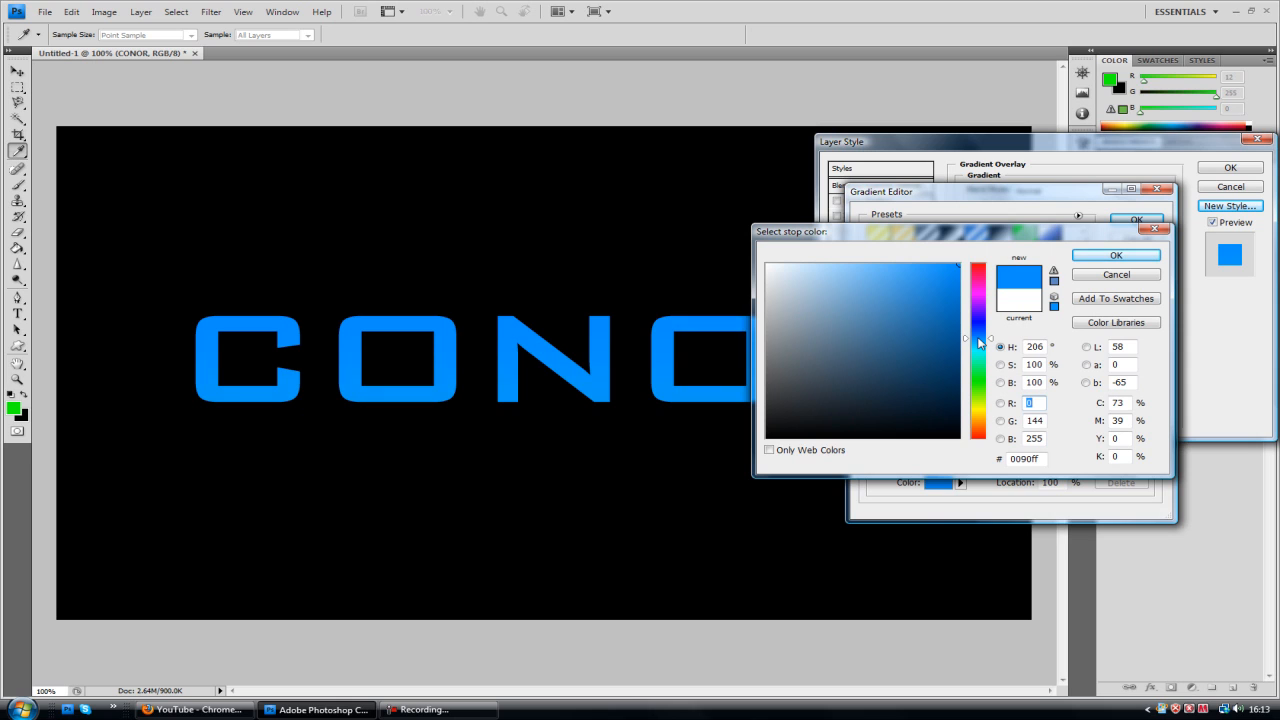
pyautogui.click(960, 336)
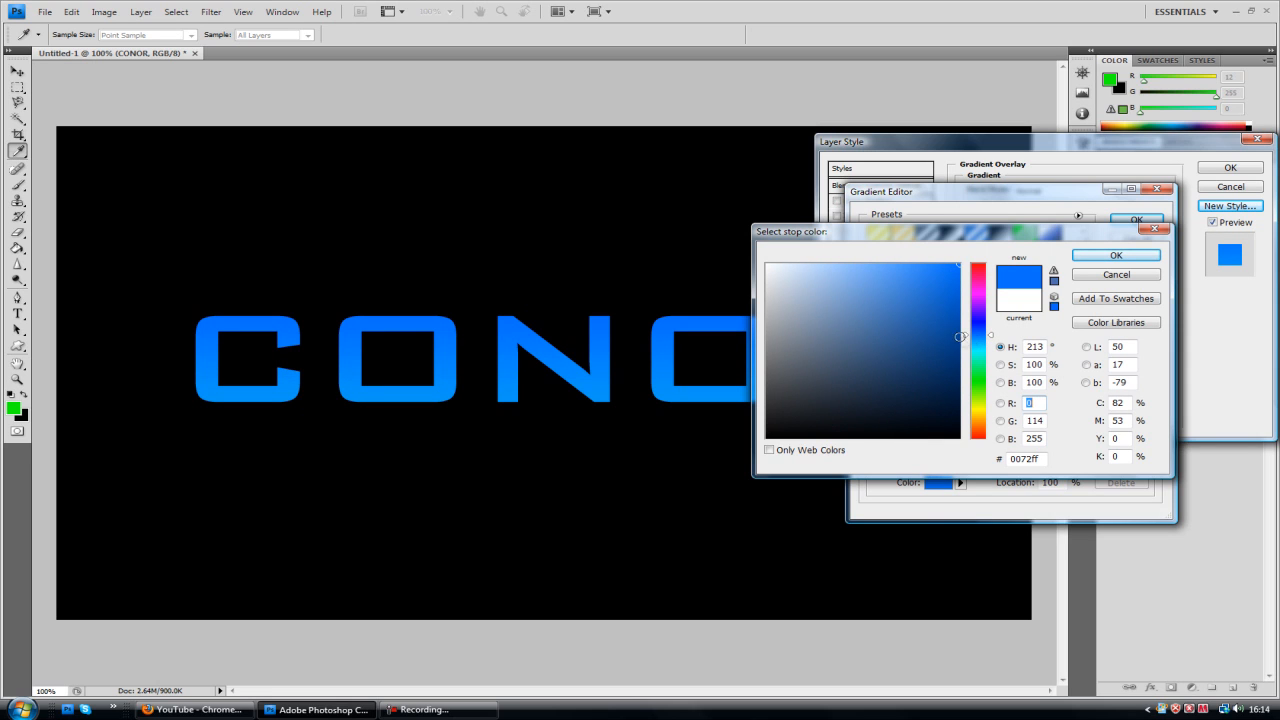
pyautogui.click(1116, 256)
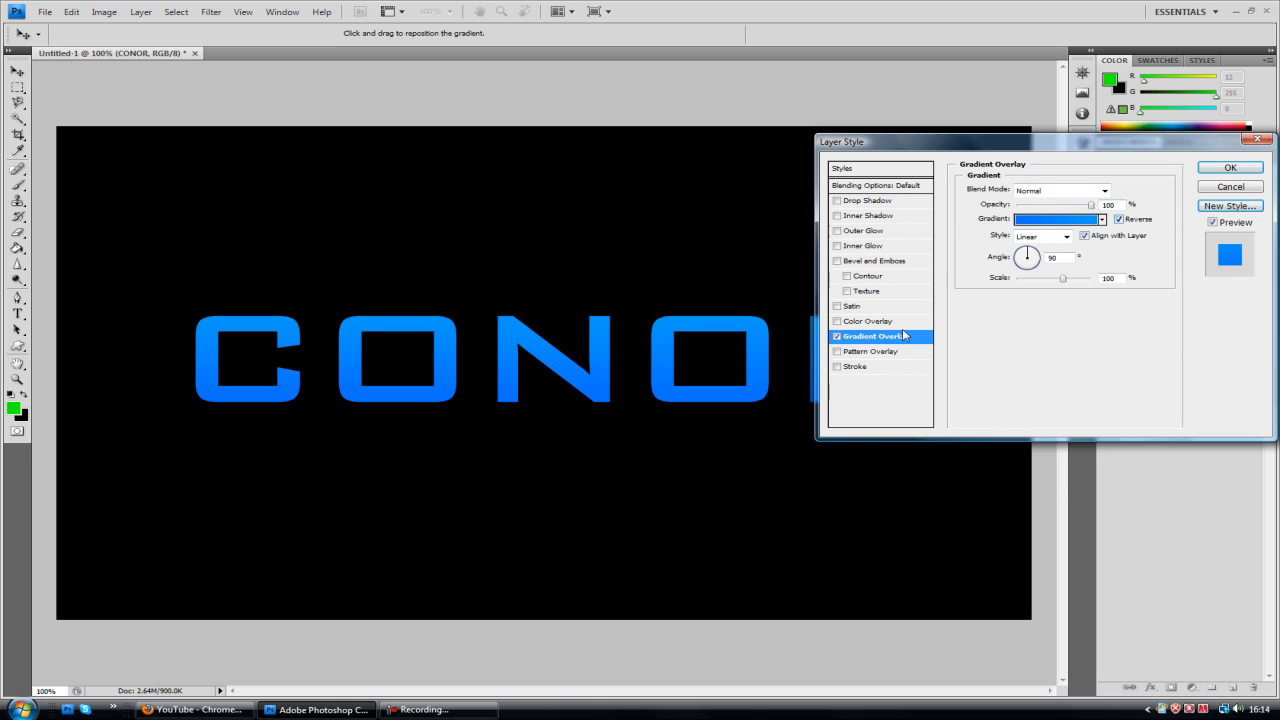
pyautogui.moveTo(642, 304)
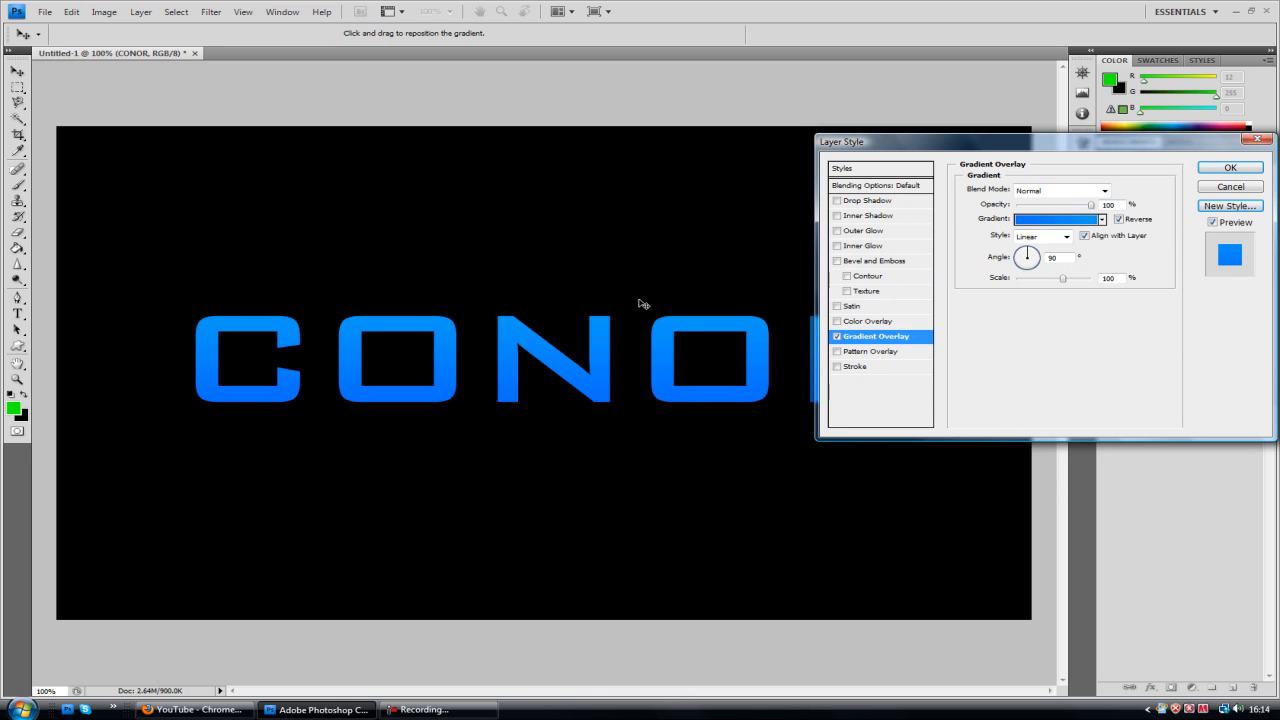
pyautogui.moveTo(428, 322)
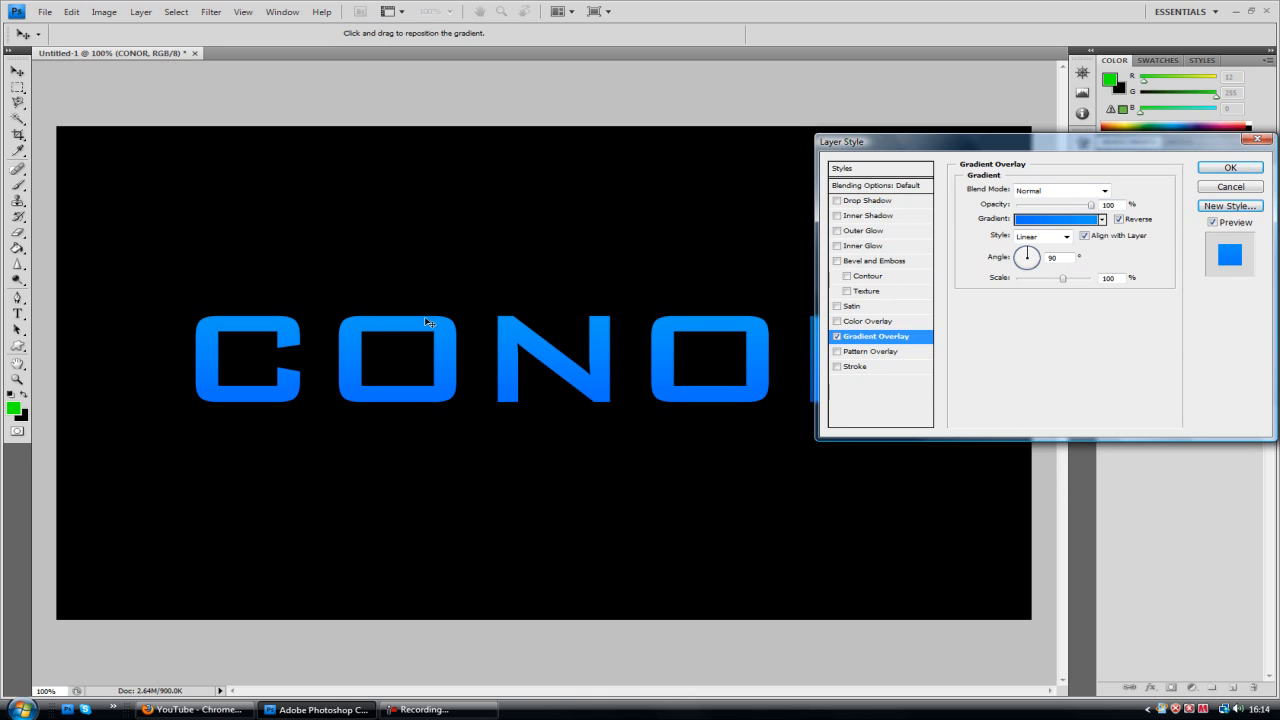
# Add a light blue (00aeff) Outer Glow to the CONOR text and apply the layer style
pyautogui.click(1120, 218)
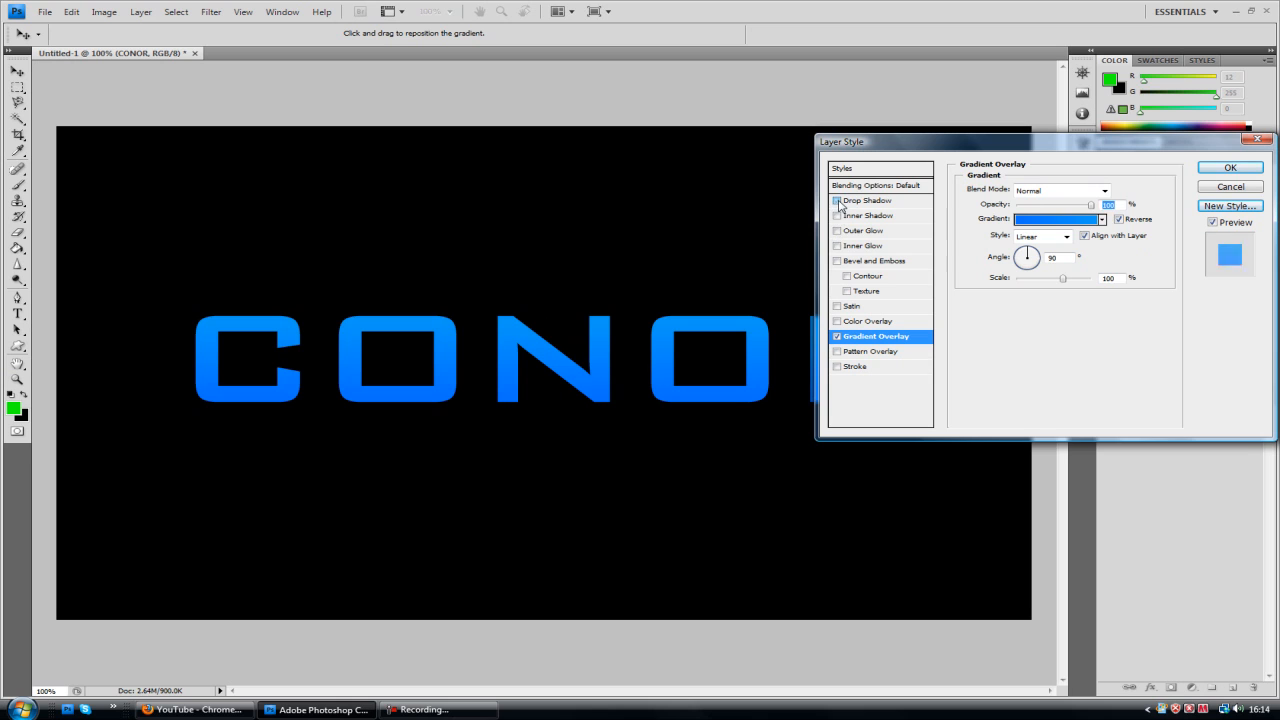
pyautogui.click(862, 230)
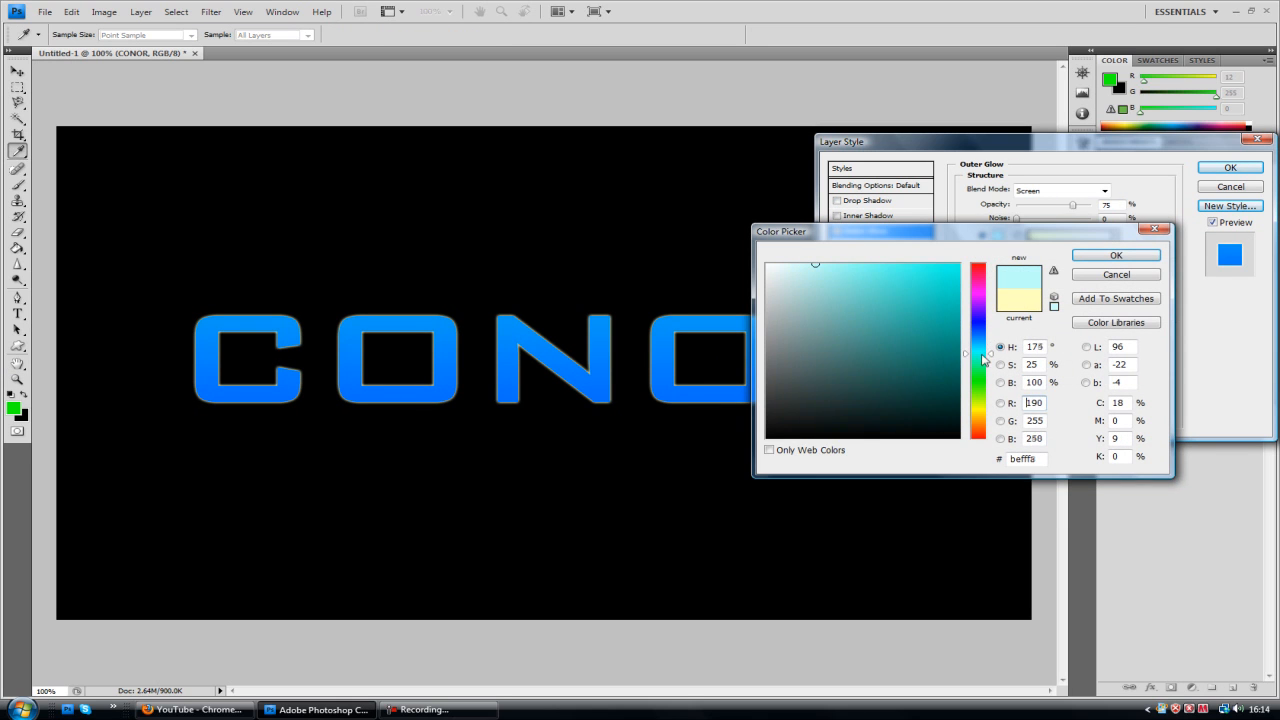
pyautogui.click(960, 268)
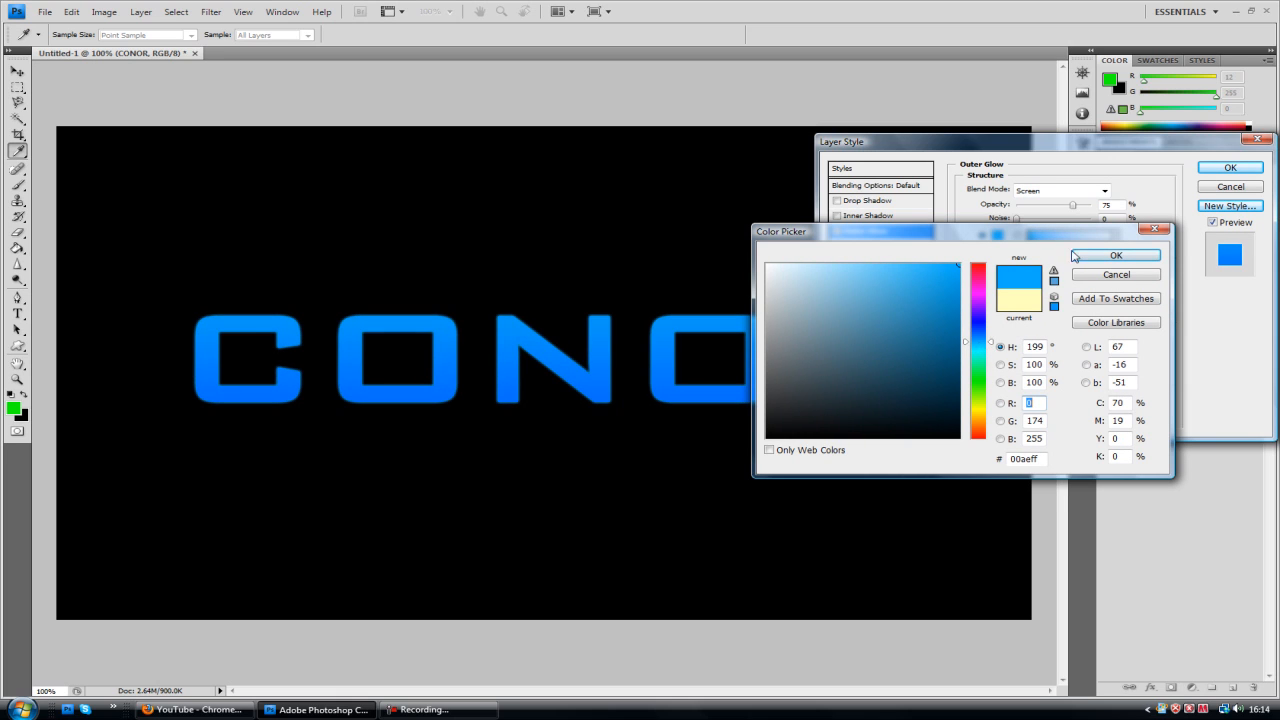
pyautogui.click(1116, 256)
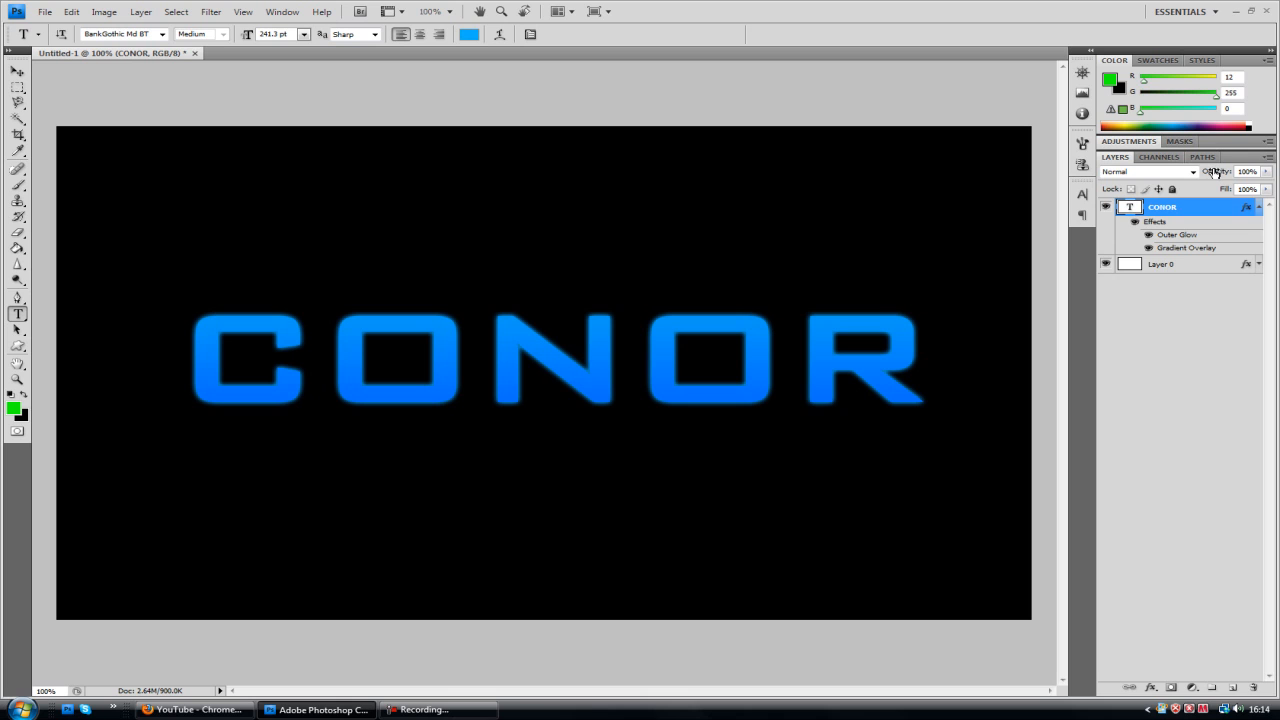
pyautogui.moveTo(16, 100)
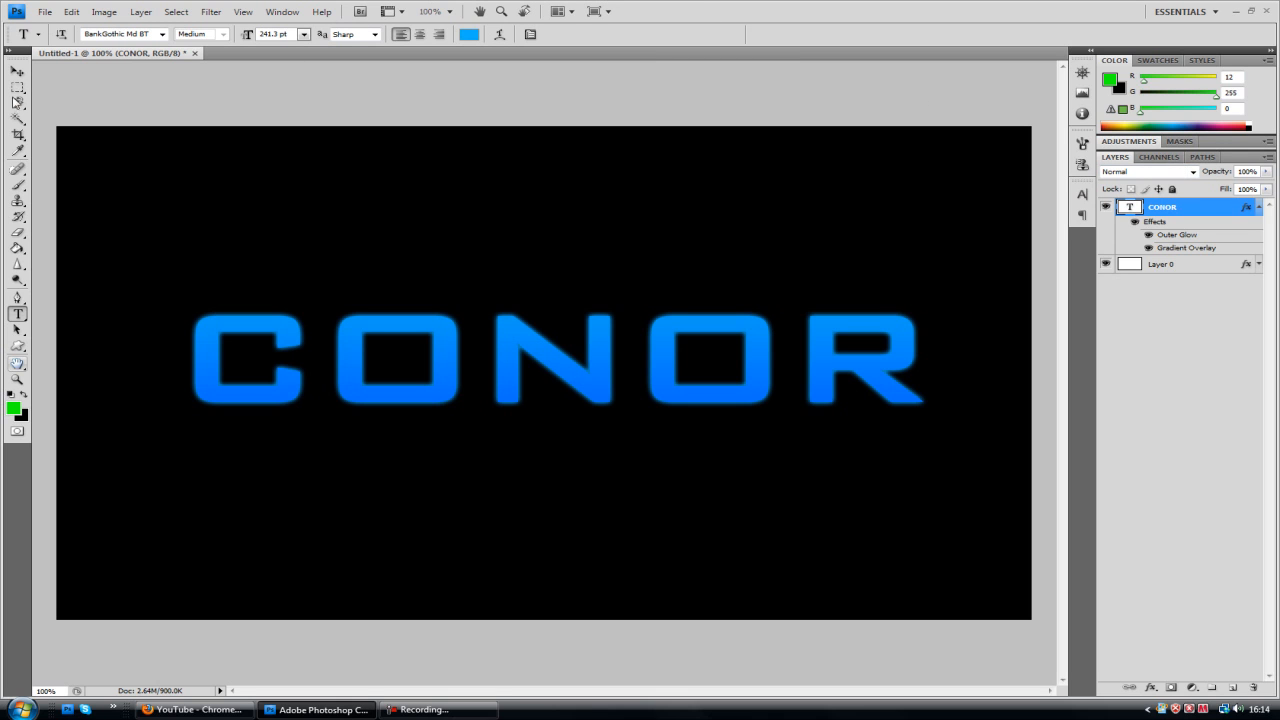
# Open the Flare 2 image from disk
pyautogui.click(44, 12)
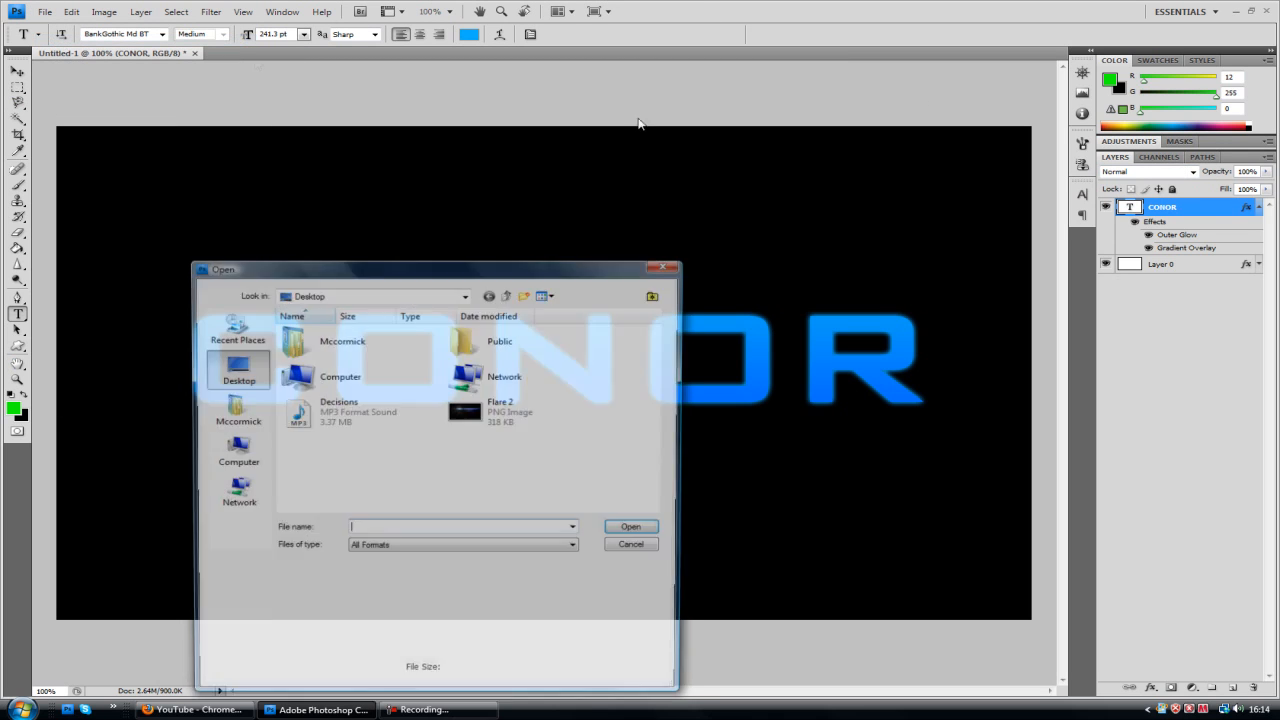
pyautogui.click(630, 544)
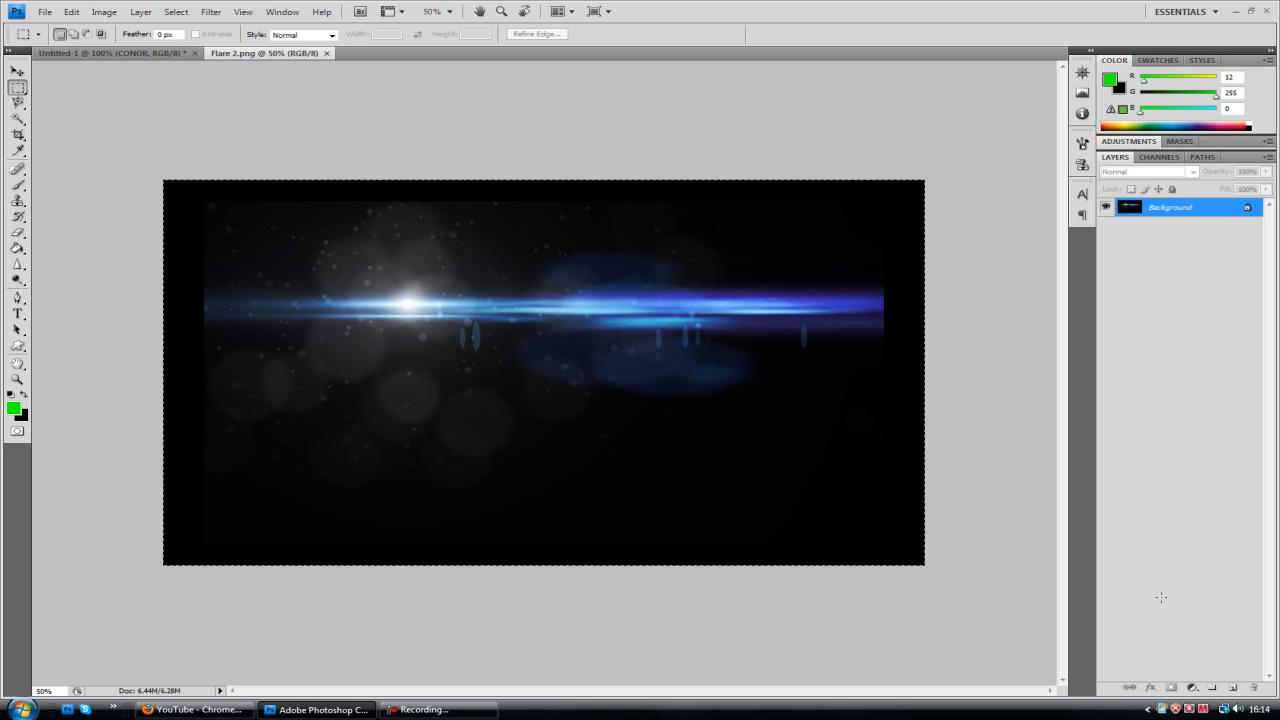
# Copy the whole Flare 2 image into the text document as a new layer and scale it down
pyautogui.click(72, 12)
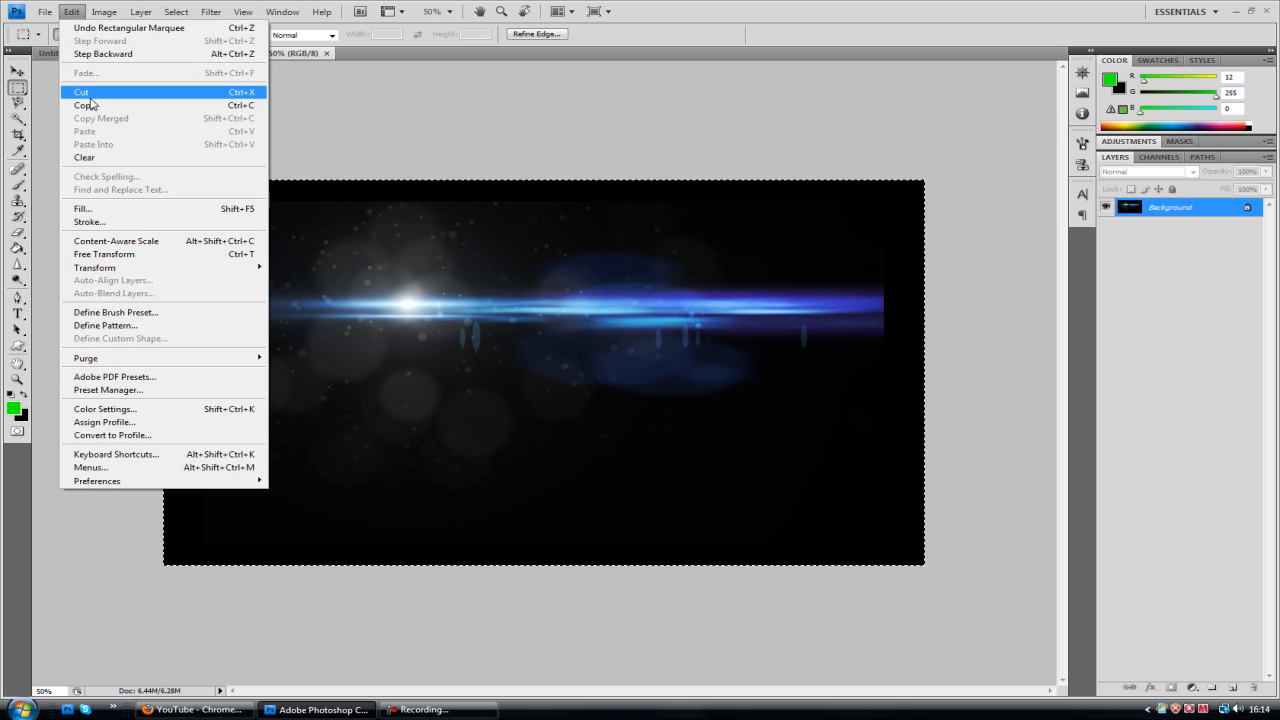
pyautogui.click(80, 92)
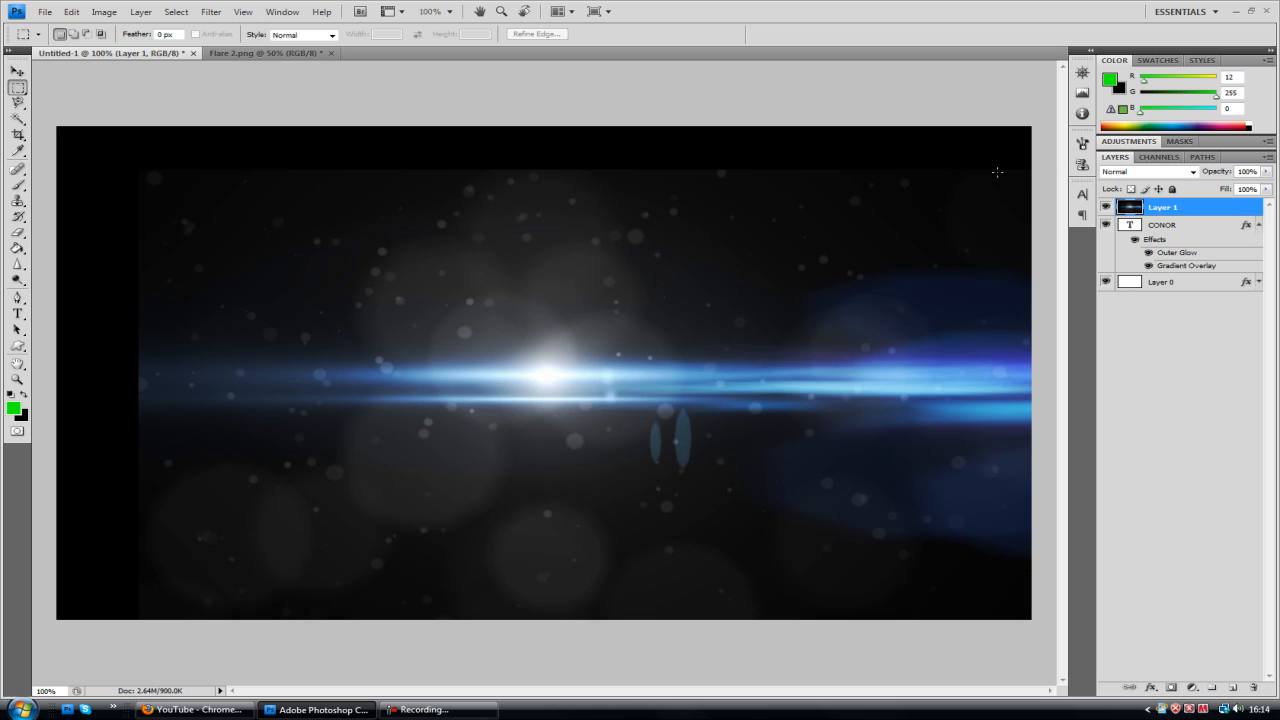
pyautogui.click(72, 12)
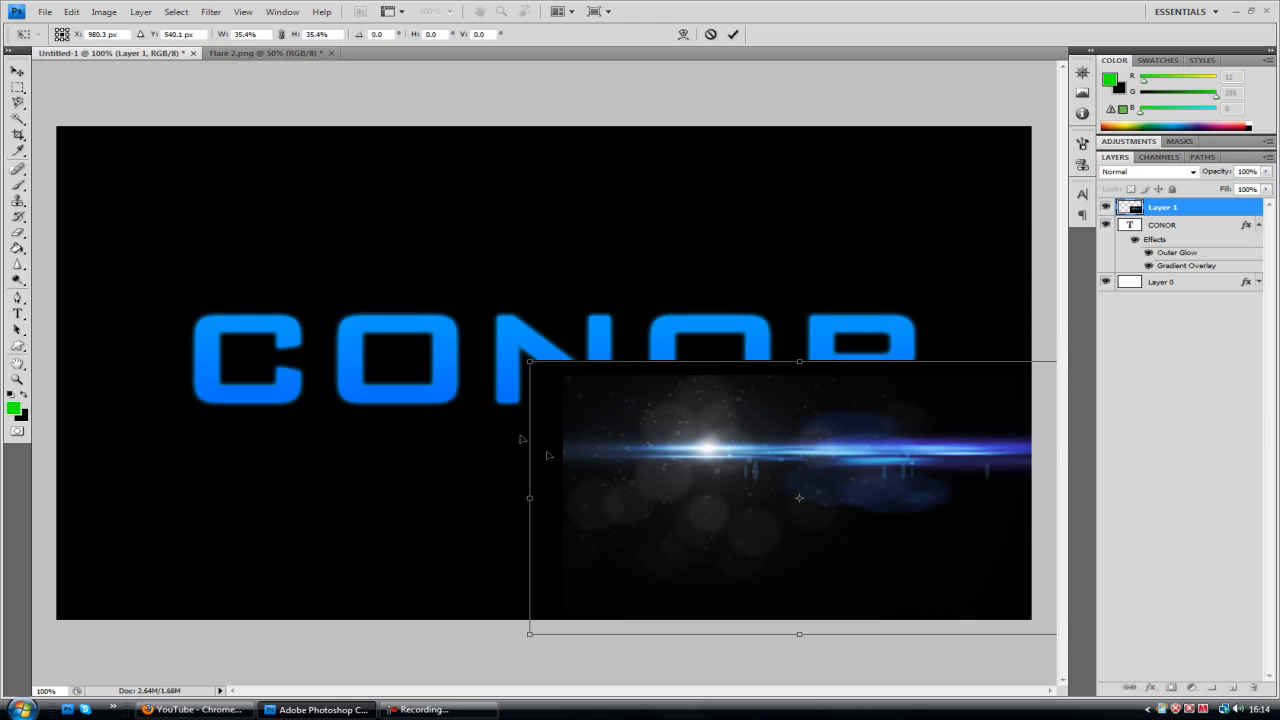
pyautogui.moveTo(800, 498); pyautogui.dragTo(648, 394)
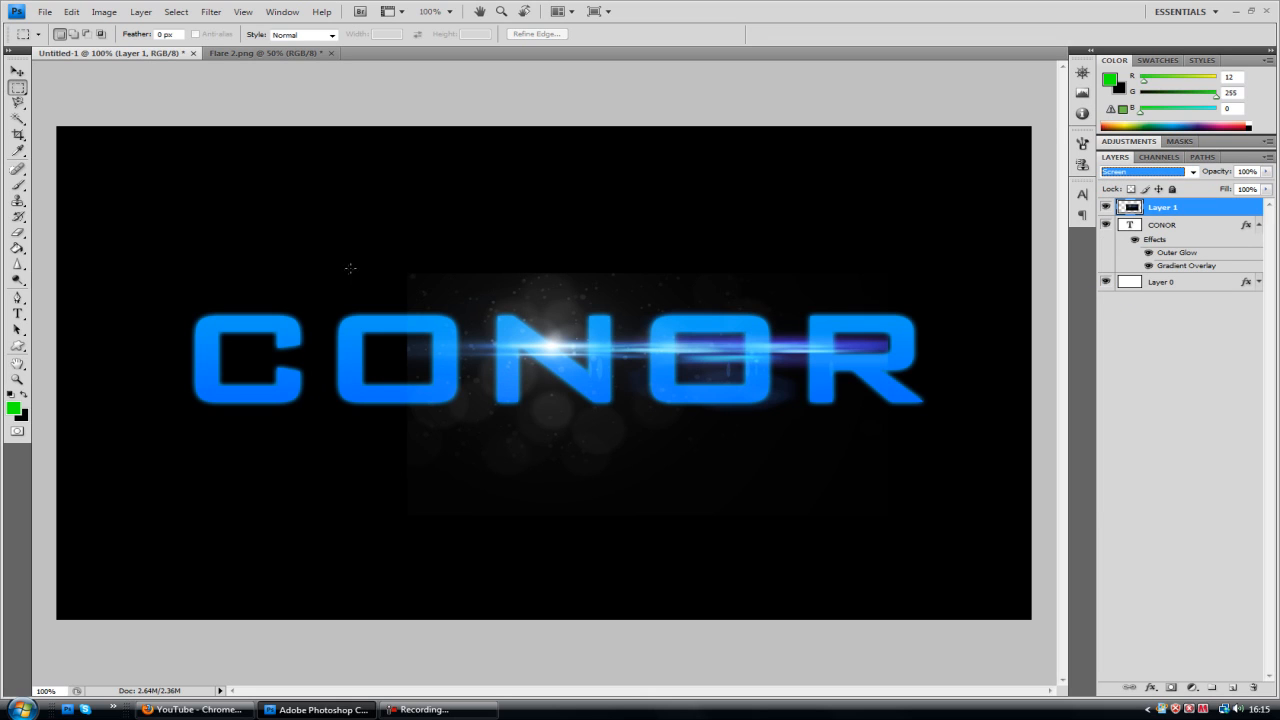
# Blend the flare layer in Screen mode and select the Move tool to reposition it
pyautogui.click(16, 72)
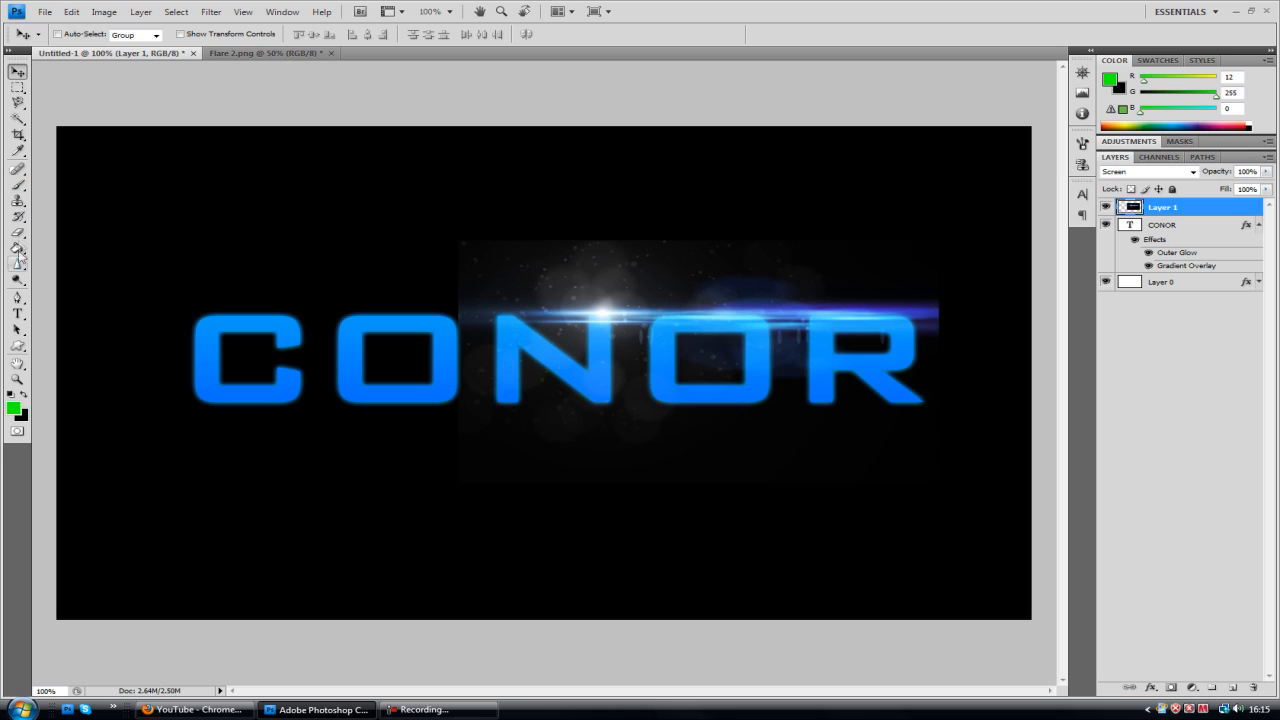
# Erase the flare layer's hard rectangular edges with a large soft eraser, leaving a soft light burst
pyautogui.click(18, 232)
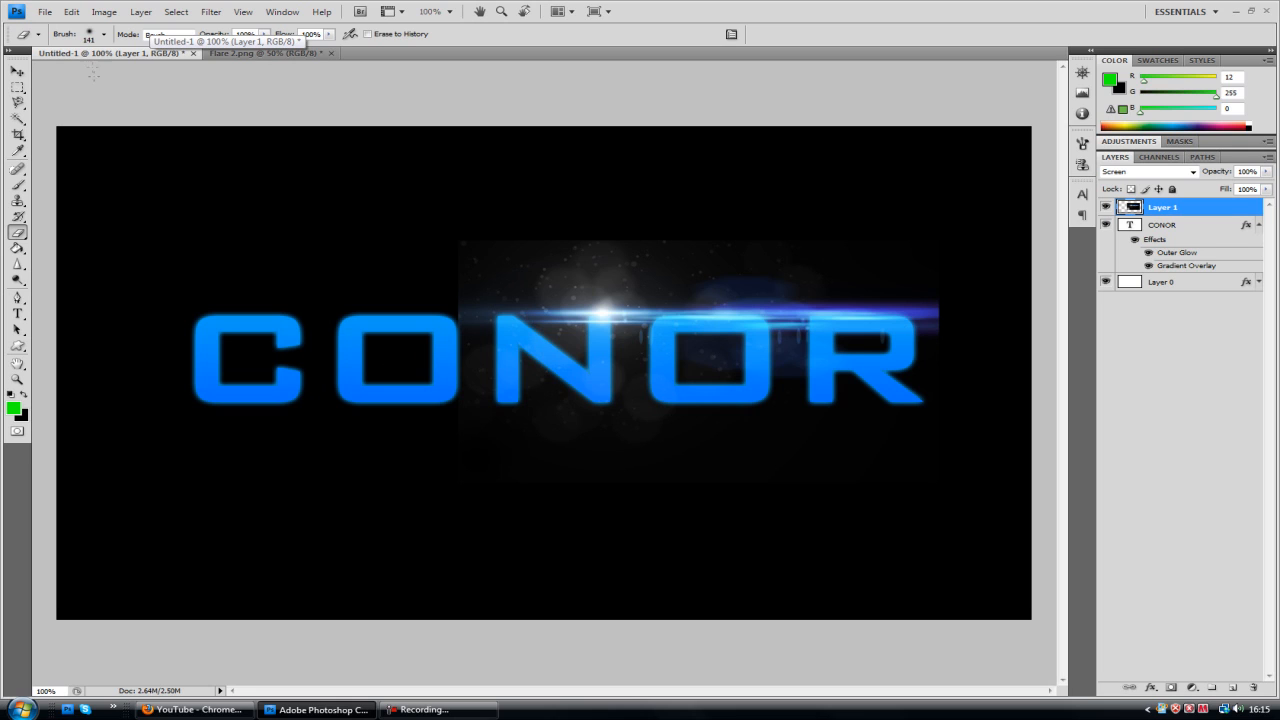
pyautogui.click(104, 32)
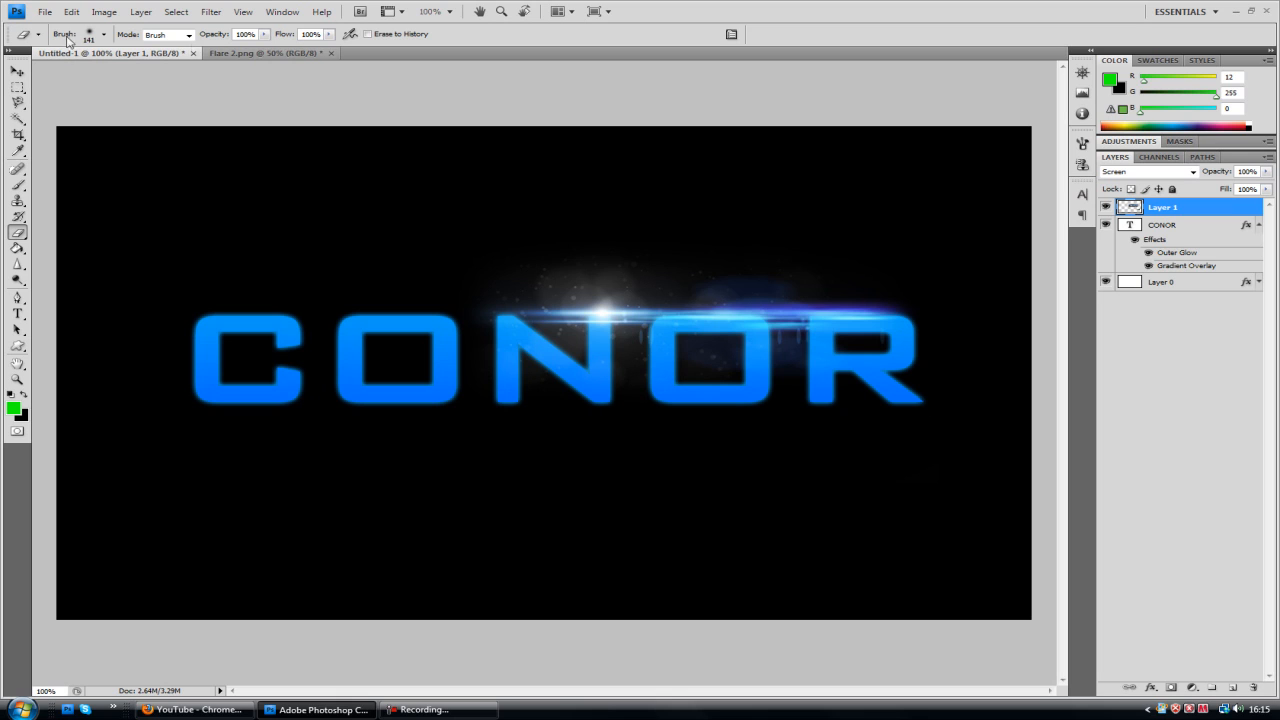
pyautogui.click(16, 72)
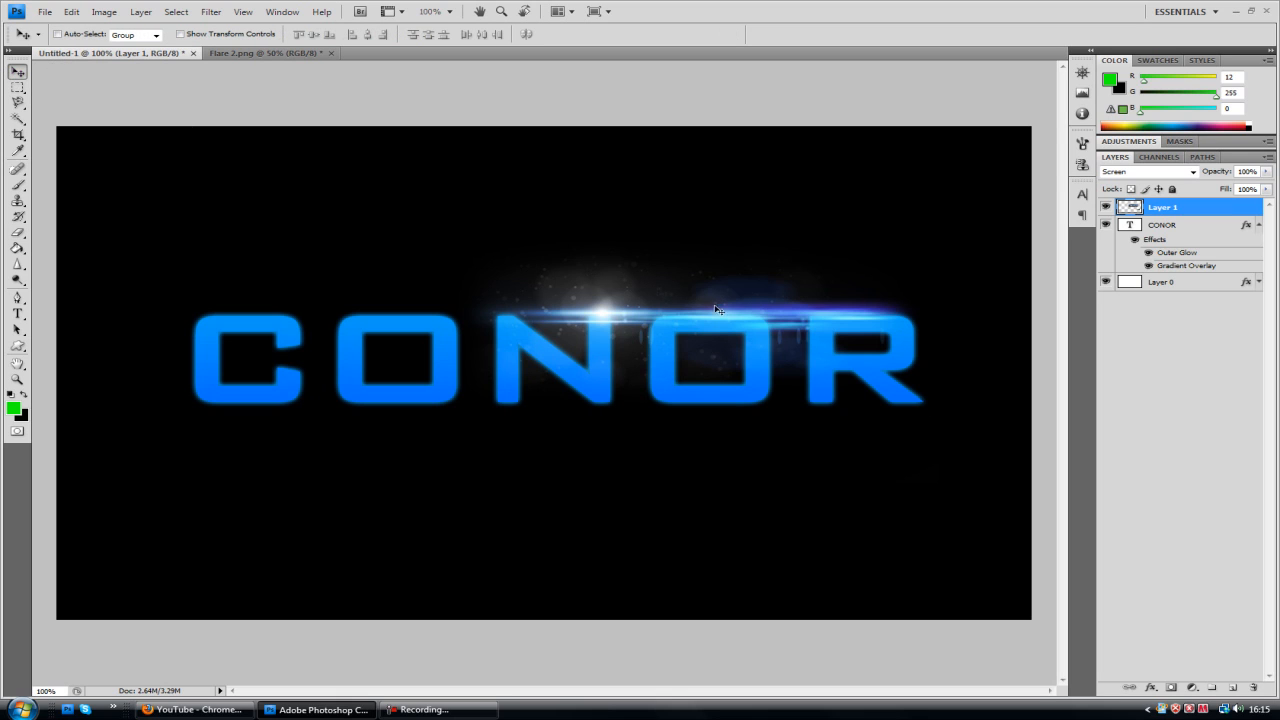
# Free Transform the flare smaller and move it left so its centre sits above the first O
pyautogui.click(72, 12)
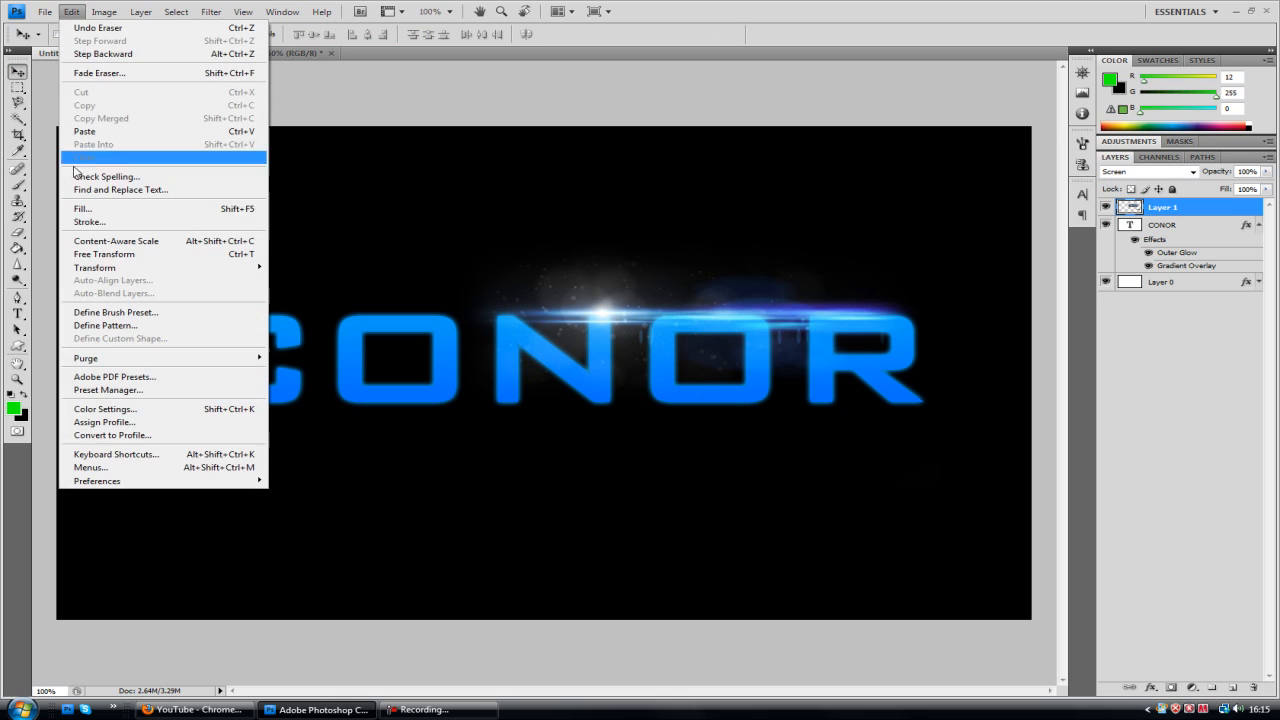
pyautogui.click(104, 254)
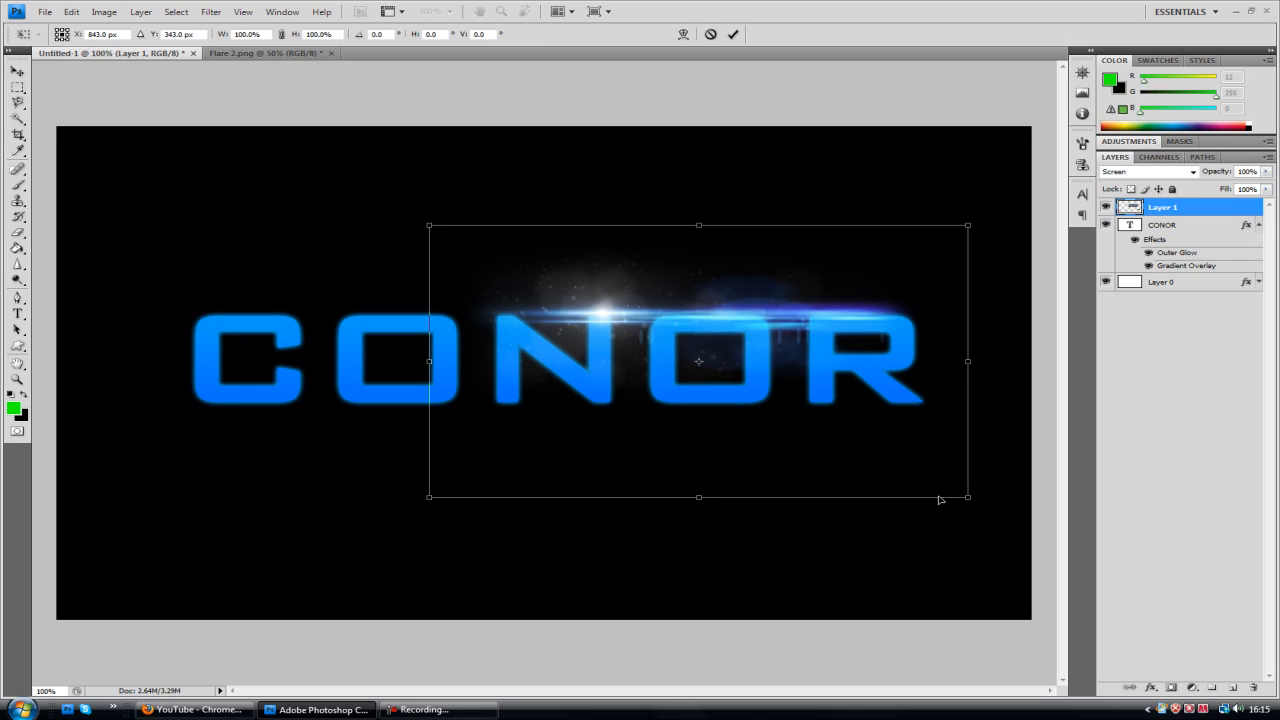
pyautogui.moveTo(968, 496); pyautogui.dragTo(924, 476)
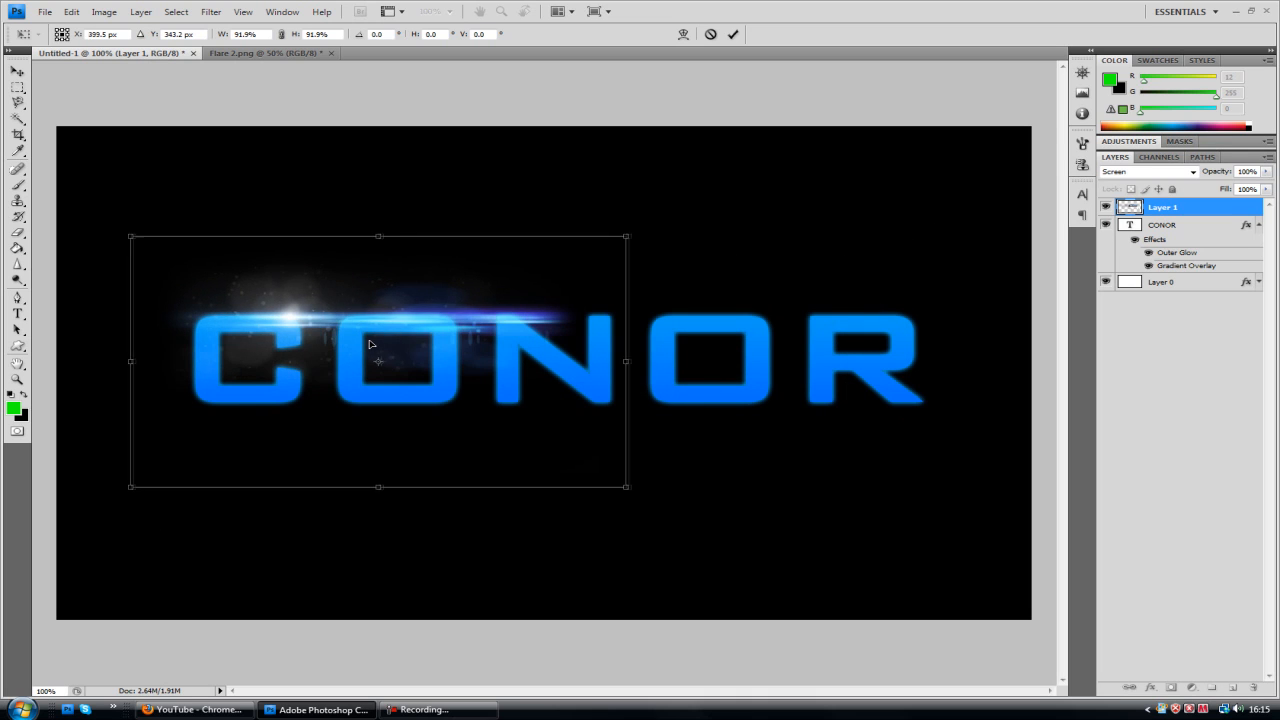
pyautogui.moveTo(378, 362); pyautogui.dragTo(536, 362)
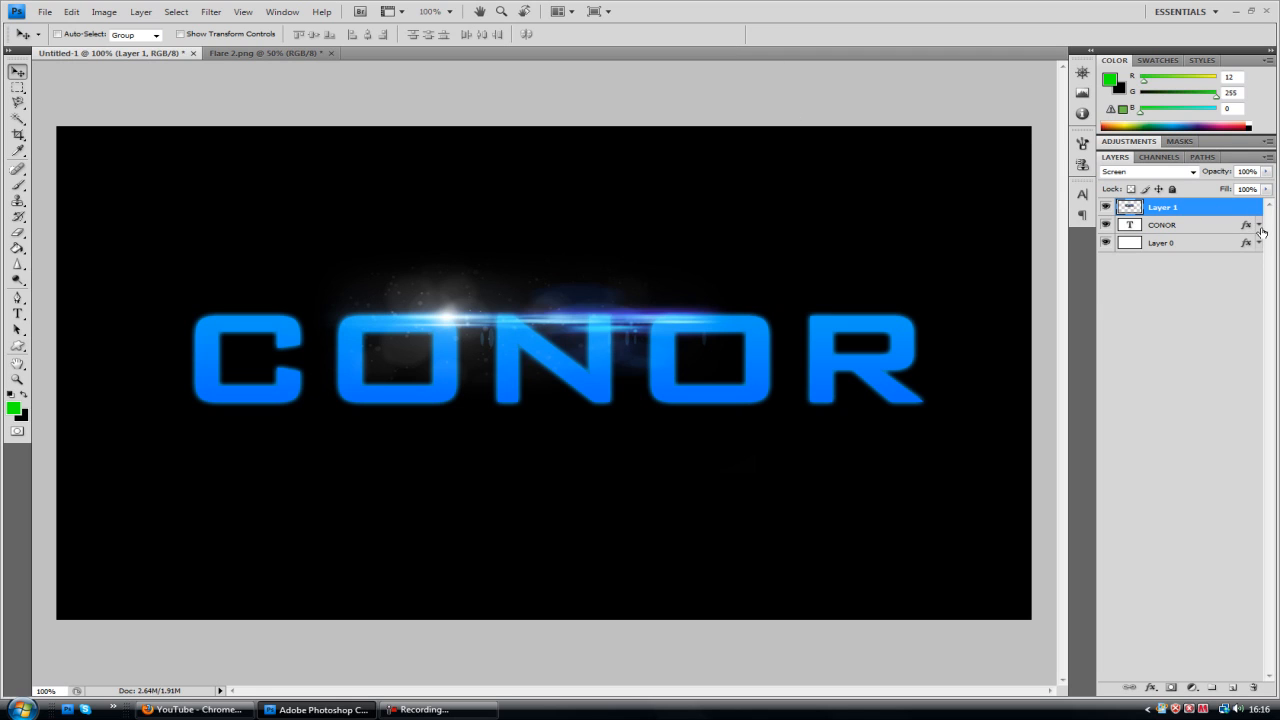
pyautogui.moveTo(1196, 244)
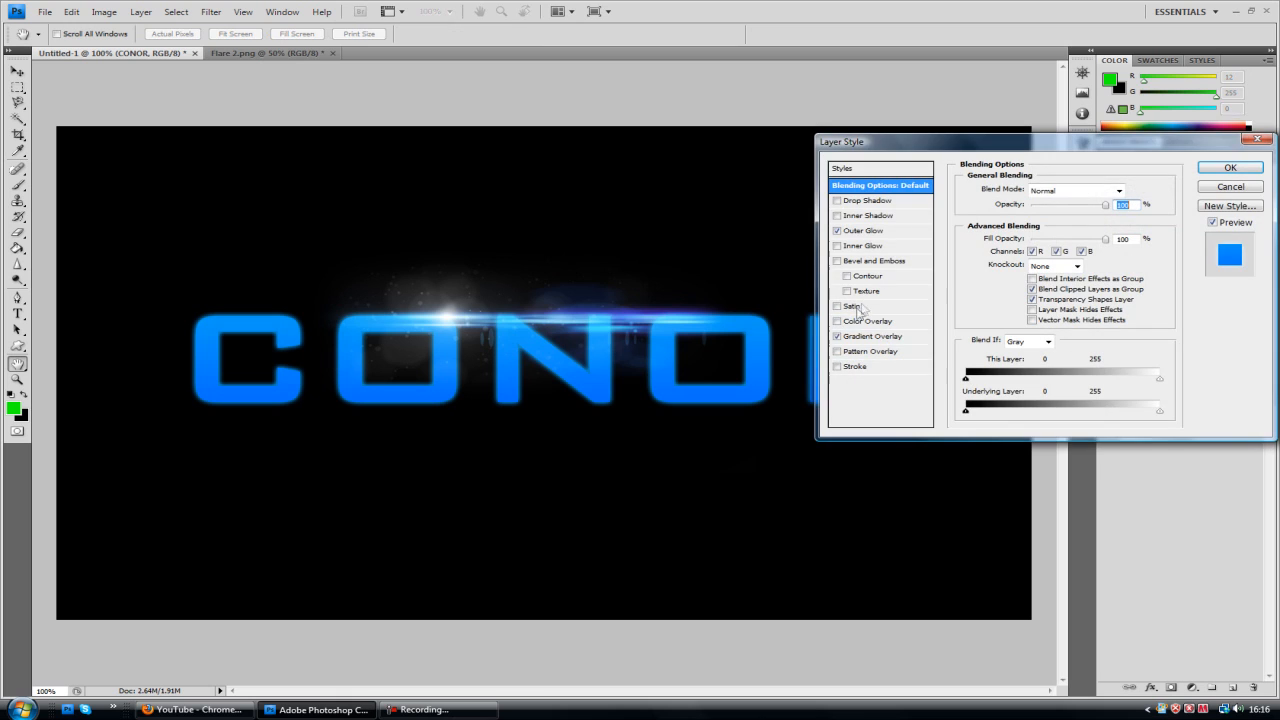
# Change the CONOR text's Color Overlay from red to green
pyautogui.click(838, 320)
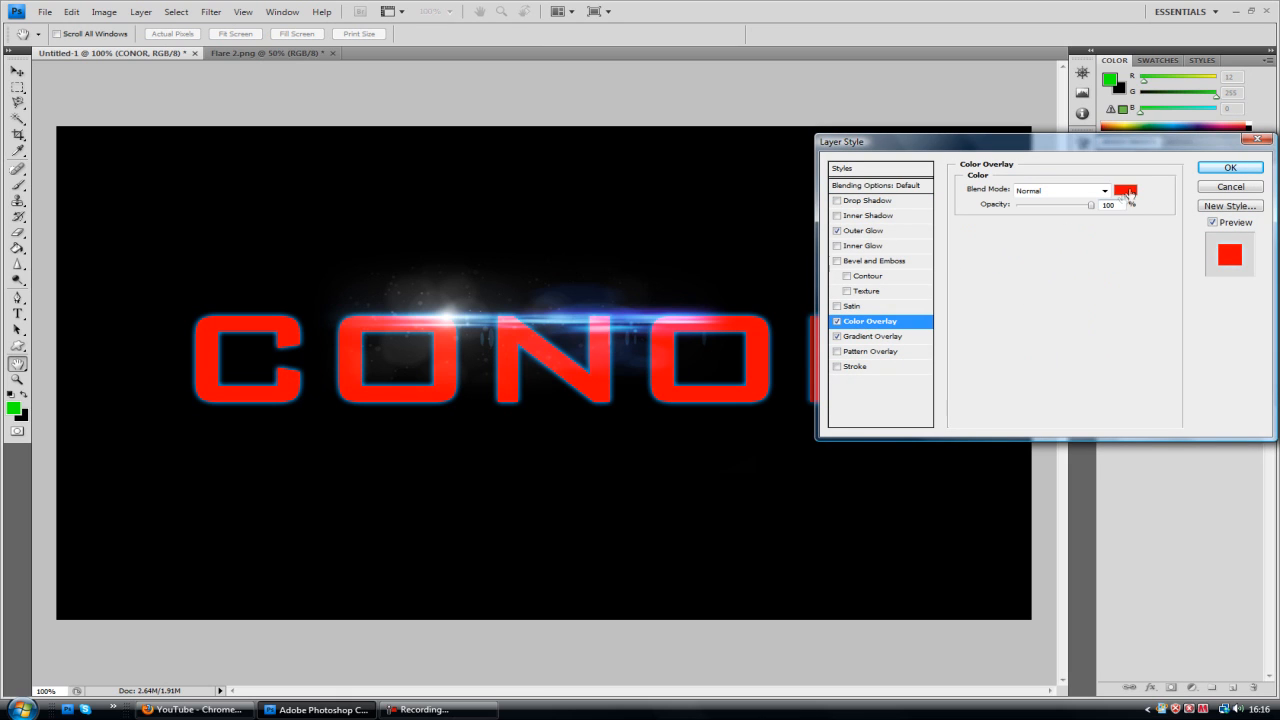
pyautogui.click(1124, 190)
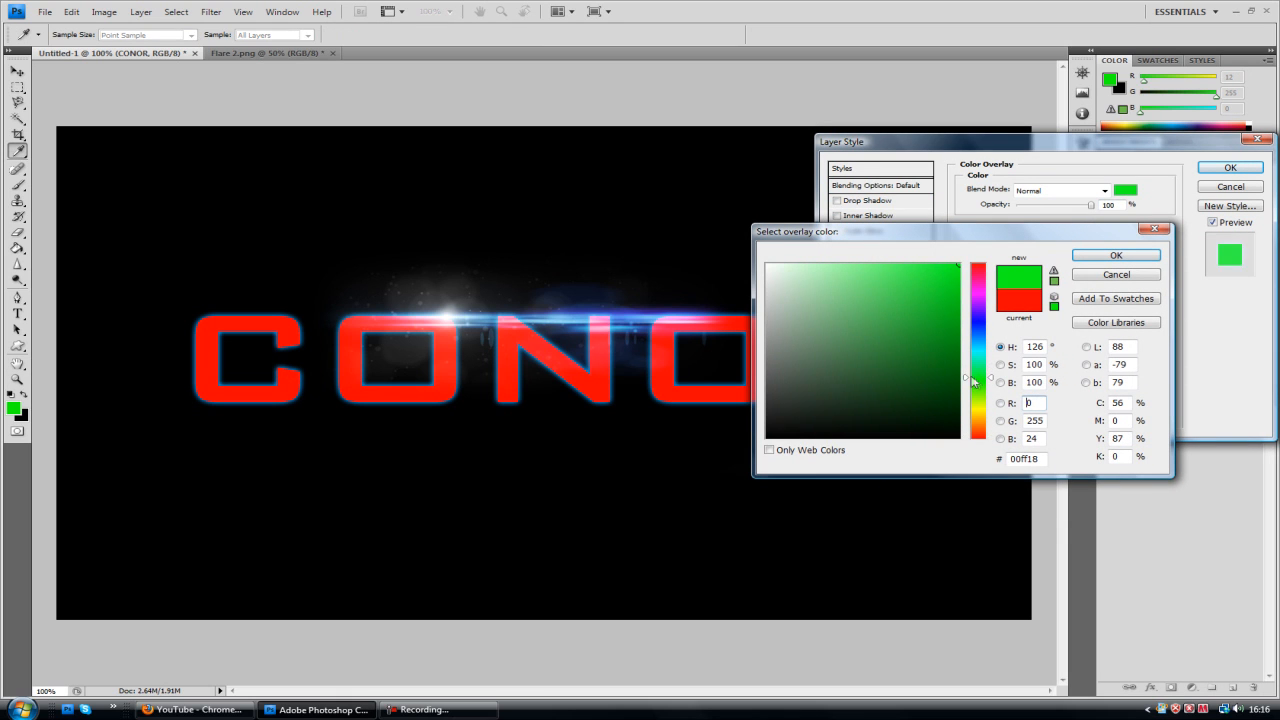
pyautogui.click(1116, 256)
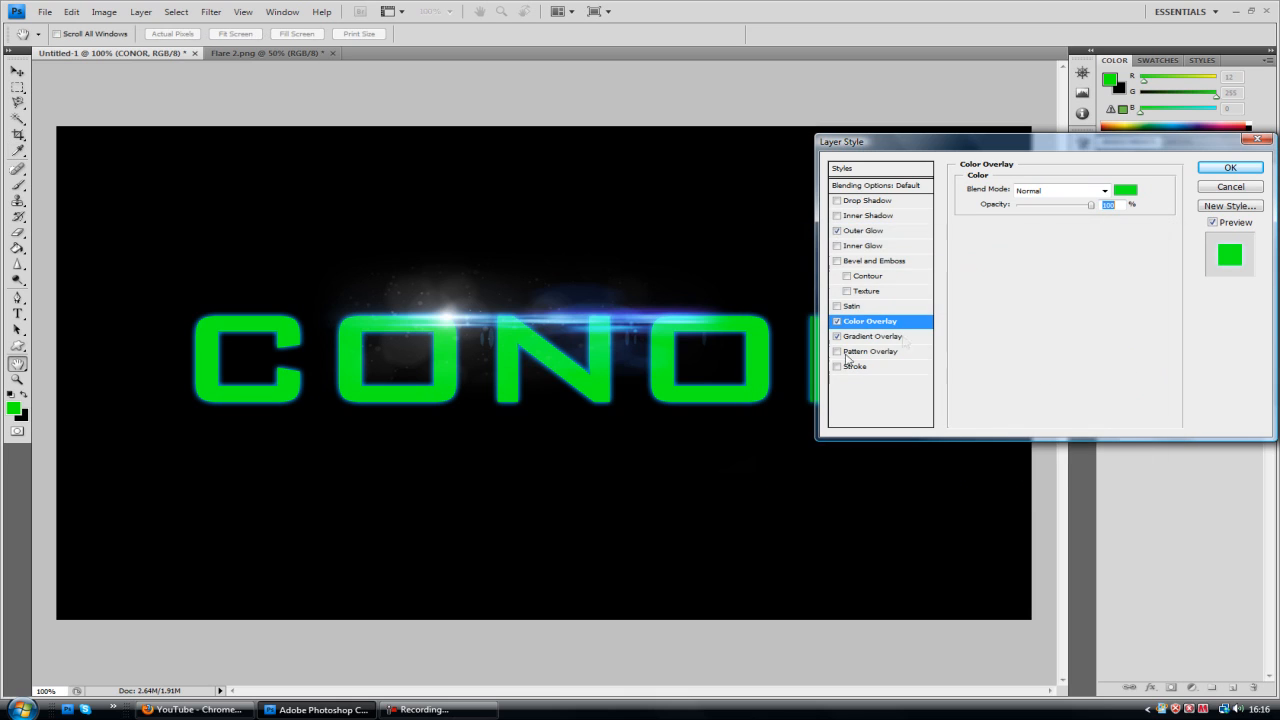
# Change the Outer Glow colour to green and apply the layer style
pyautogui.click(864, 230)
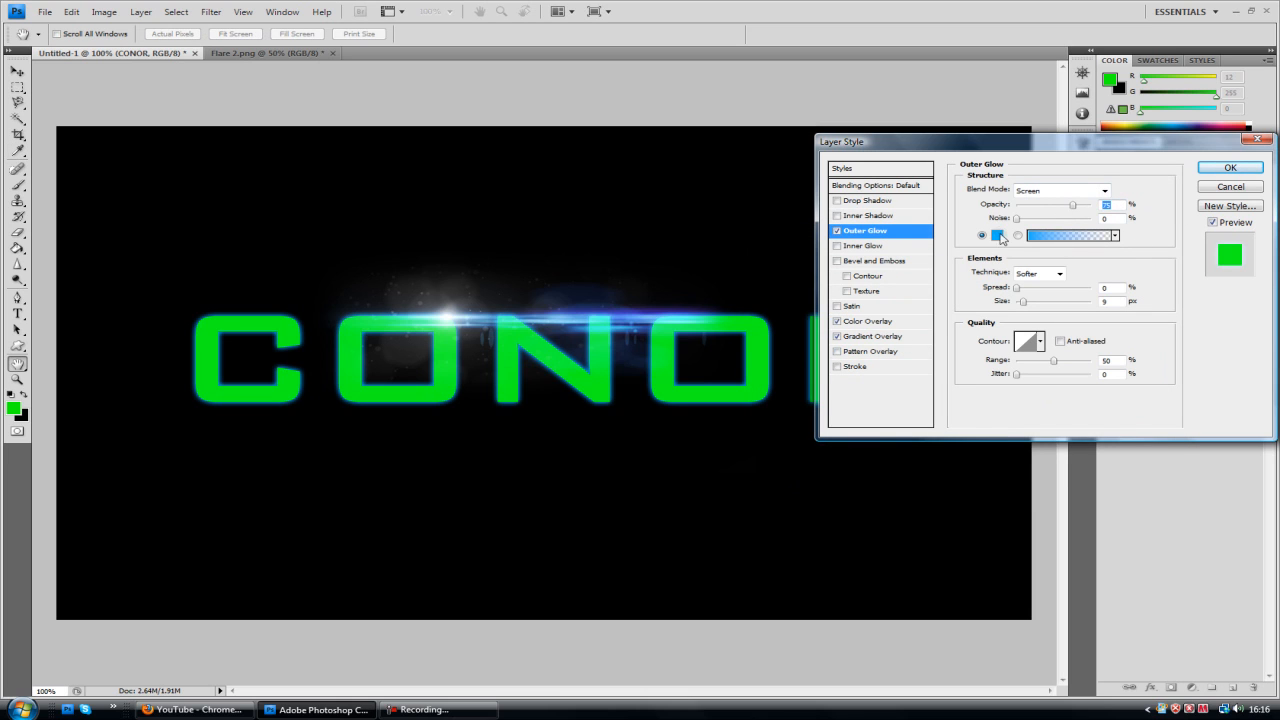
pyautogui.click(996, 236)
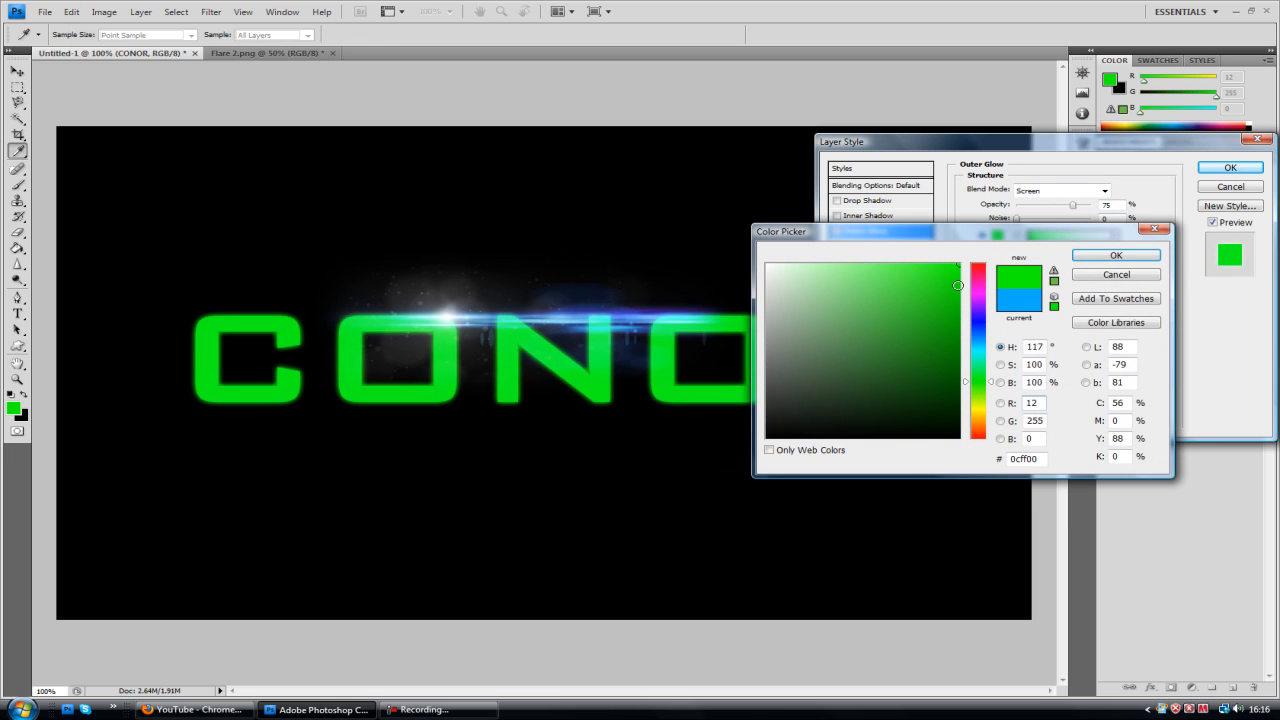
pyautogui.click(1116, 256)
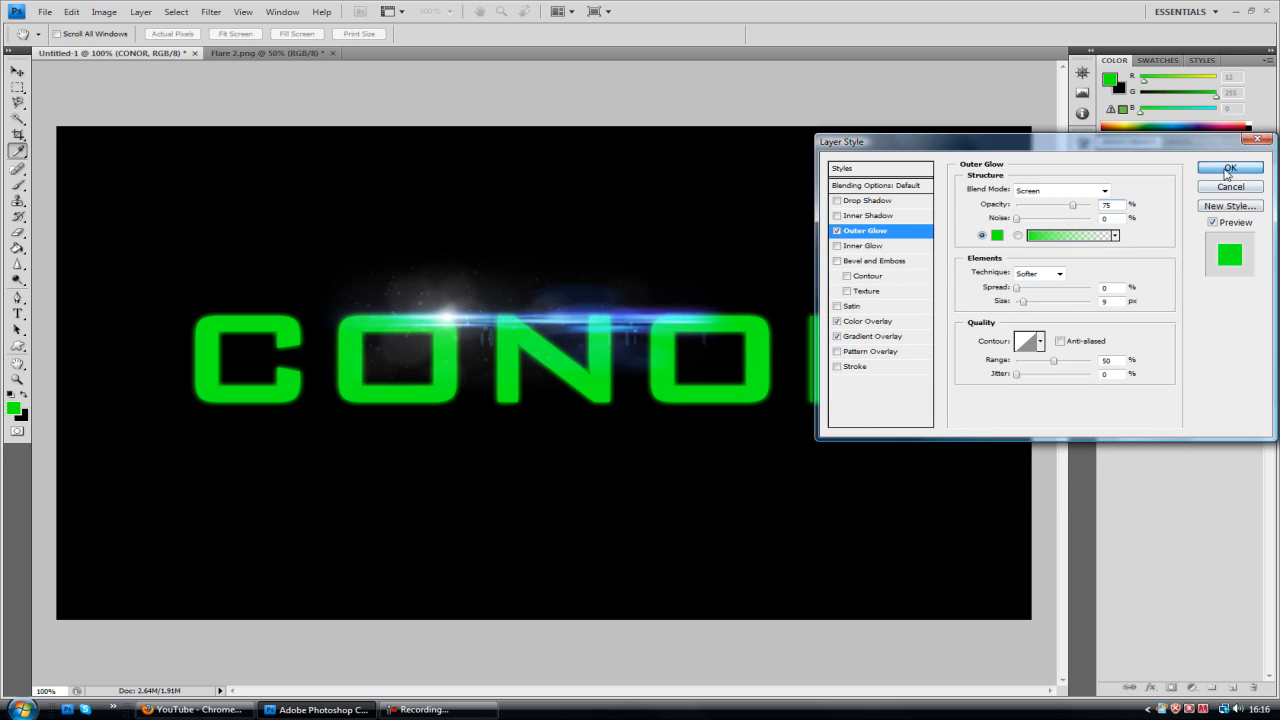
pyautogui.click(1230, 168)
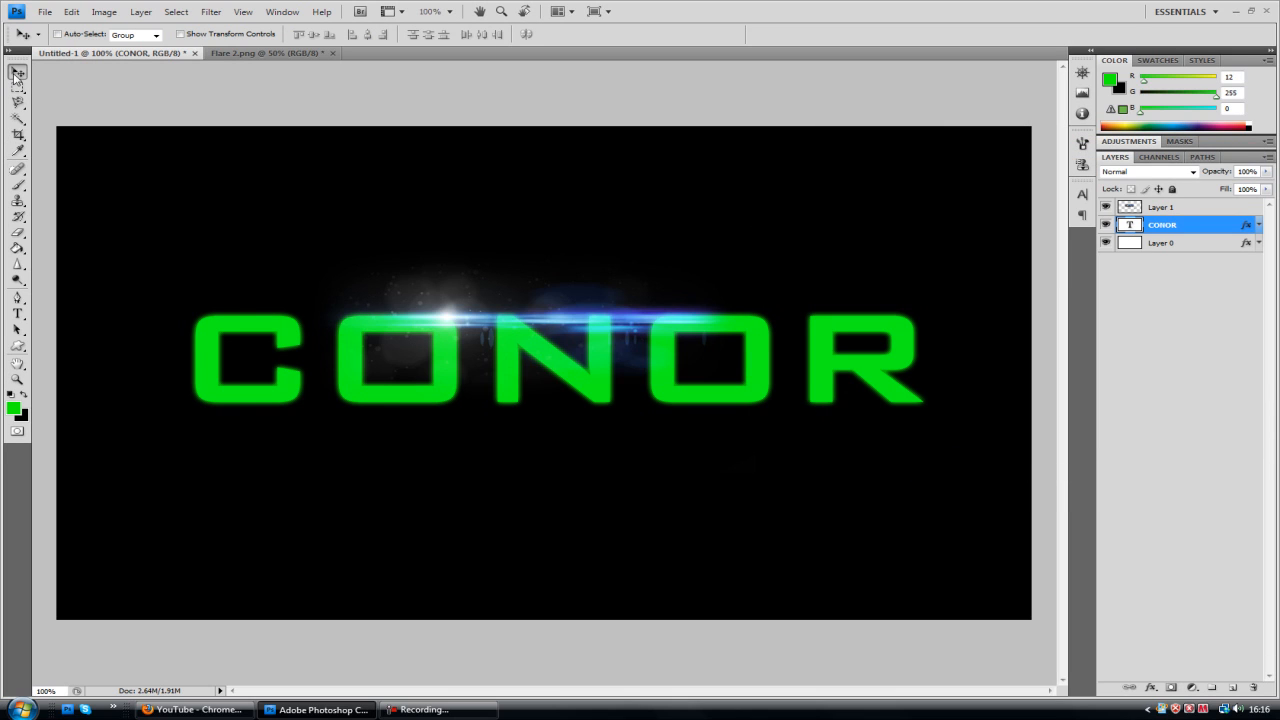
pyautogui.moveTo(740, 272)
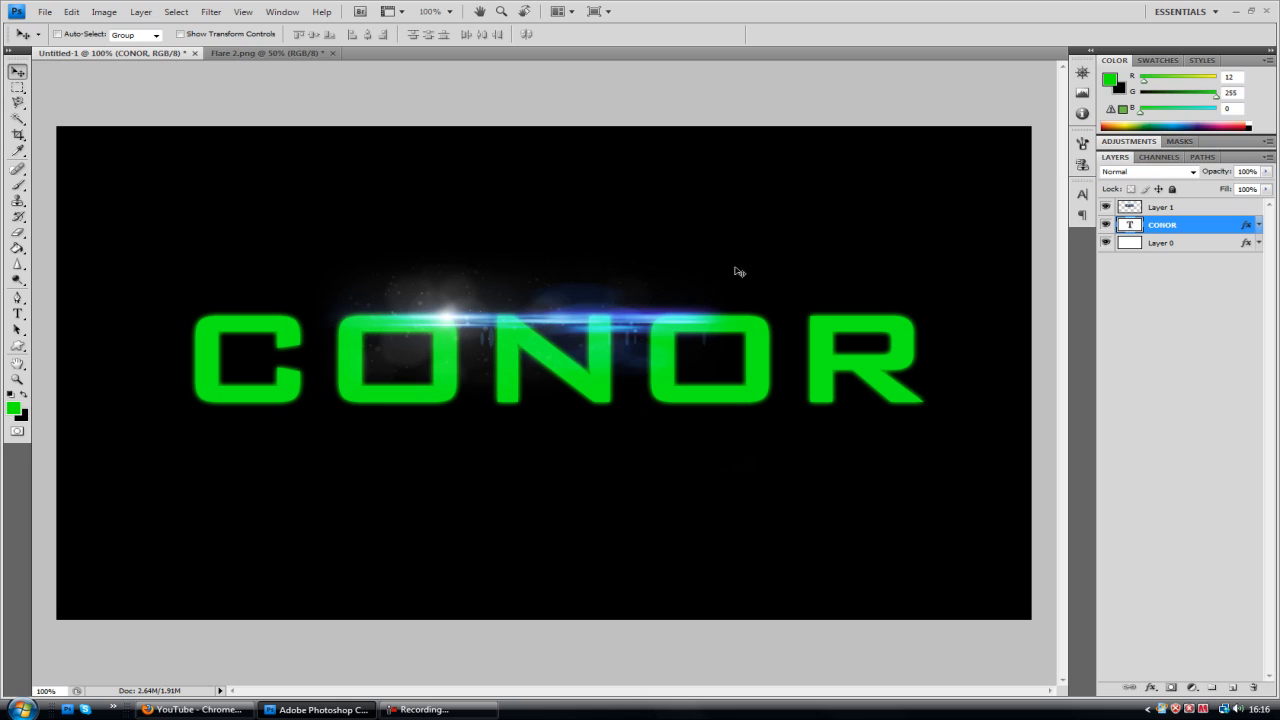
pyautogui.moveTo(684, 320)
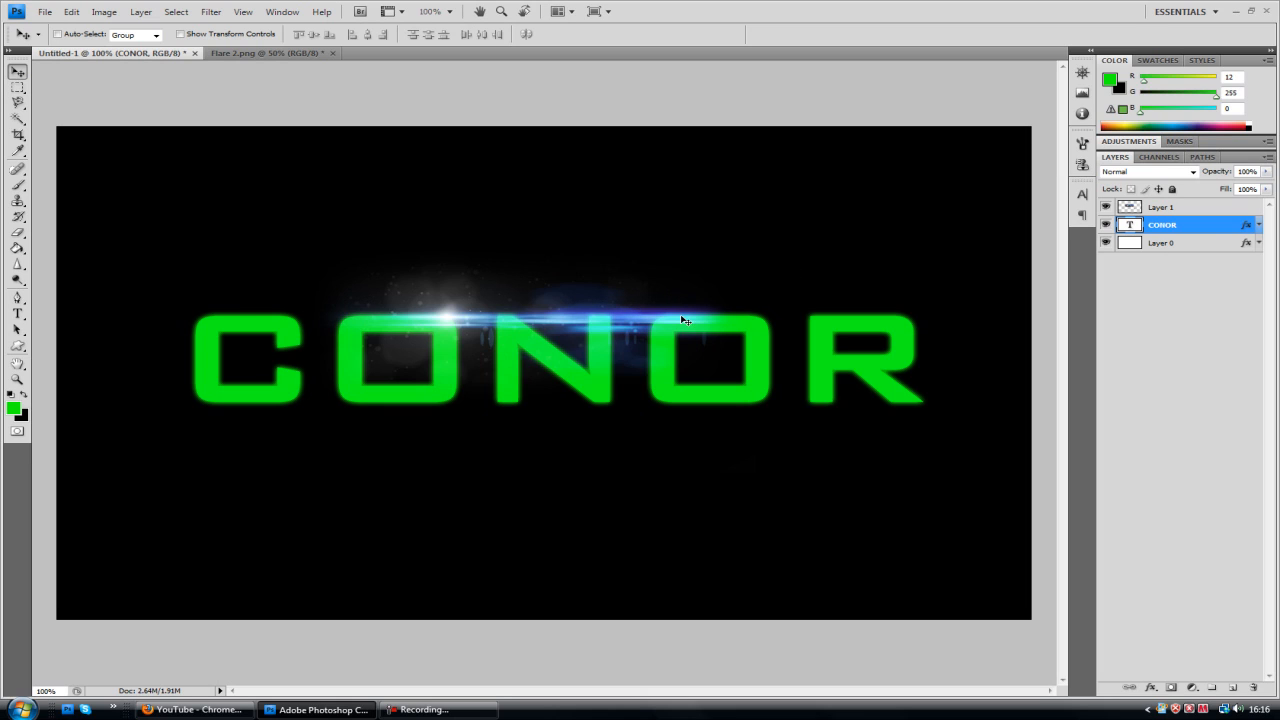
pyautogui.moveTo(368, 704)
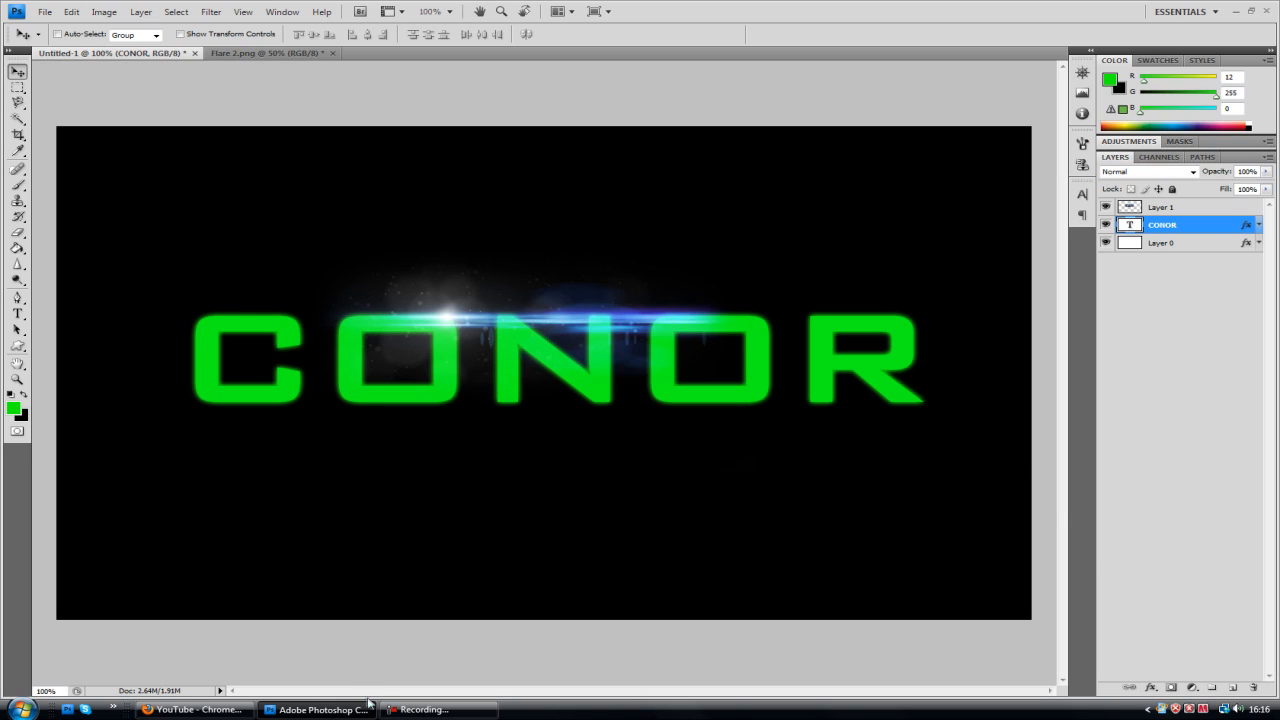
# Add a Hue/Saturation adjustment layer above the lens flare layer (Layer 1)
pyautogui.click(1162, 206)
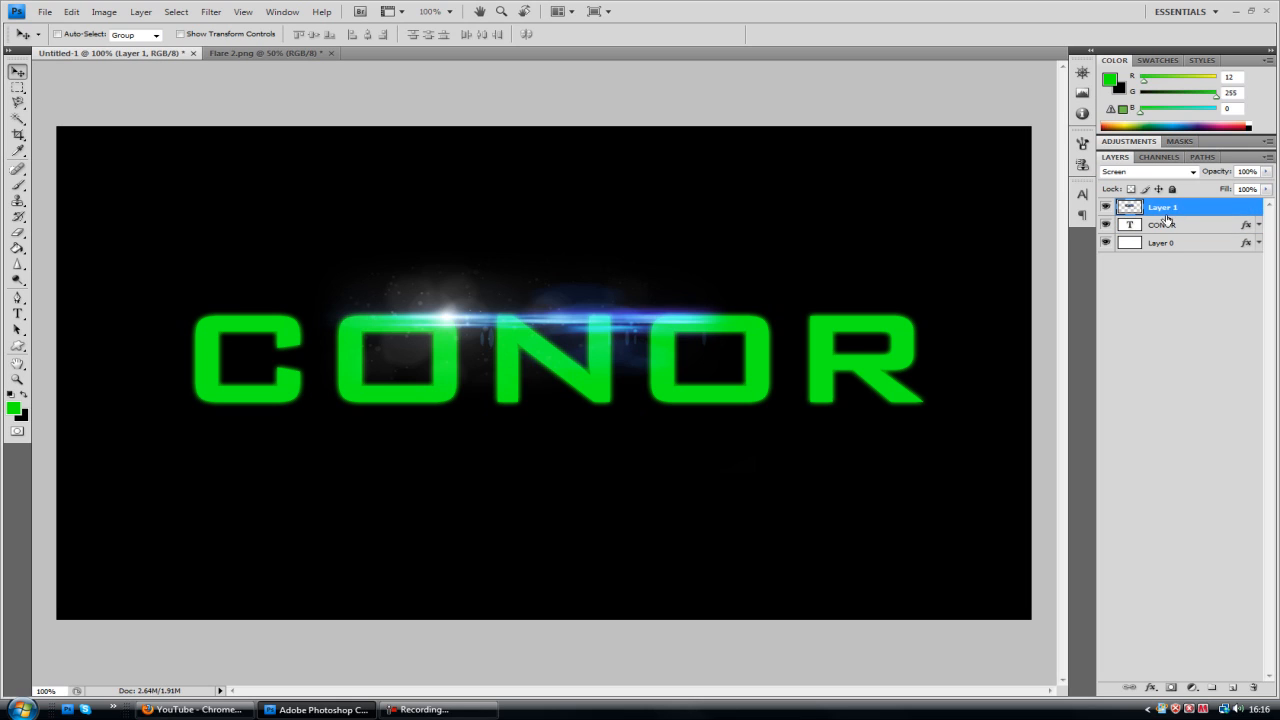
pyautogui.click(1128, 140)
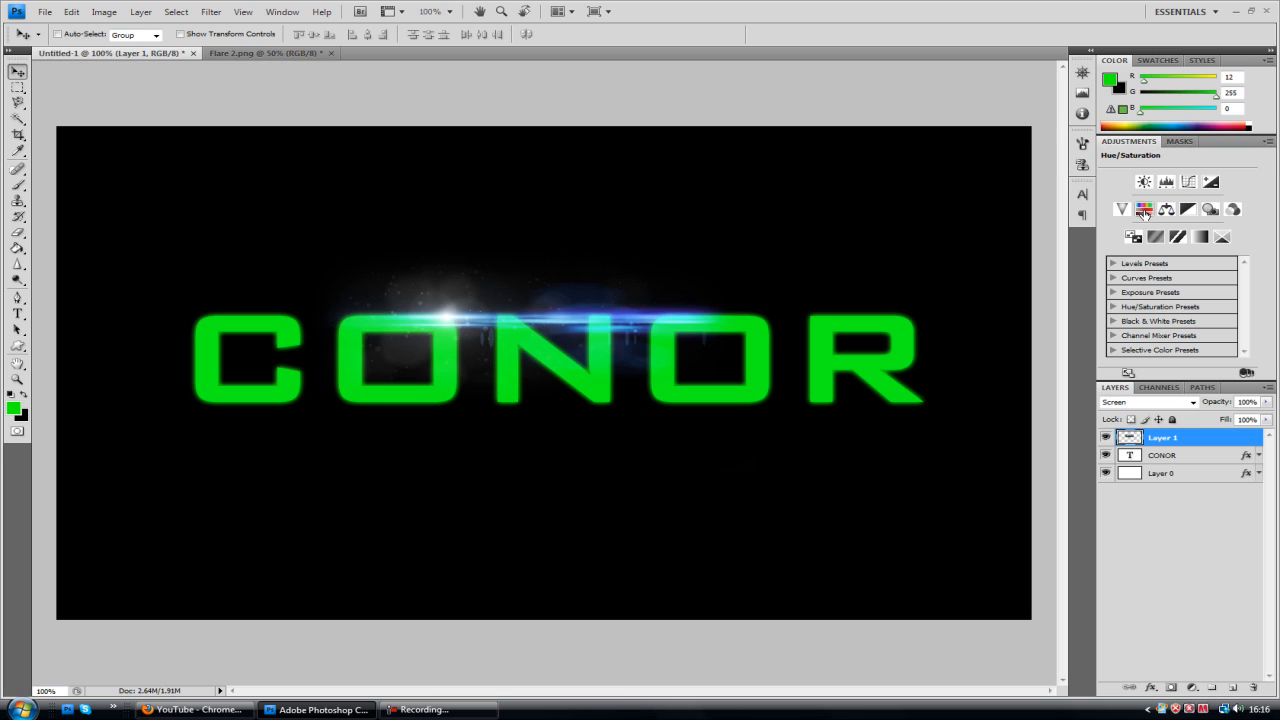
pyautogui.click(1120, 210)
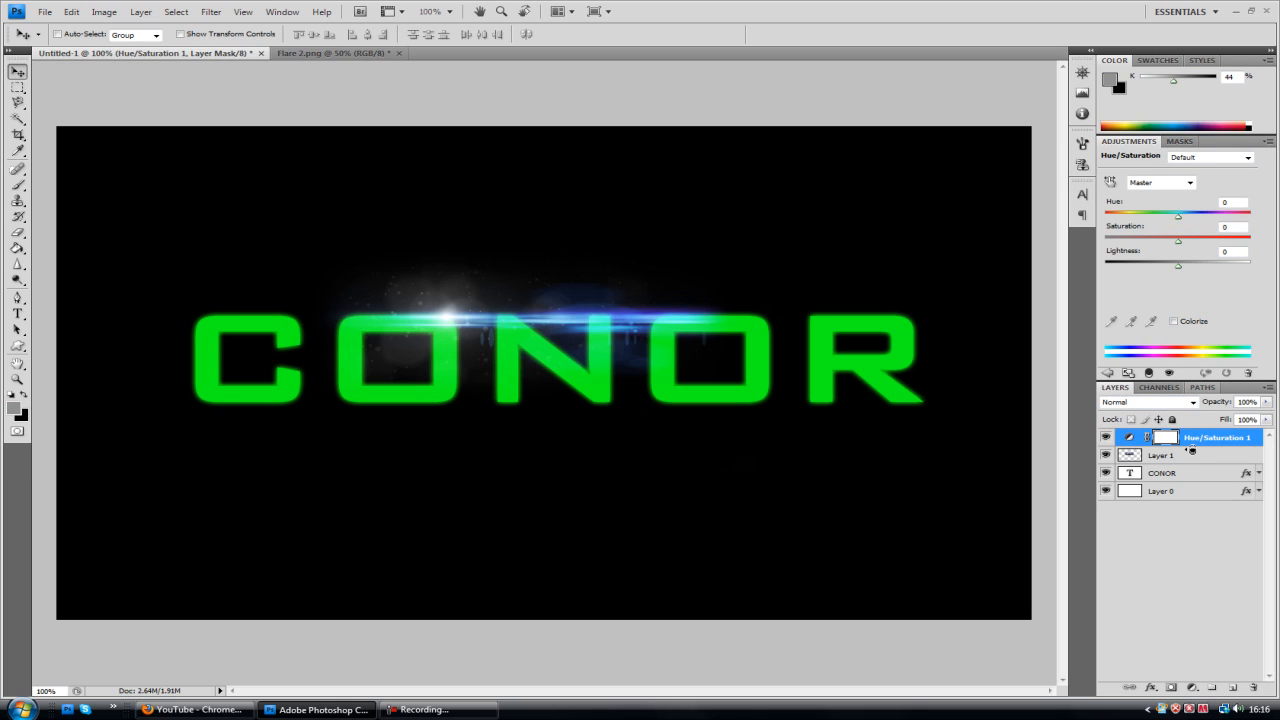
pyautogui.click(1166, 436)
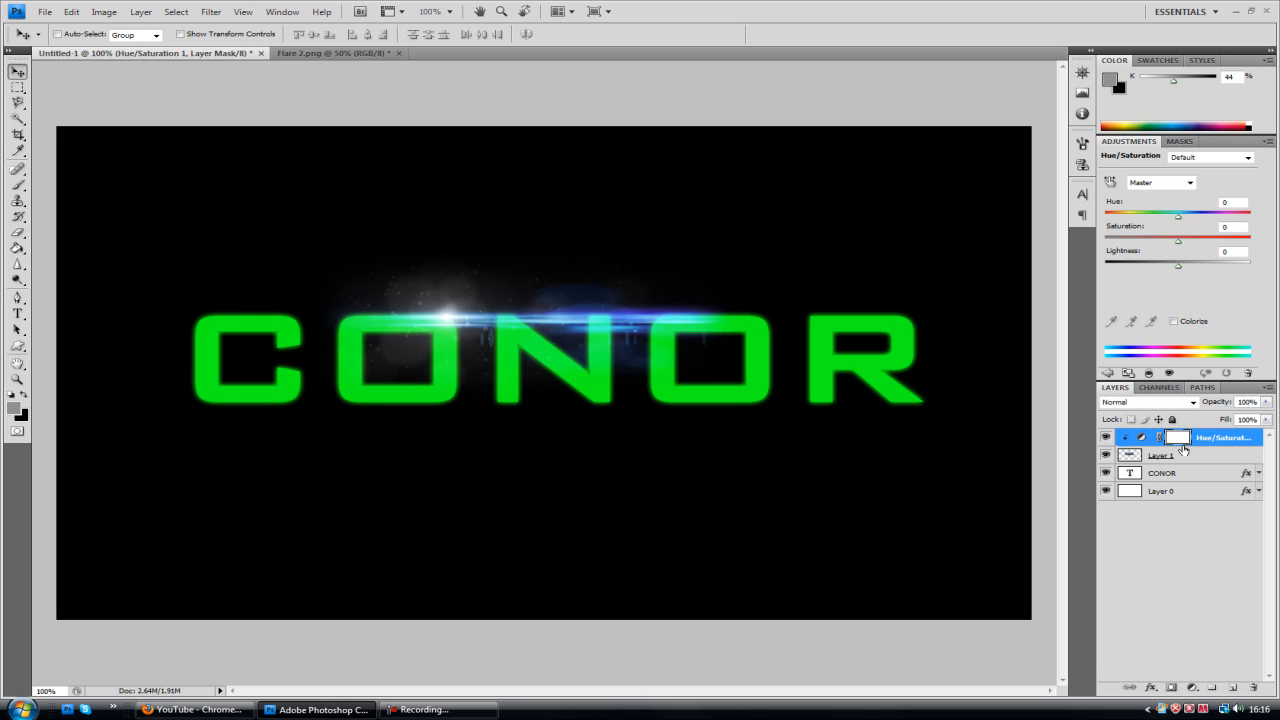
pyautogui.moveTo(910, 220)
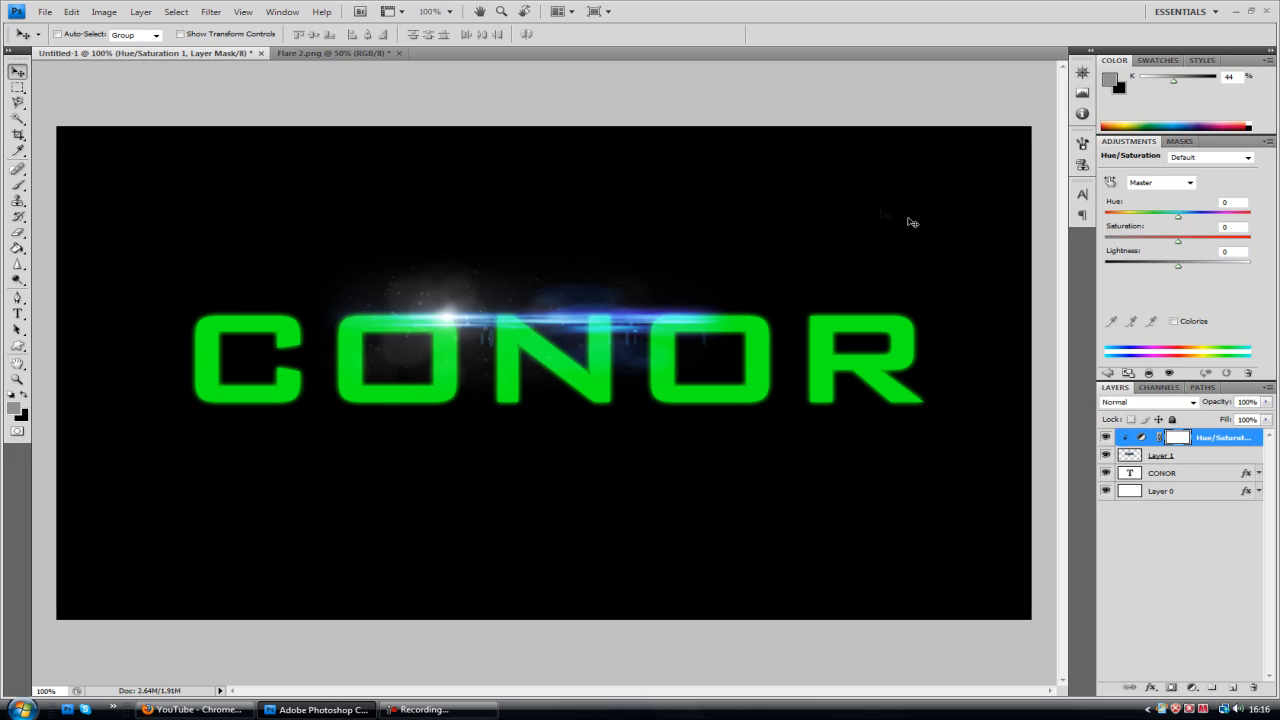
pyautogui.moveTo(1160, 222)
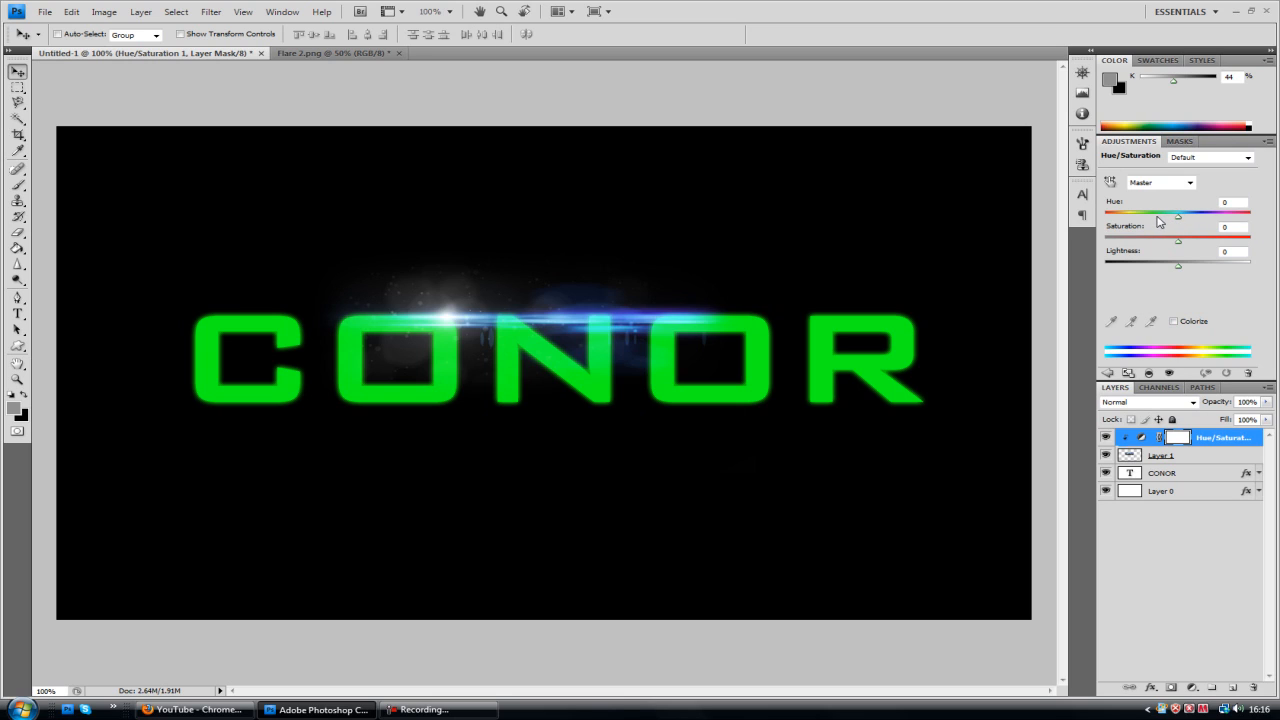
# Shift the Hue slider to about -106 so the flare glows yellow-green
pyautogui.moveTo(1178, 216); pyautogui.dragTo(1158, 216)
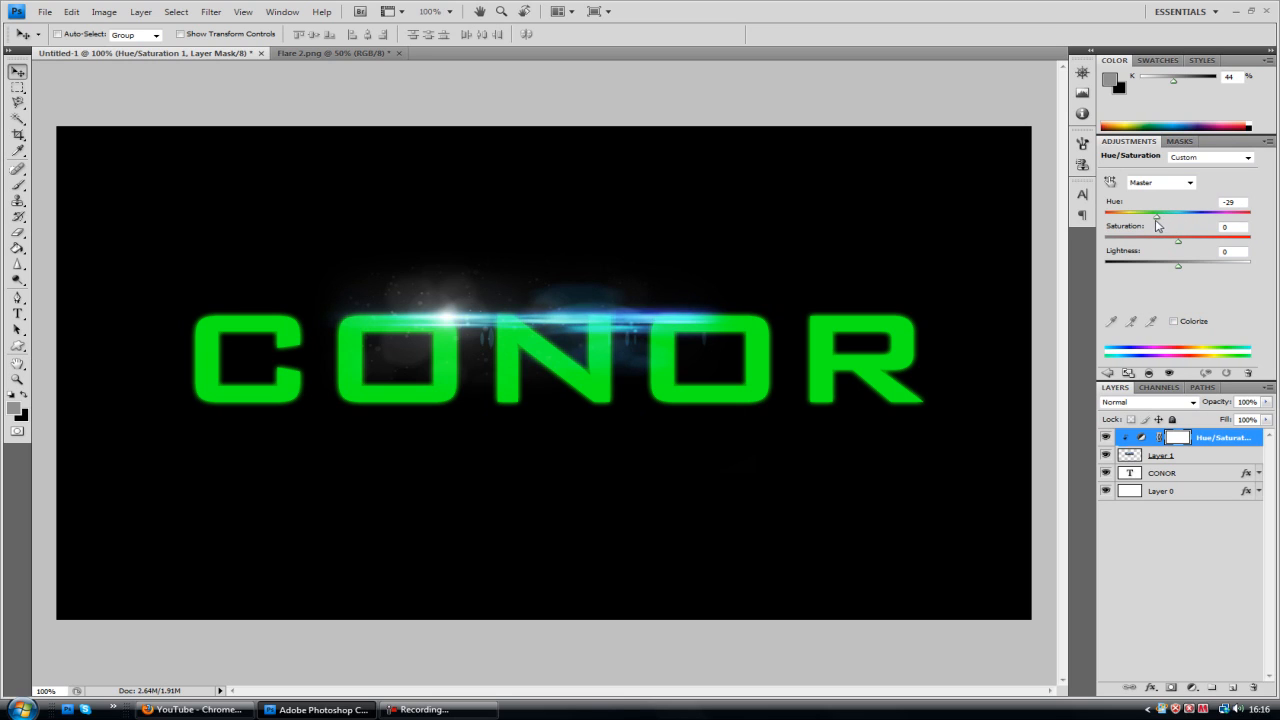
pyautogui.moveTo(1158, 212); pyautogui.dragTo(1136, 212)
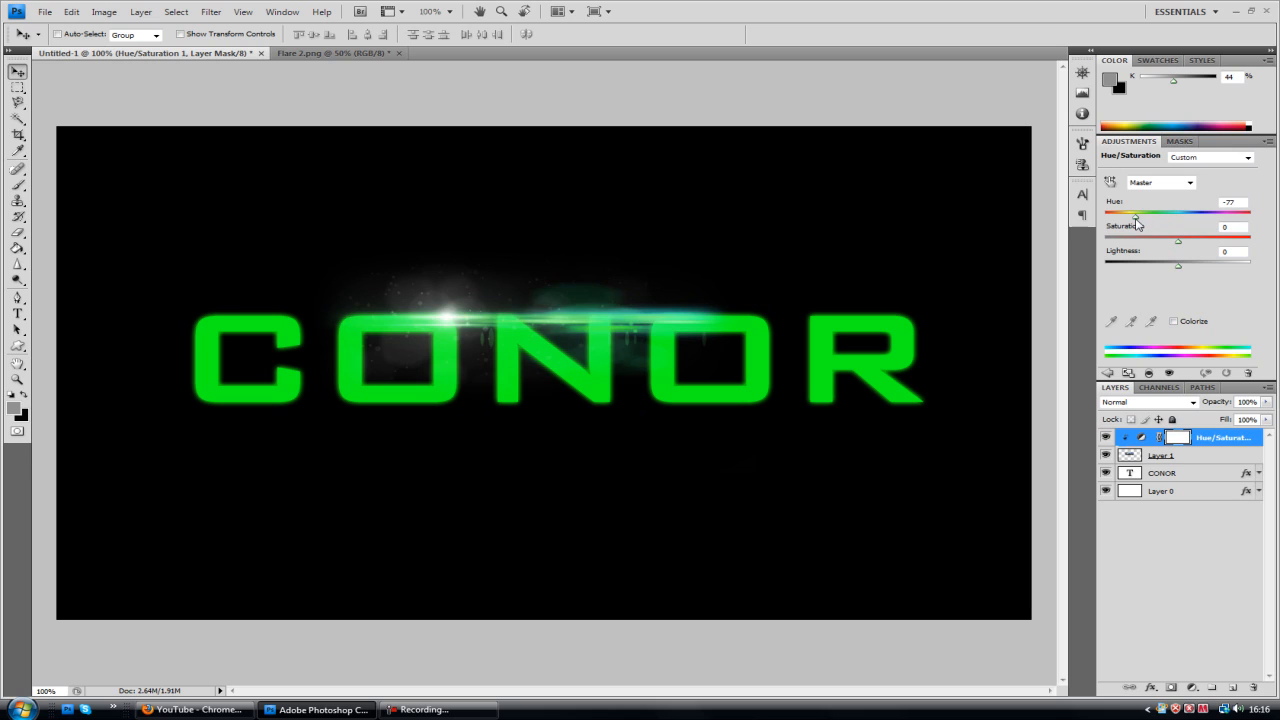
pyautogui.moveTo(1136, 216); pyautogui.dragTo(1144, 216)
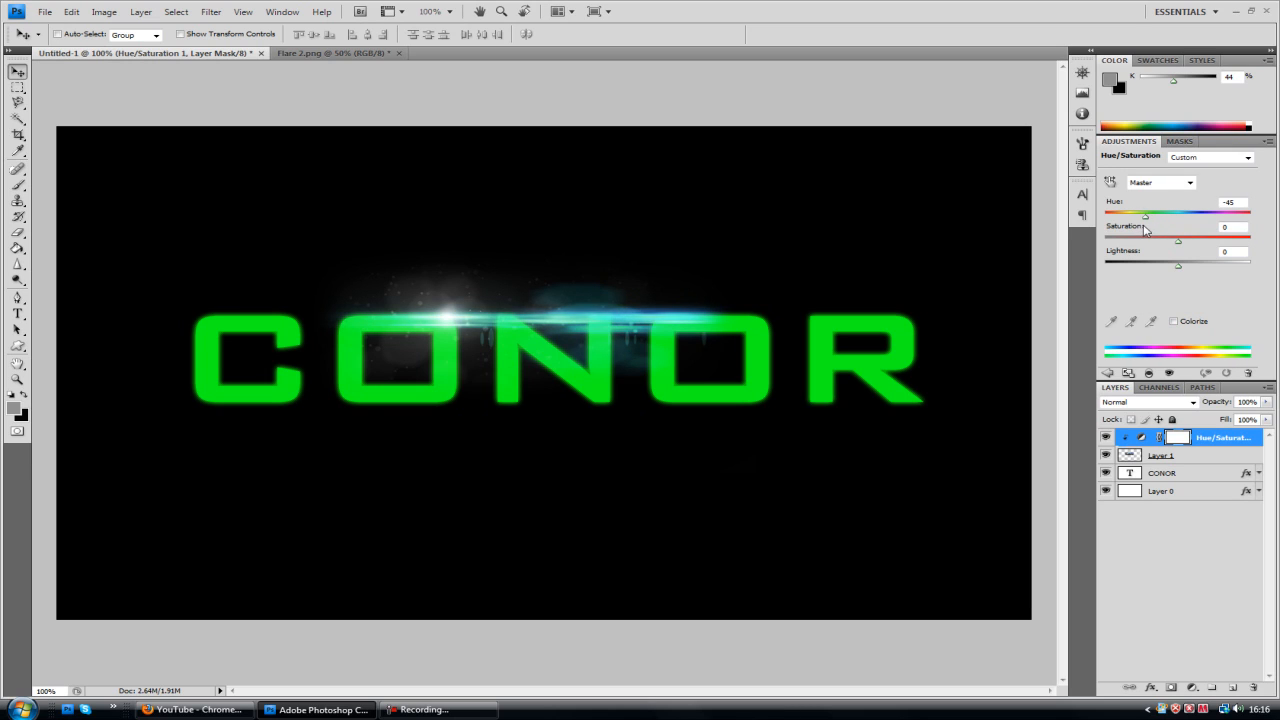
pyautogui.moveTo(1144, 216); pyautogui.dragTo(1124, 216)
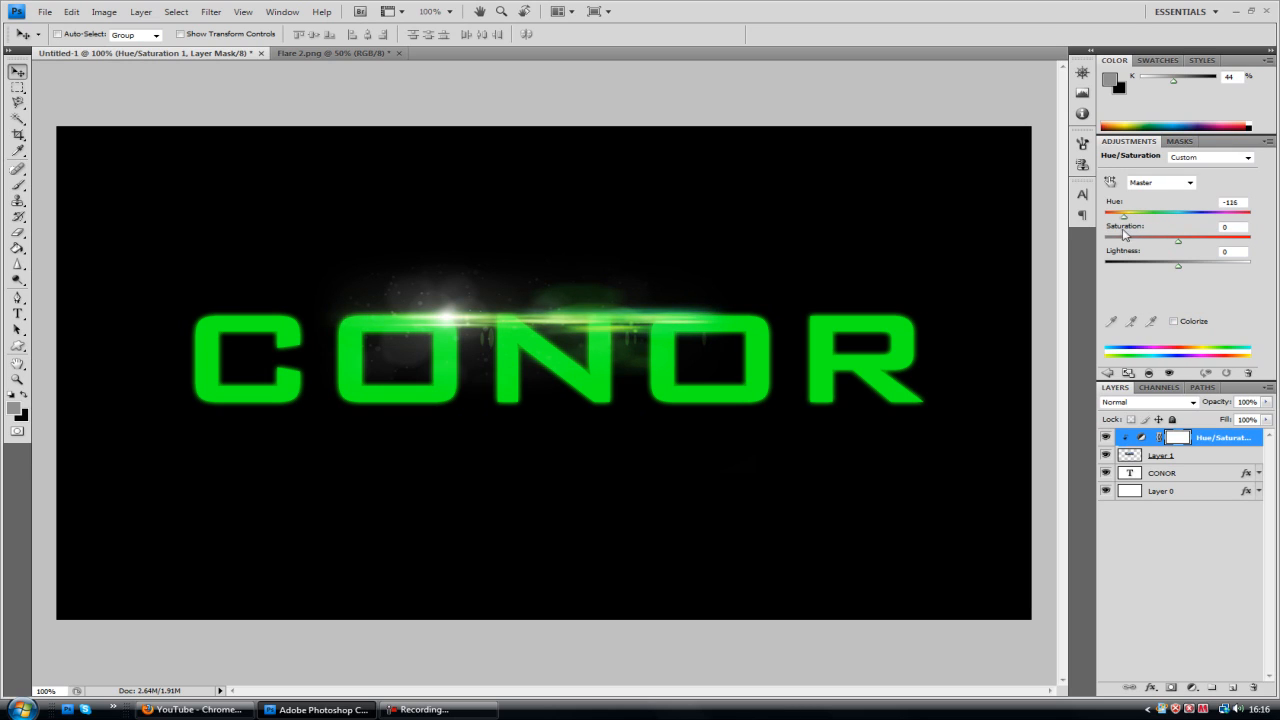
pyautogui.moveTo(1124, 212); pyautogui.dragTo(1116, 212)
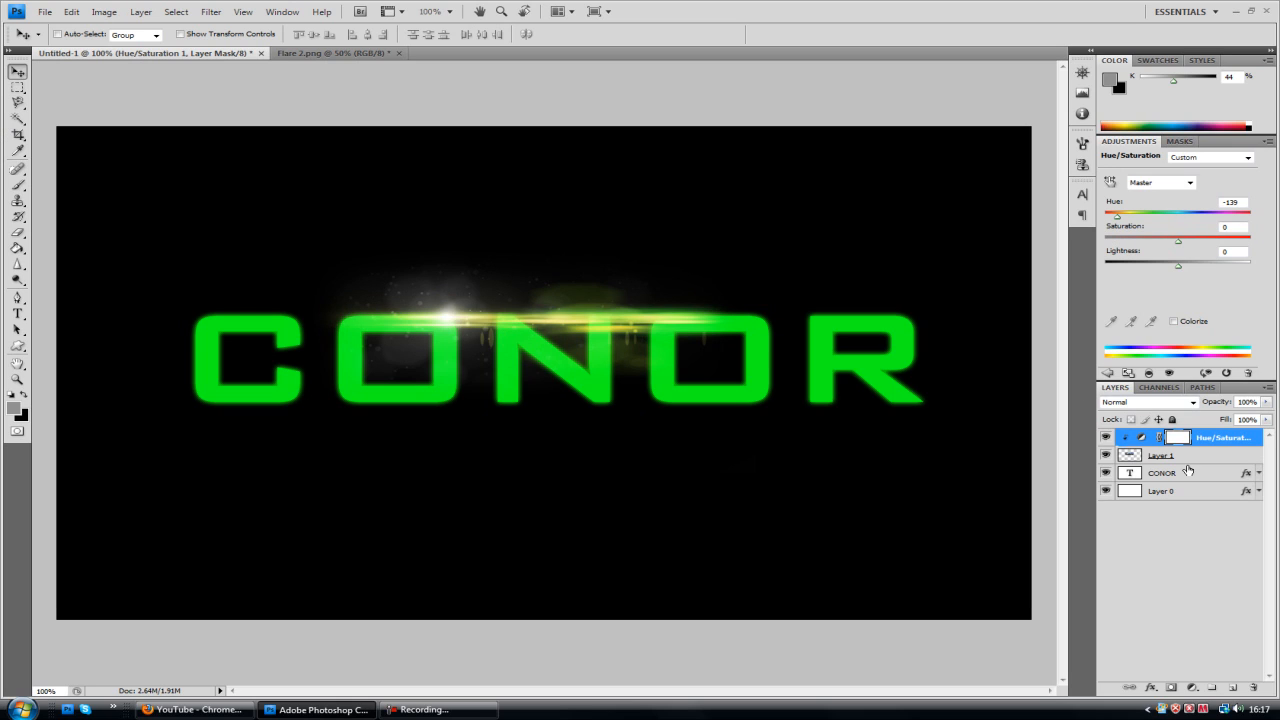
# Clip the Hue/Saturation layer to Layer 1 and move the flare back over the text
pyautogui.click(1162, 456)
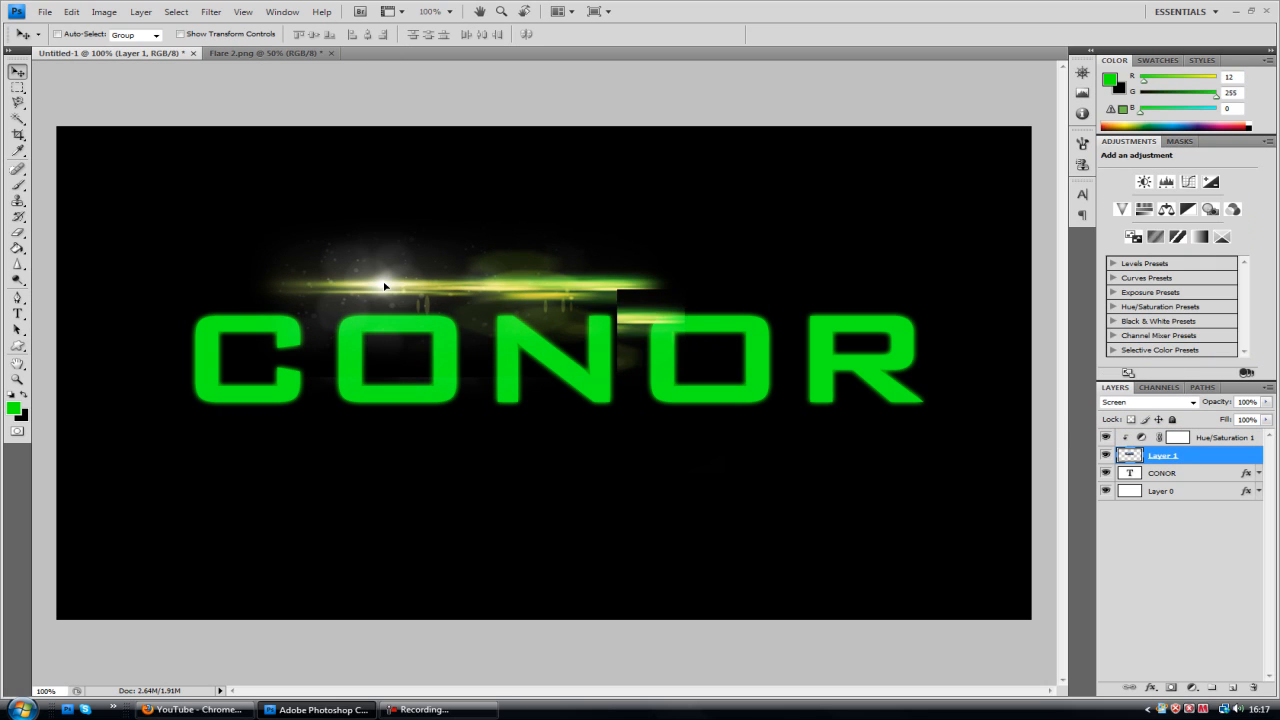
pyautogui.moveTo(384, 284); pyautogui.dragTo(420, 336)
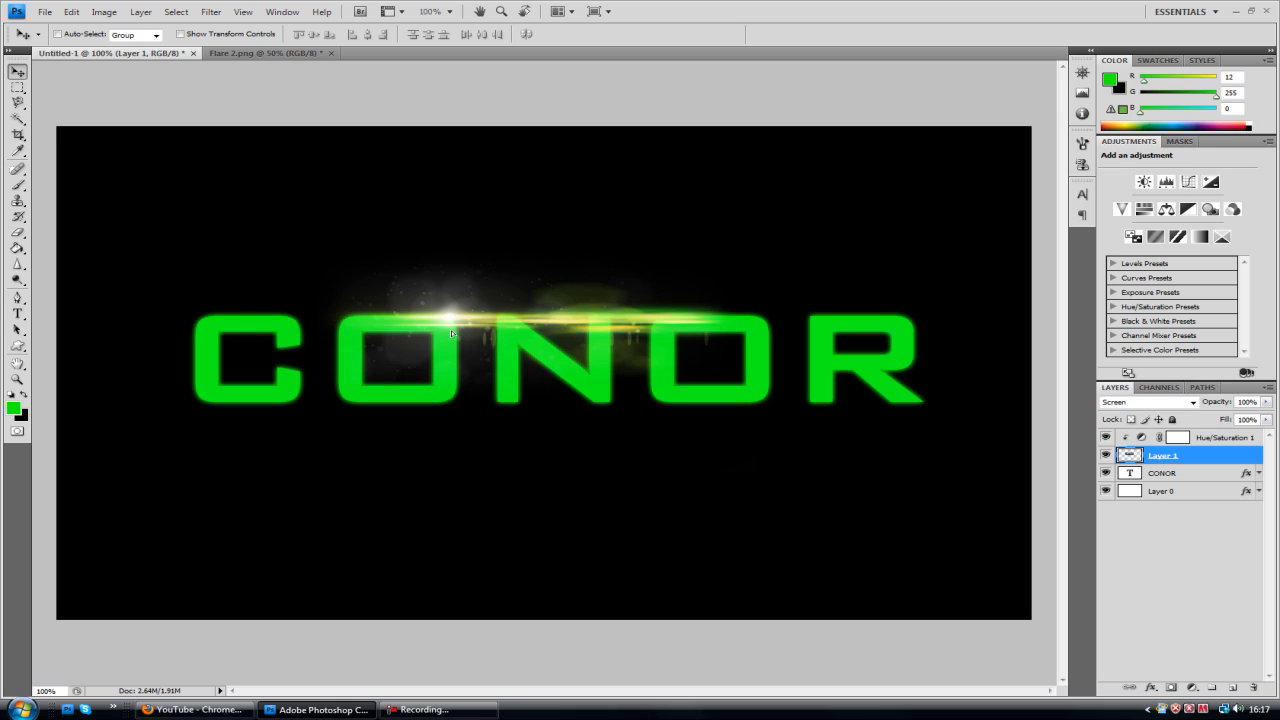
pyautogui.moveTo(318, 200)
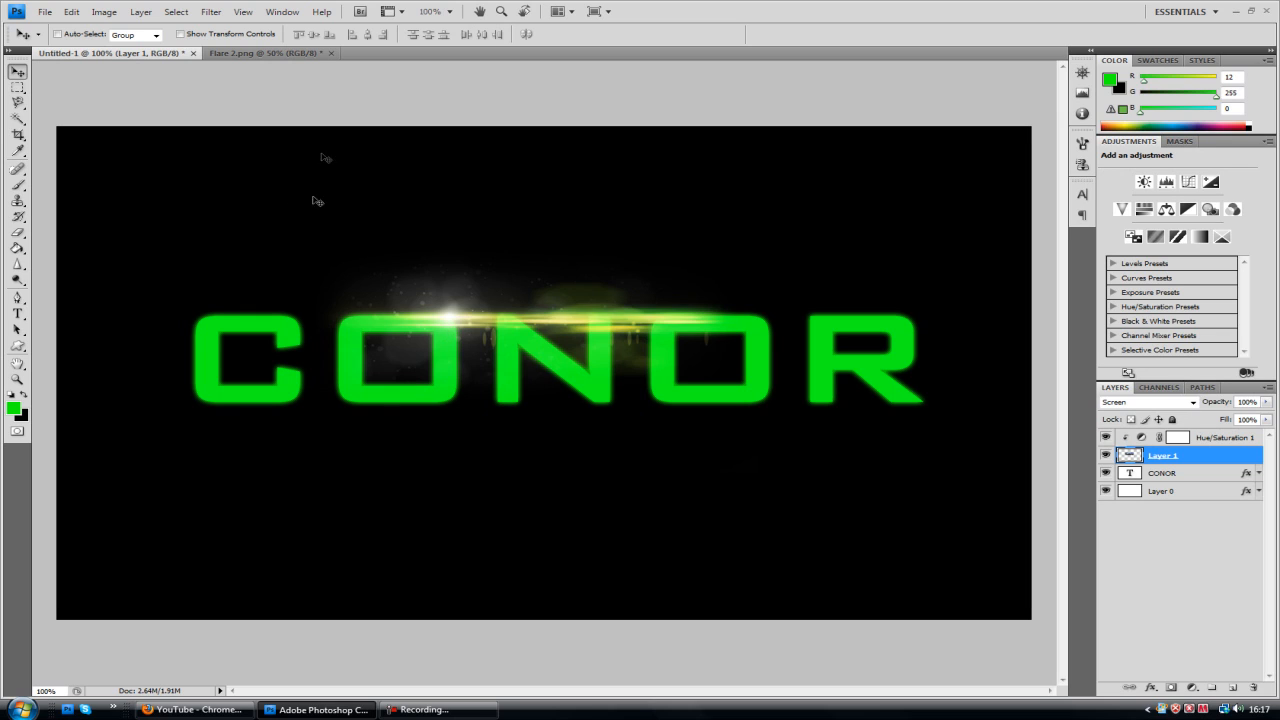
pyautogui.click(16, 232)
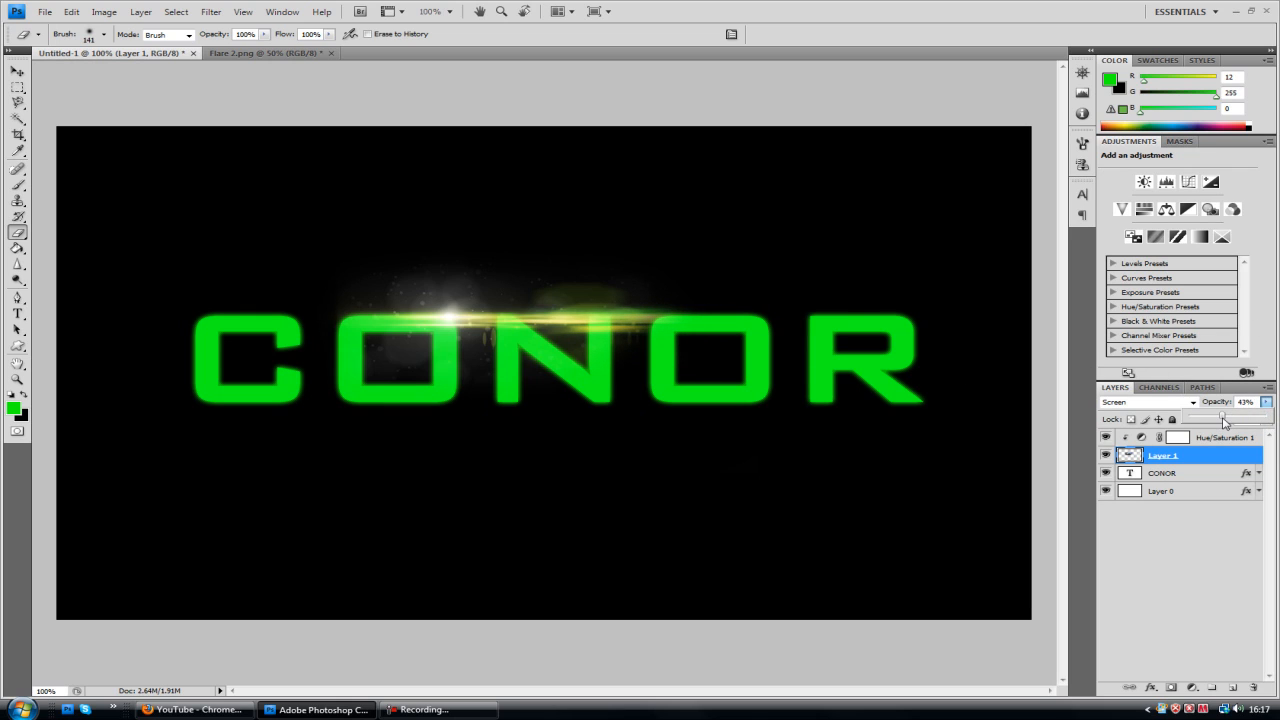
# Lower Layer 1's opacity briefly, then restore it to 100%
pyautogui.click(1238, 418)
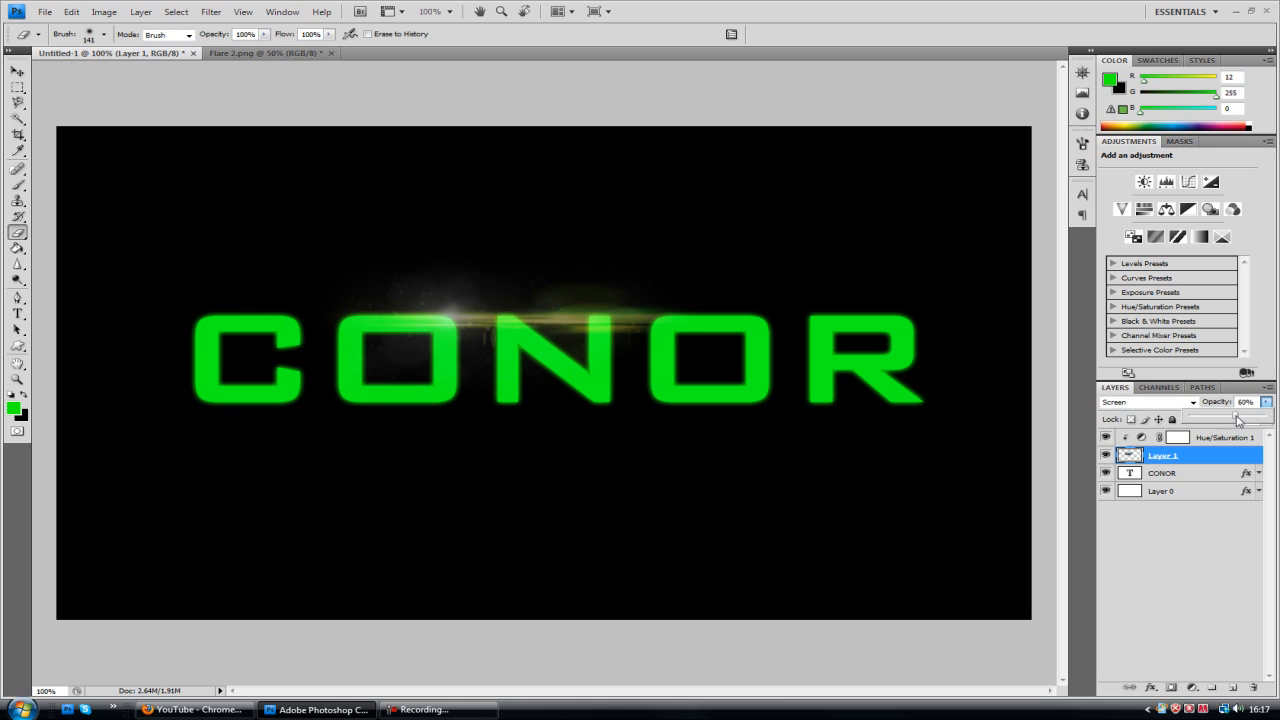
pyautogui.click(1266, 400)
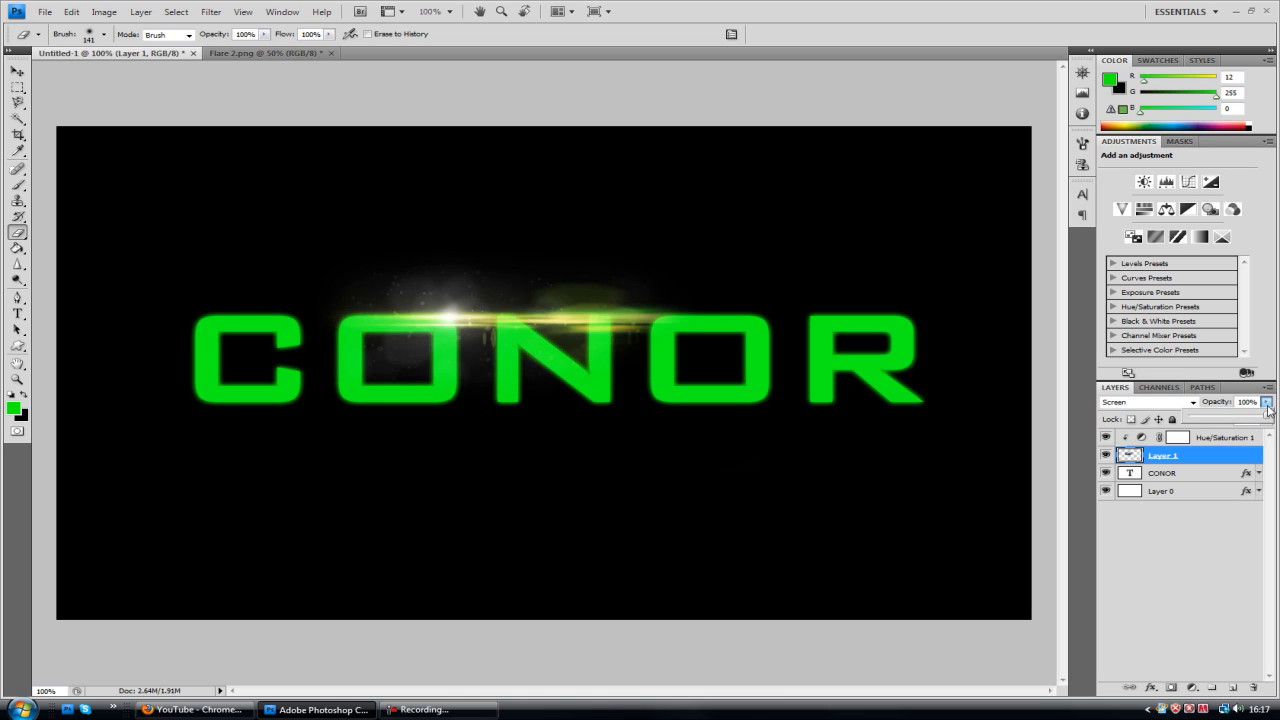